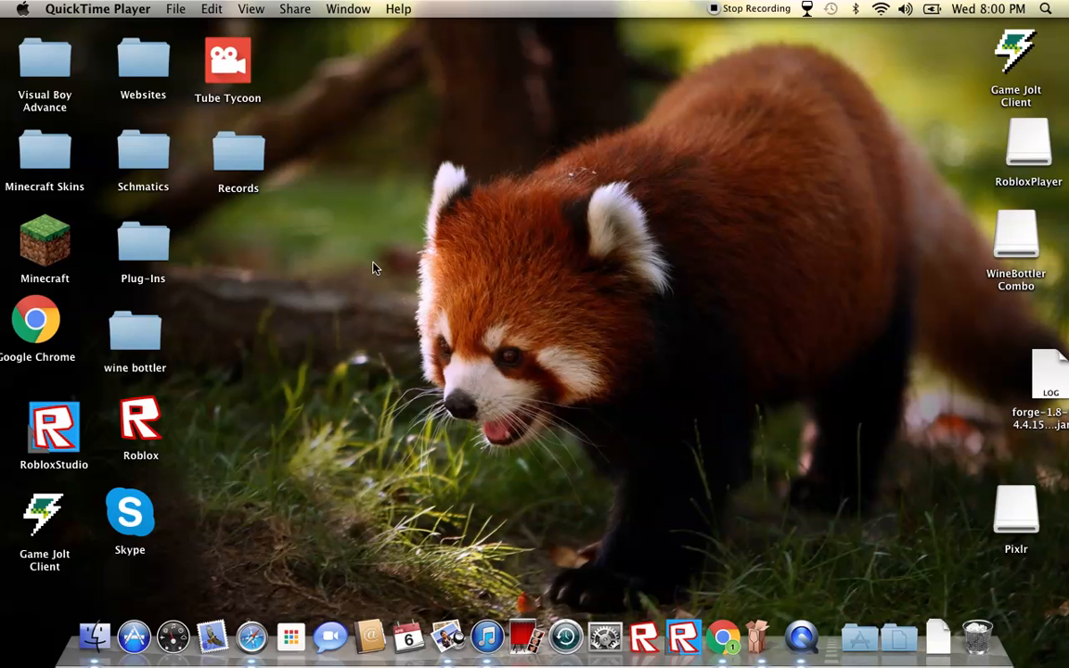
- Drag the WineBottler Combo disk and Tube Tycoon icons toward the middle of the desktop
{"action": "left_click_drag", "start_coordinate": [1015, 236], "coordinate": [407, 543]}
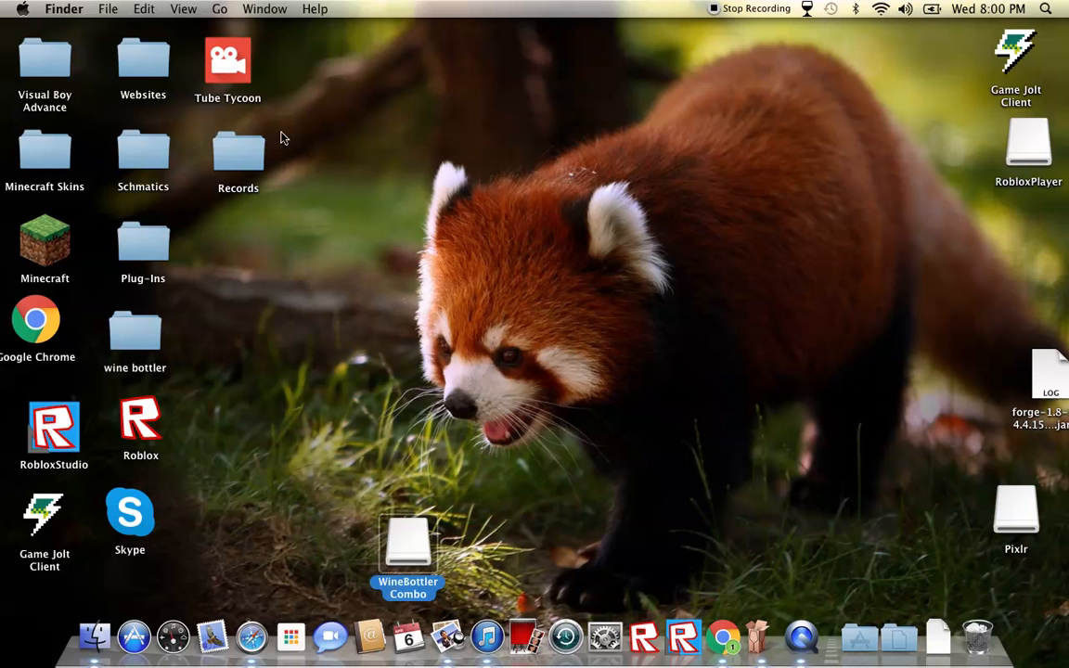
{"action": "left_click_drag", "start_coordinate": [227, 60], "coordinate": [618, 297]}
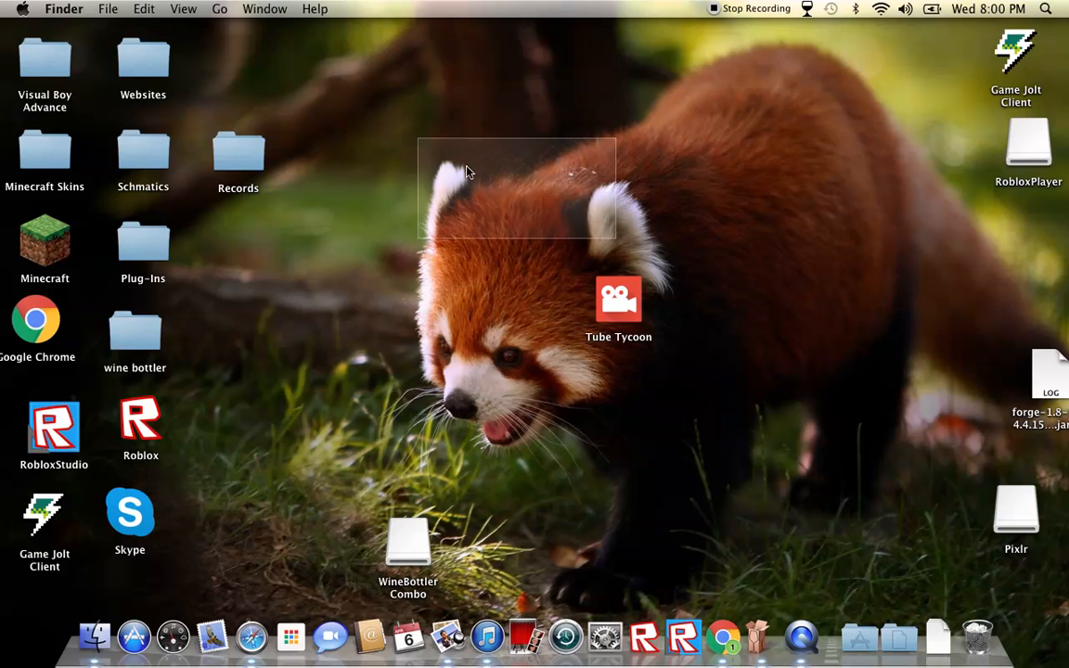
{"action": "left_click_drag", "start_coordinate": [468, 171], "coordinate": [396, 429]}
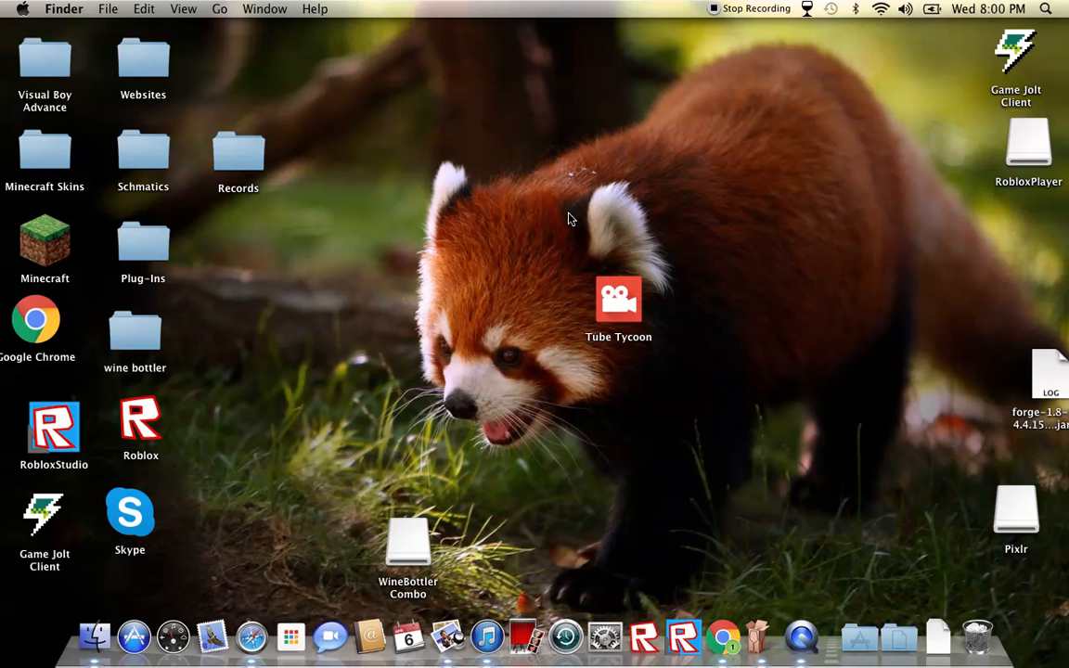
{"action": "mouse_move", "coordinate": [721, 637]}
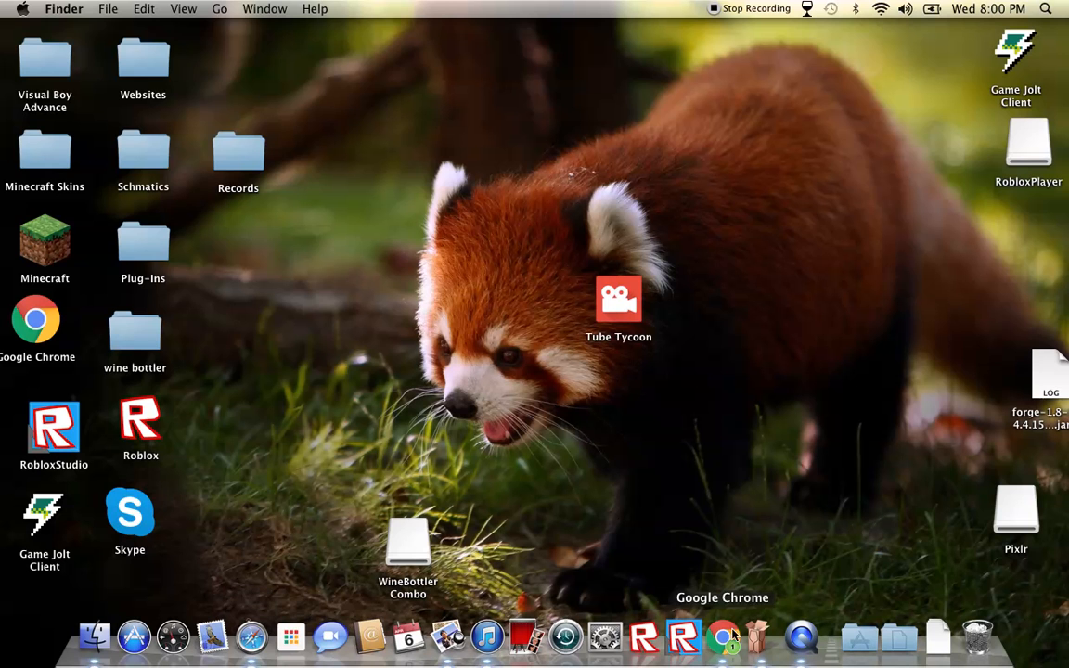
- Load winebottler.kronenberg.org in Chrome, then close the browser
{"action": "left_click", "coordinate": [721, 636]}
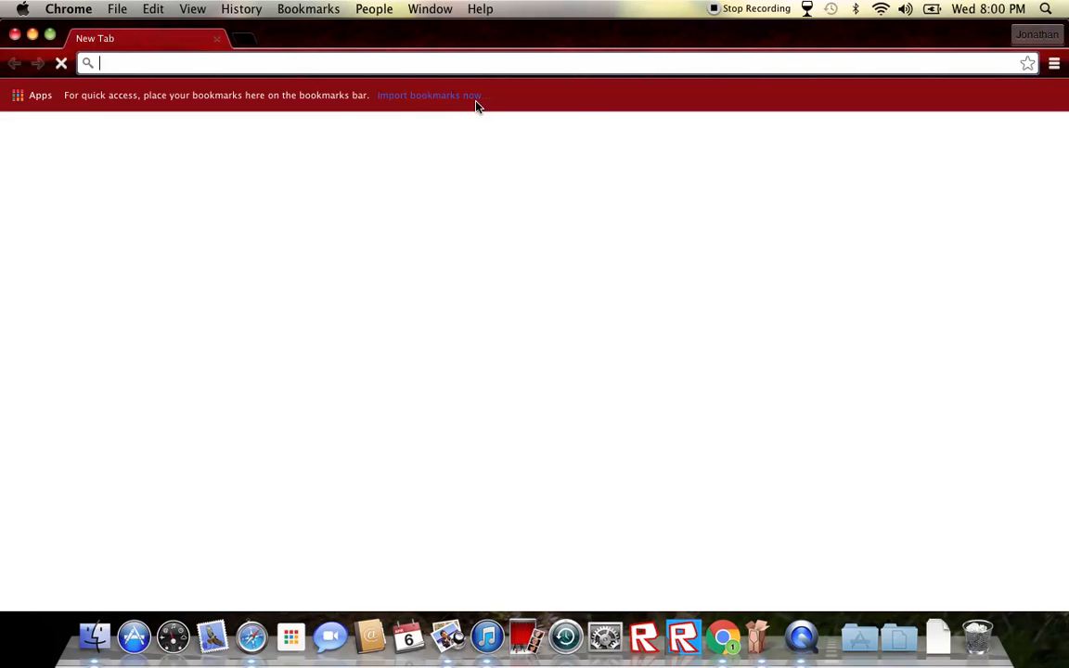
{"action": "type", "text": "winebottler"}
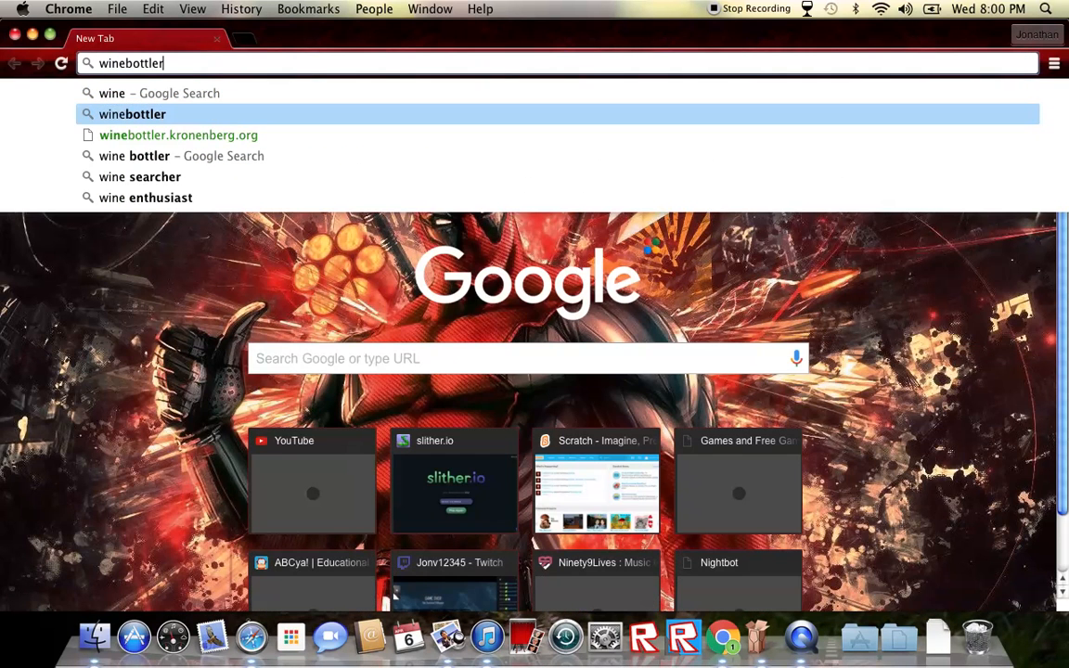
{"action": "left_click", "coordinate": [179, 134]}
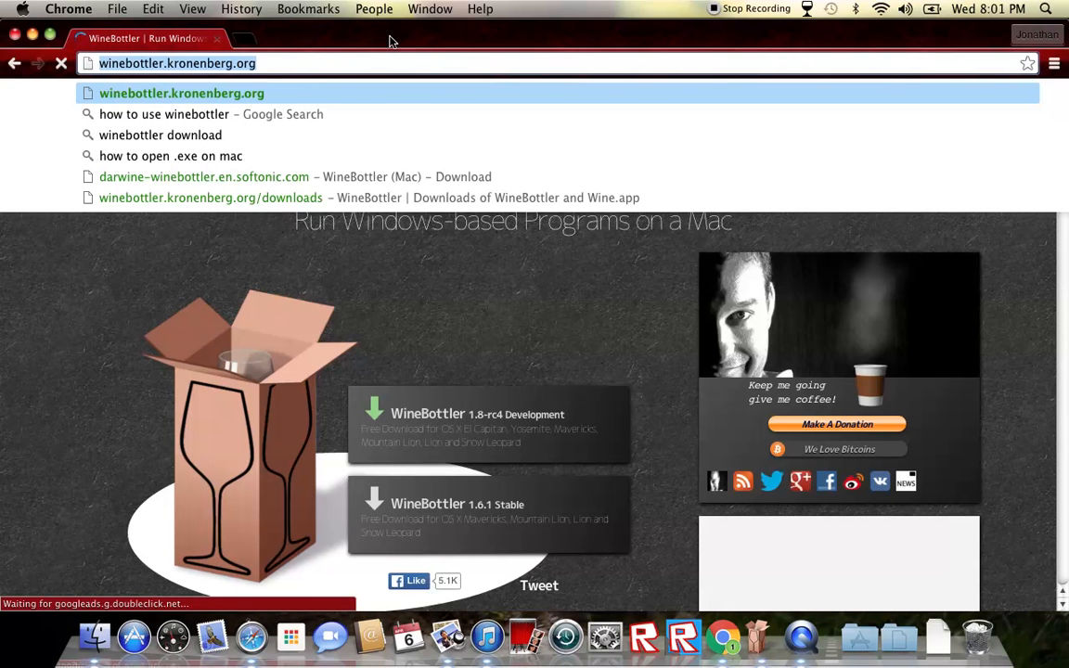
{"action": "mouse_move", "coordinate": [570, 490]}
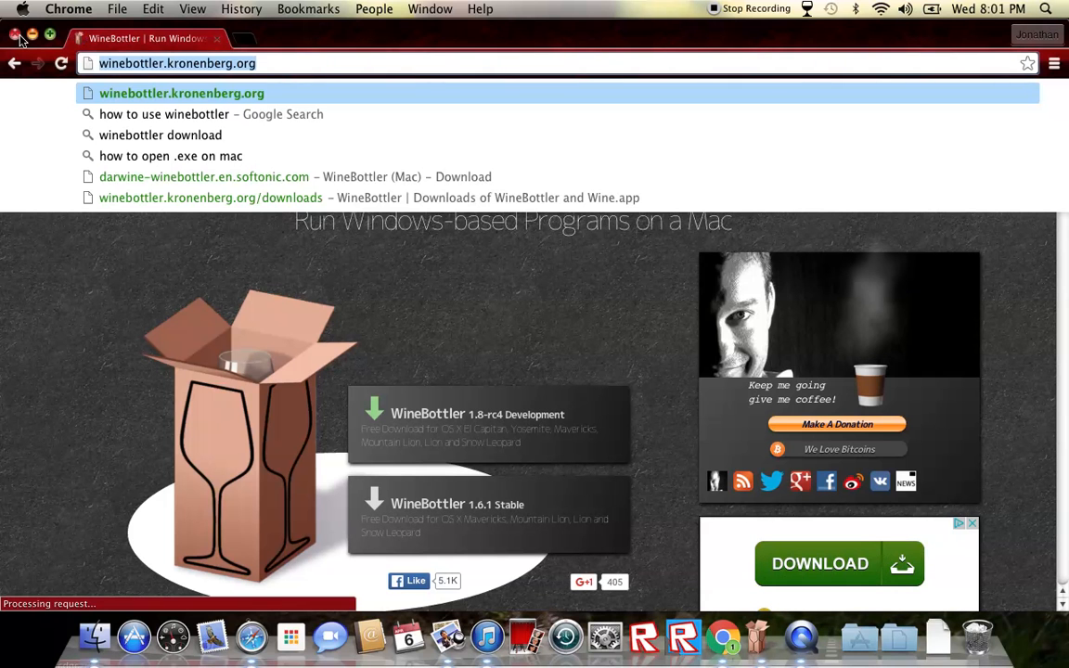
{"action": "left_click", "coordinate": [15, 35]}
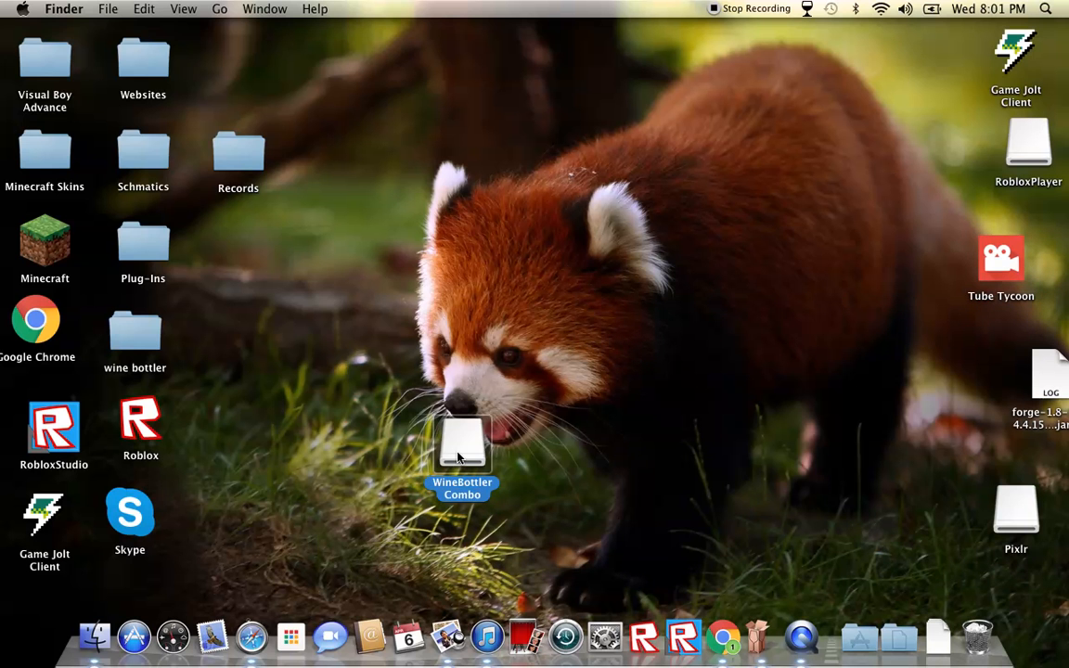
- Open the WineBottler Combo disk window and close it again
{"action": "double_click", "coordinate": [462, 445]}
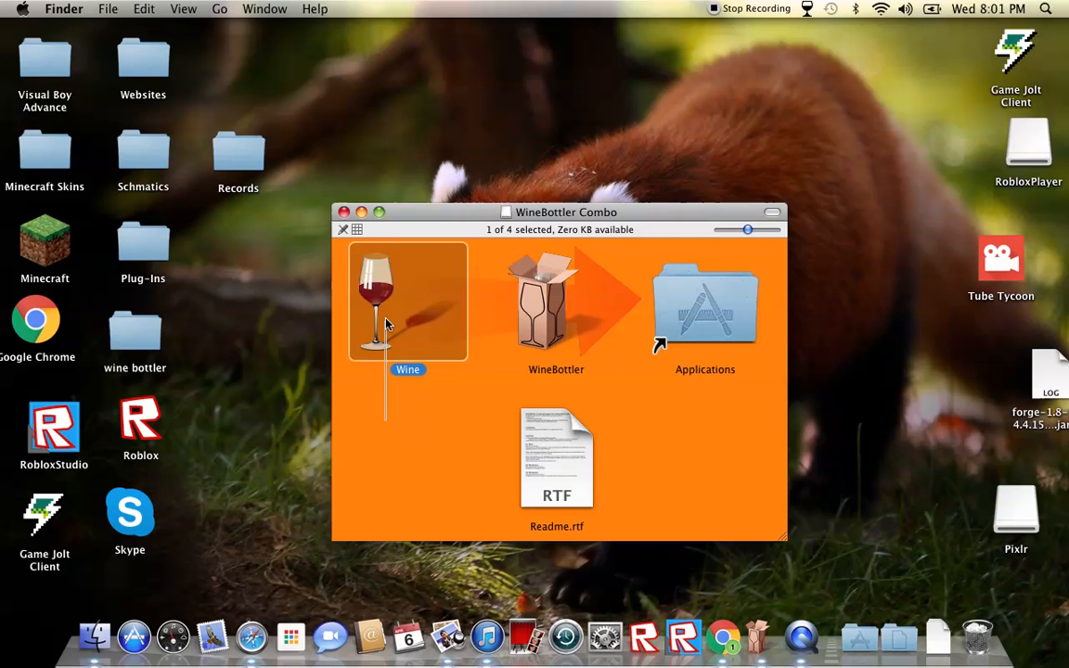
{"action": "left_click", "coordinate": [315, 213]}
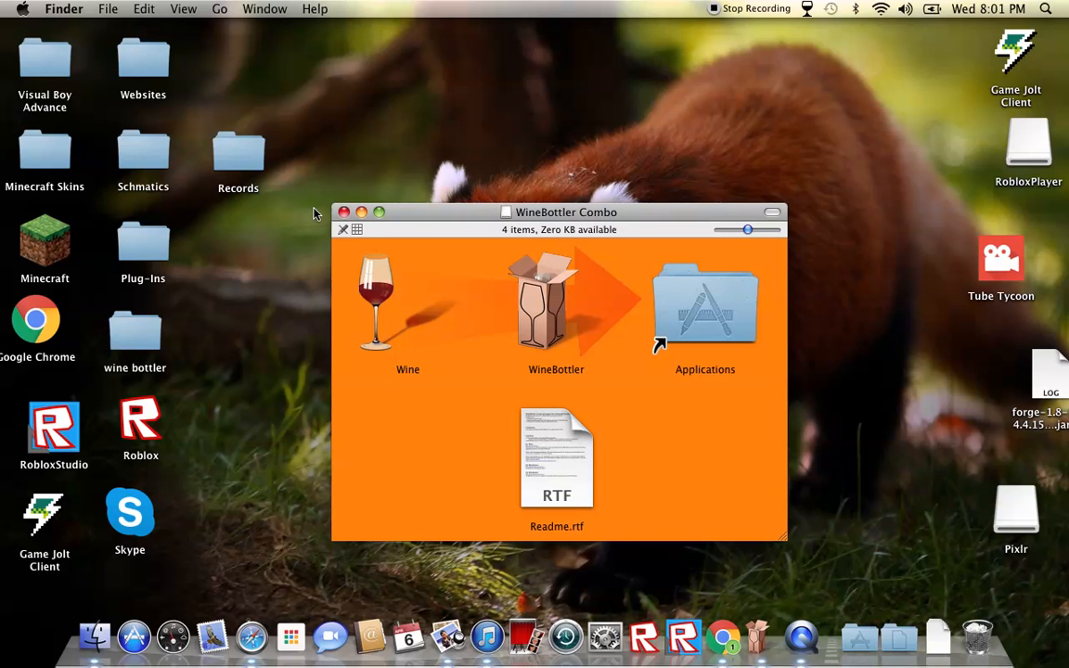
{"action": "left_click", "coordinate": [343, 212]}
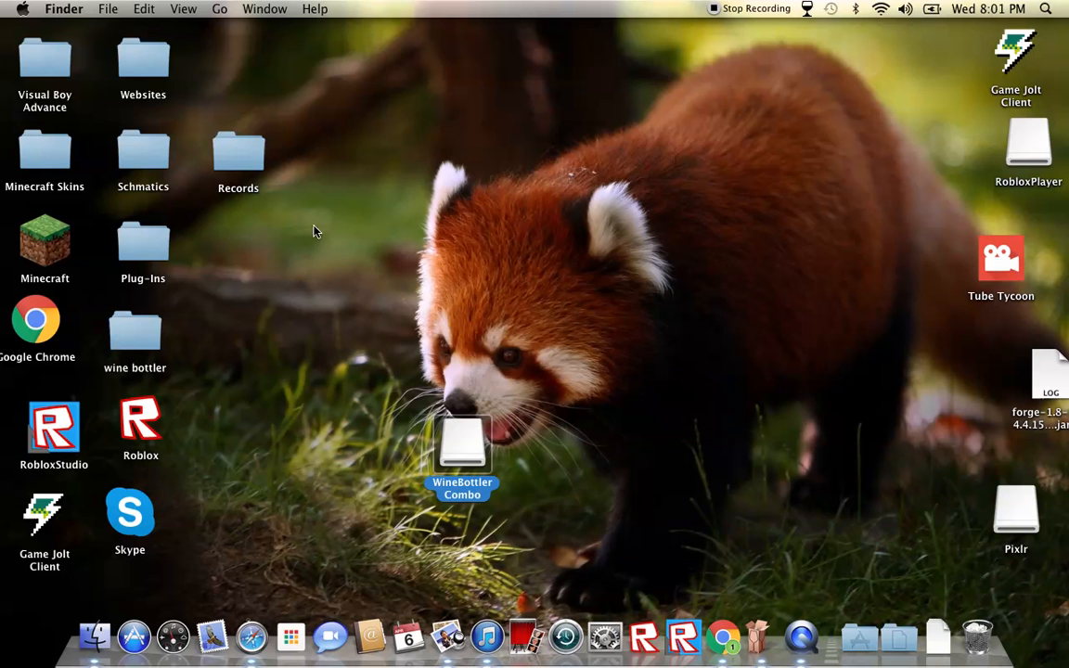
- Move the disk right and Tube Tycoon to the top row, then open the wine bottler folder
{"action": "left_click_drag", "start_coordinate": [462, 455], "coordinate": [955, 343]}
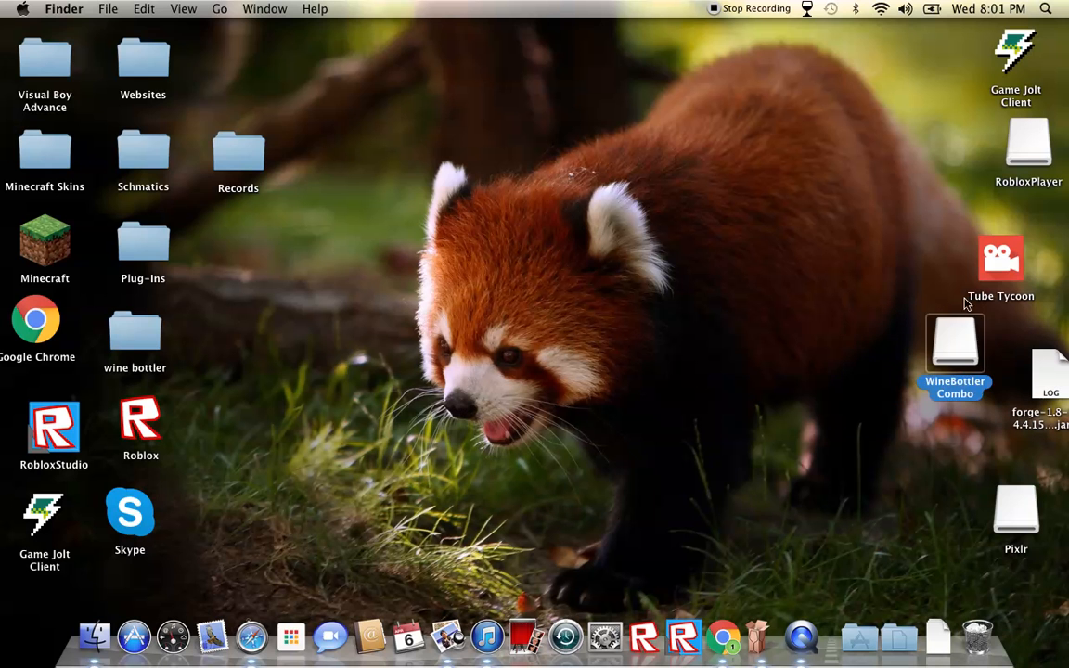
{"action": "left_click_drag", "start_coordinate": [1000, 257], "coordinate": [278, 69]}
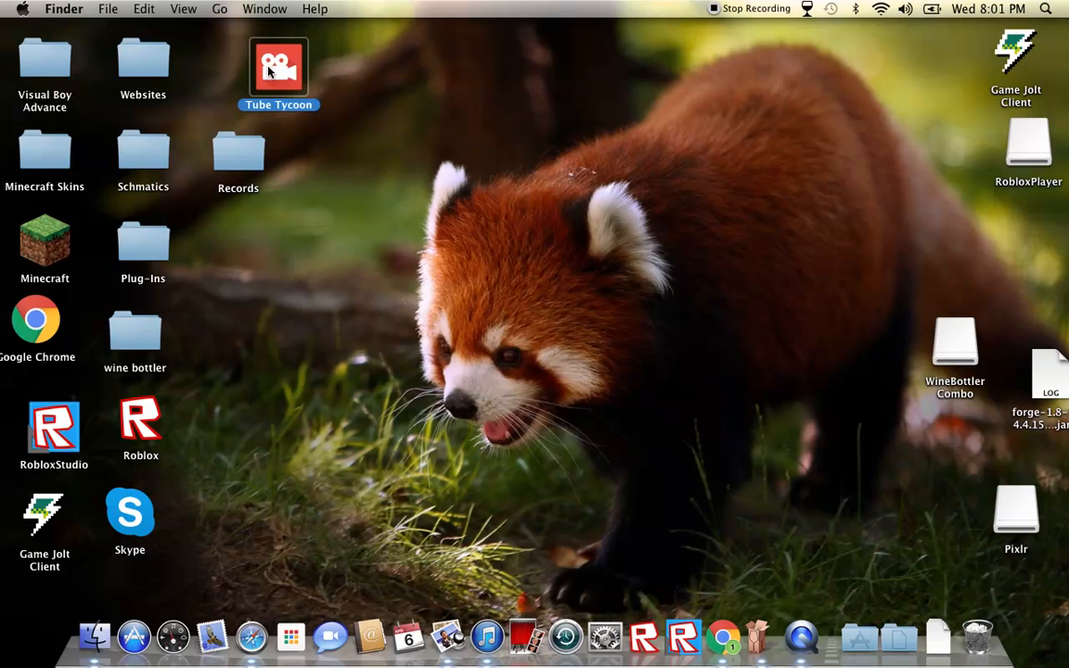
{"action": "double_click", "coordinate": [134, 334]}
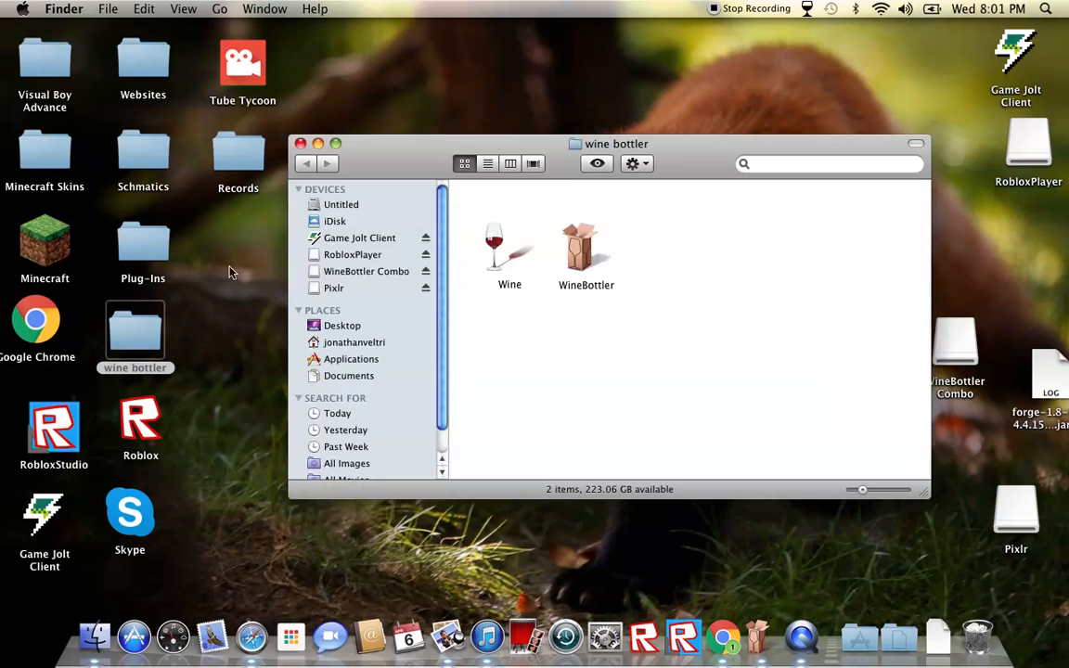
{"action": "left_click", "coordinate": [300, 144]}
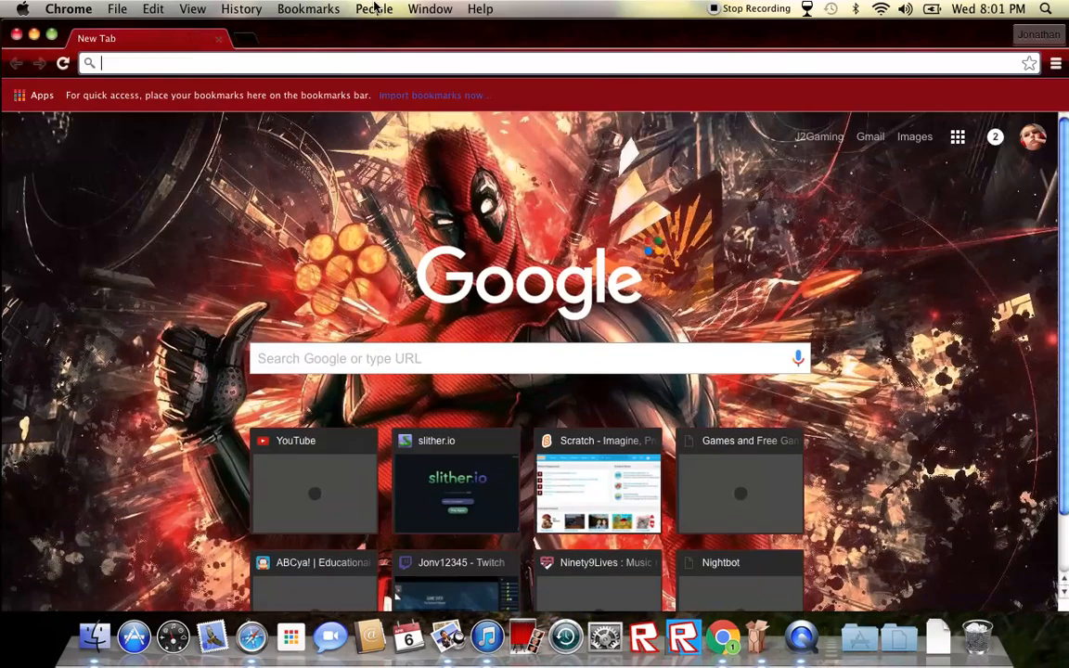
{"action": "mouse_move", "coordinate": [417, 91]}
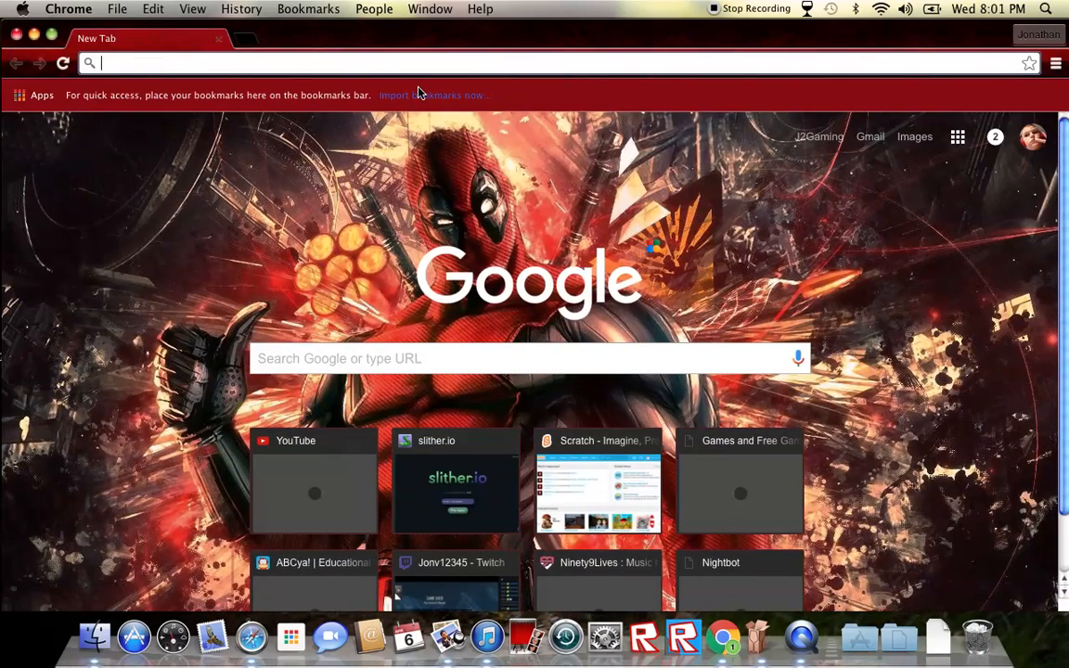
- Enter gamejolt.com in the new Chrome window's address bar
{"action": "type", "text": "gamejolt.com"}
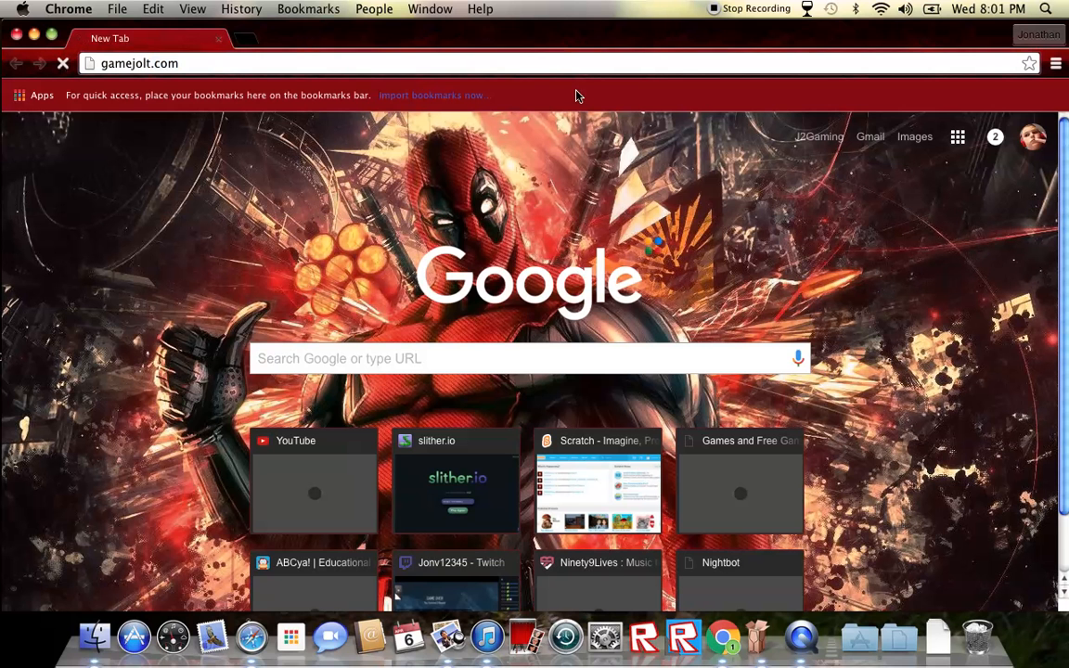
{"action": "mouse_move", "coordinate": [474, 230]}
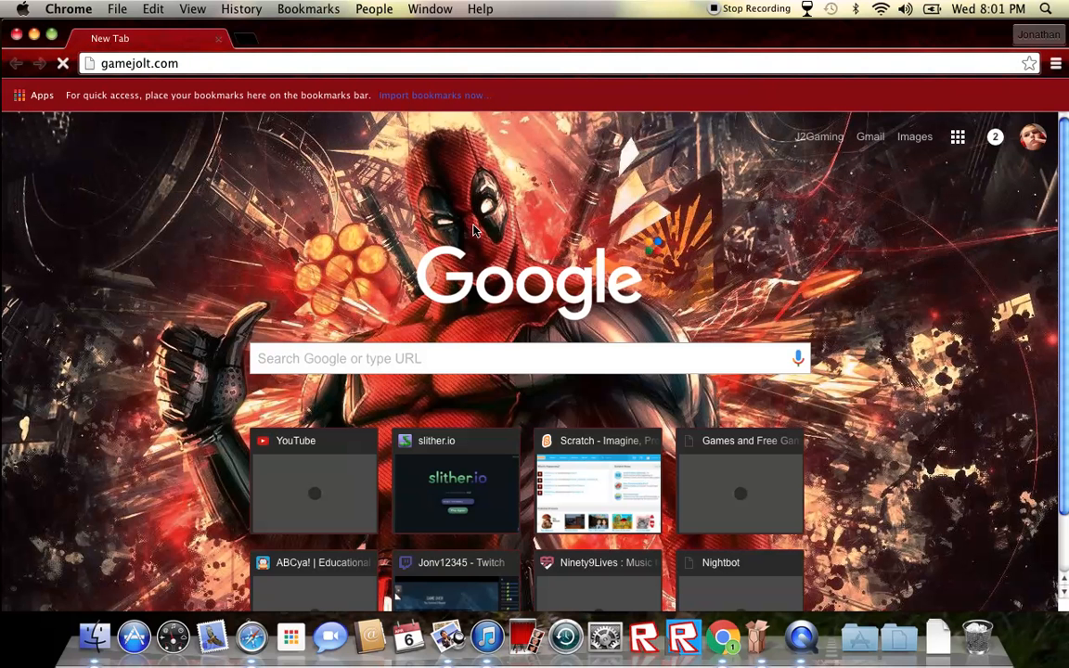
{"action": "mouse_move", "coordinate": [491, 257]}
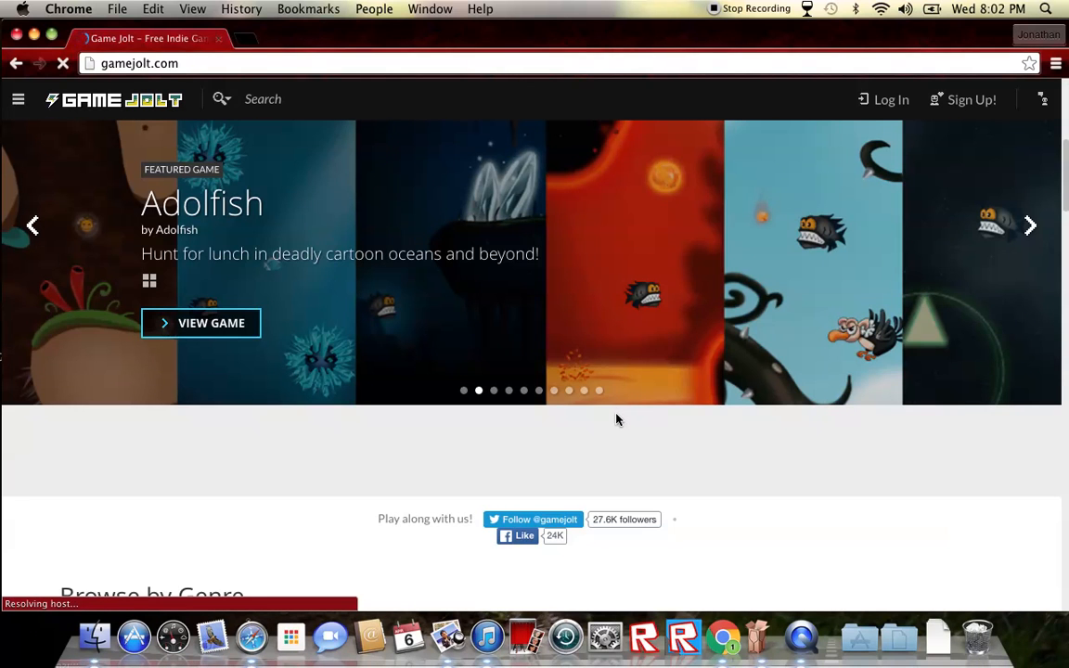
{"action": "scroll", "scroll_direction": "down", "scroll_amount": 3}
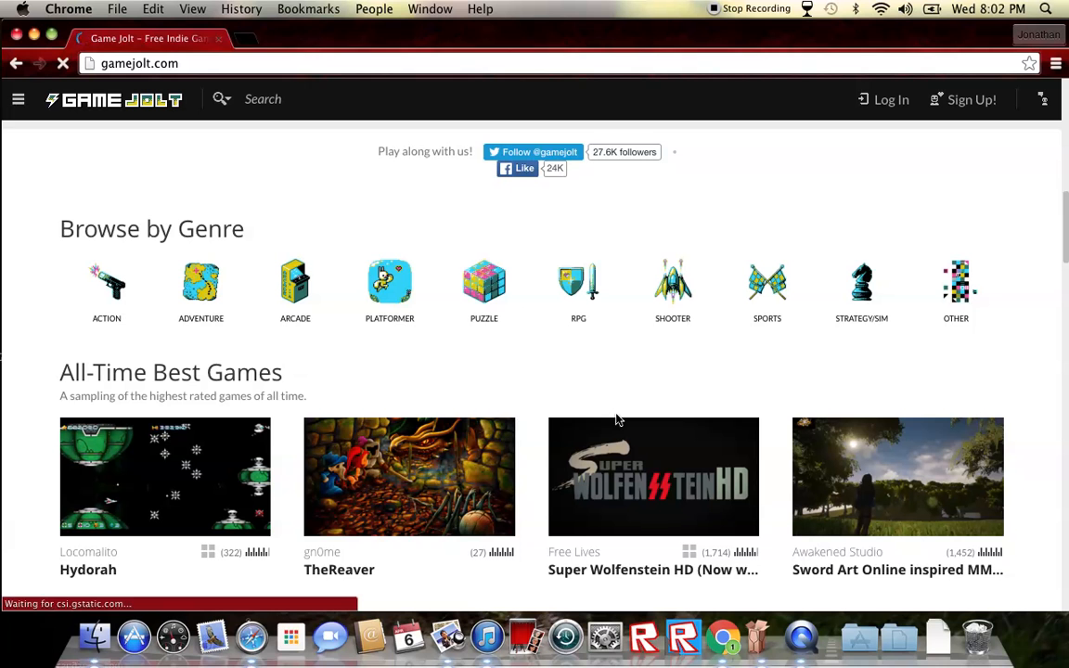
{"action": "scroll", "scroll_direction": "down", "scroll_amount": 3}
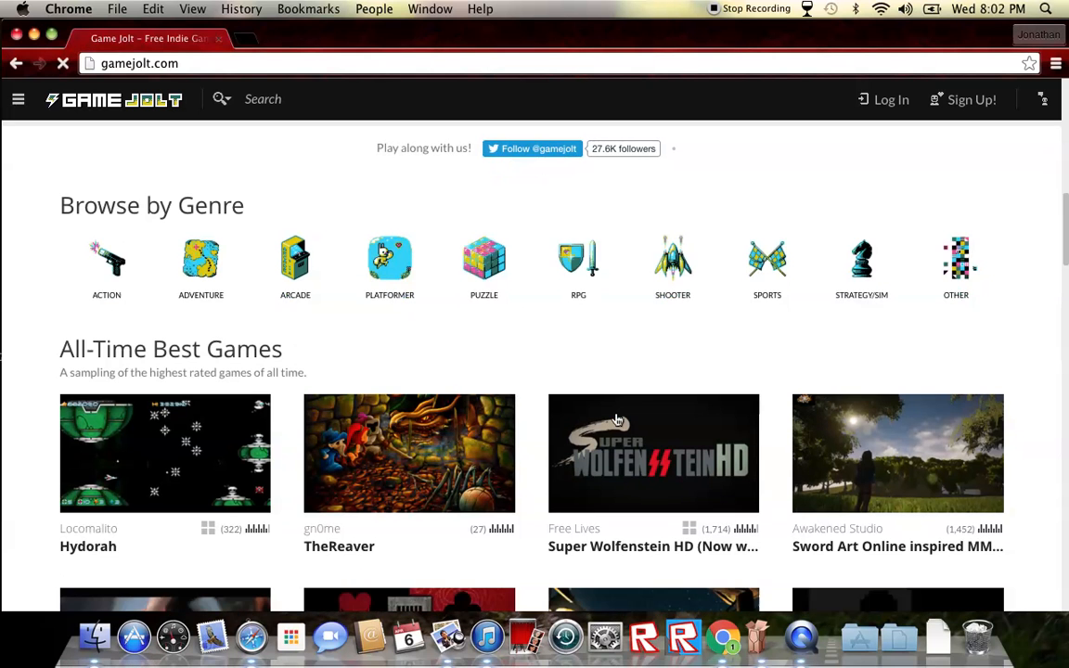
{"action": "scroll", "scroll_direction": "down", "scroll_amount": 3}
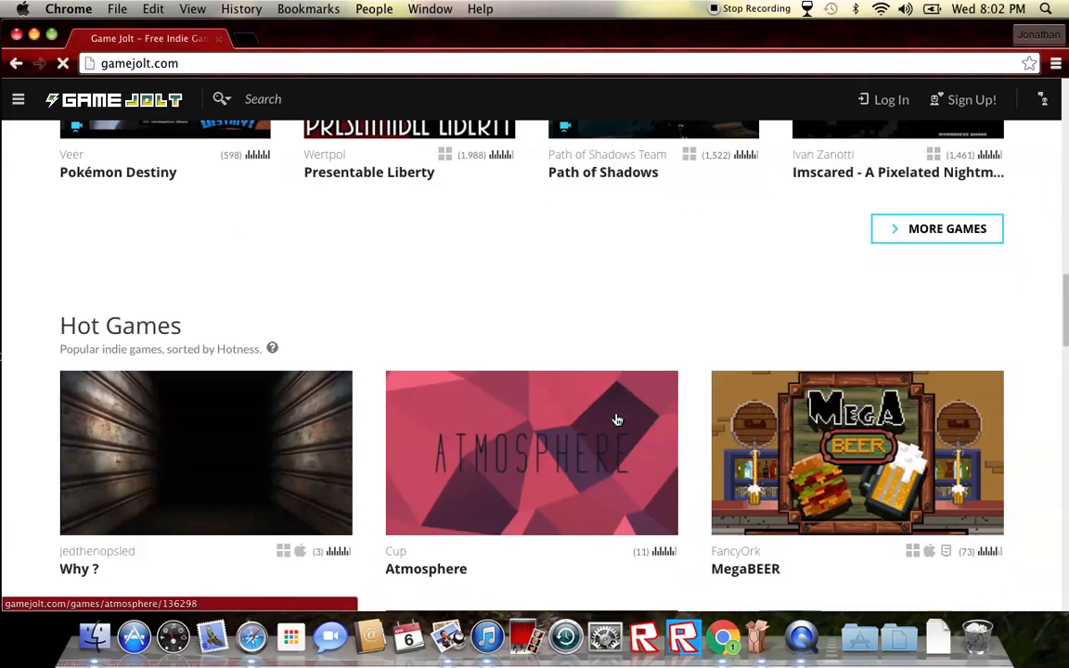
{"action": "scroll", "scroll_direction": "up", "scroll_amount": 3}
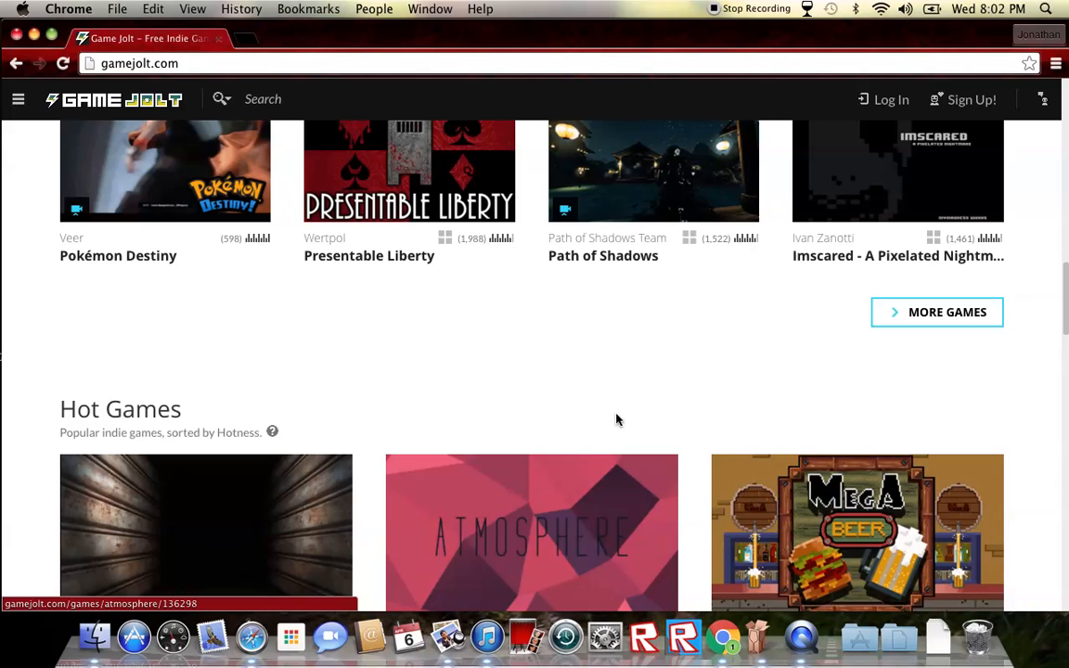
{"action": "scroll", "scroll_direction": "down", "scroll_amount": 3}
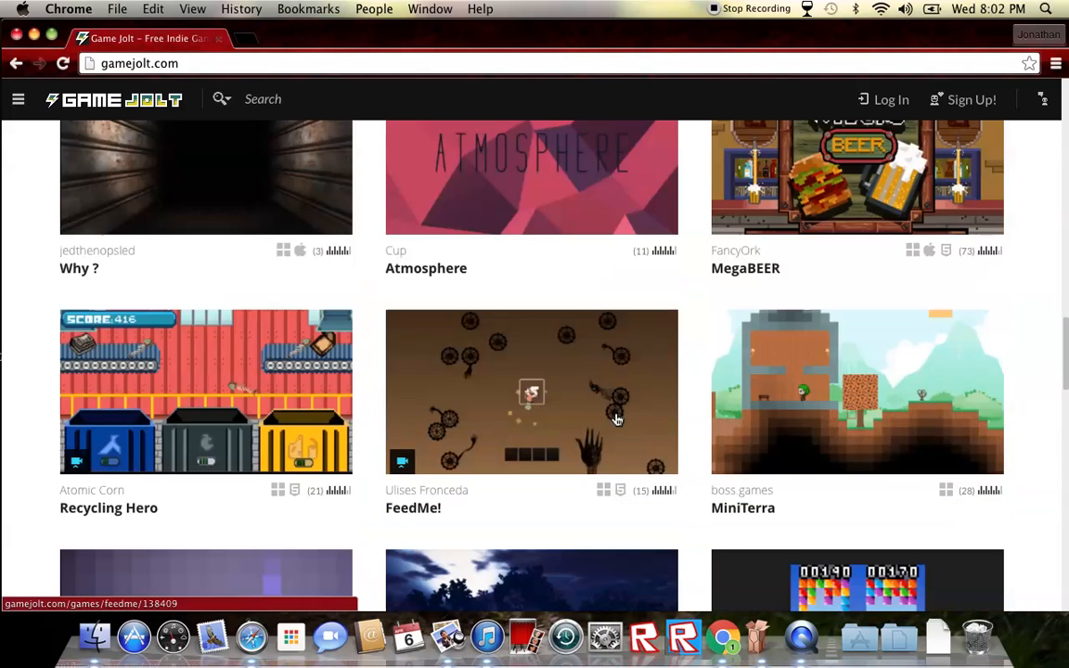
{"action": "scroll", "scroll_direction": "down", "scroll_amount": 3}
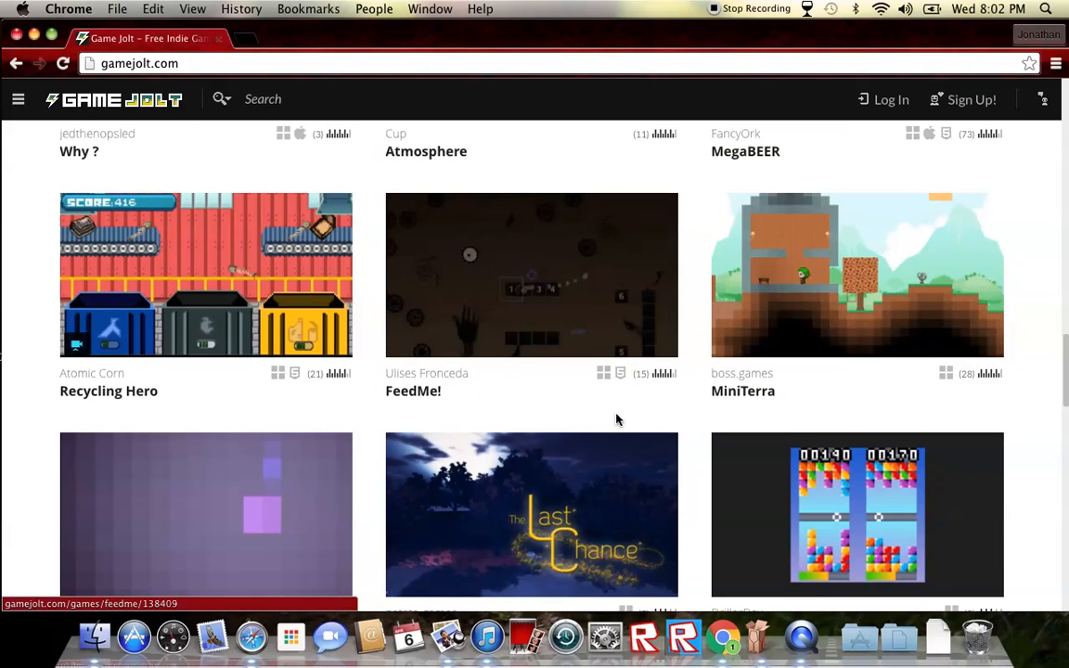
{"action": "scroll", "scroll_direction": "down", "scroll_amount": 3}
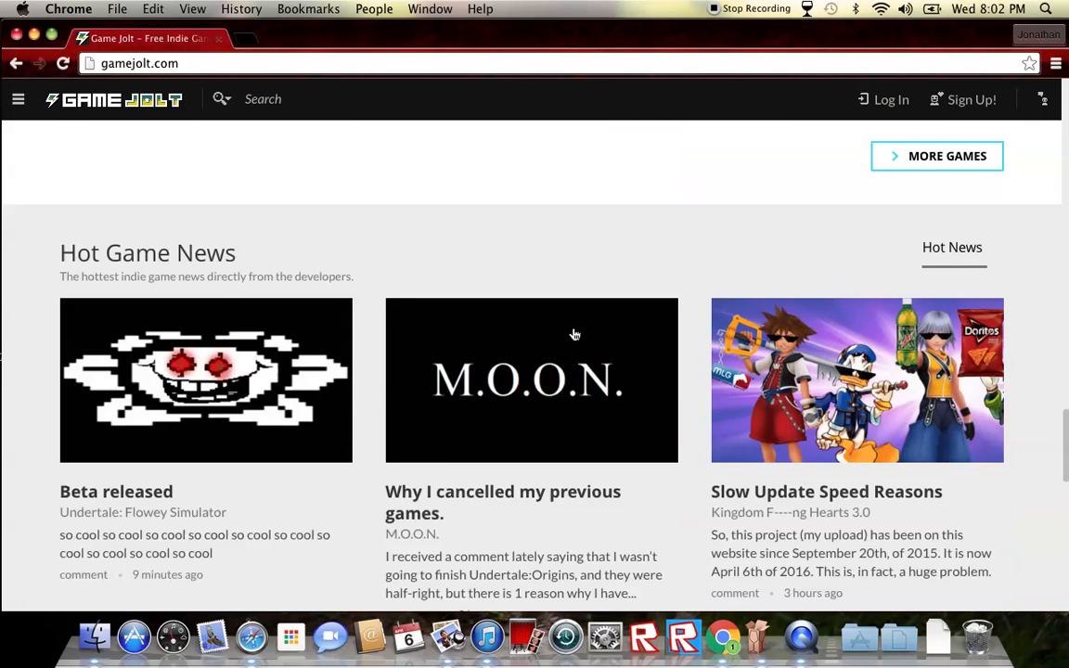
{"action": "scroll", "scroll_direction": "down", "scroll_amount": 3}
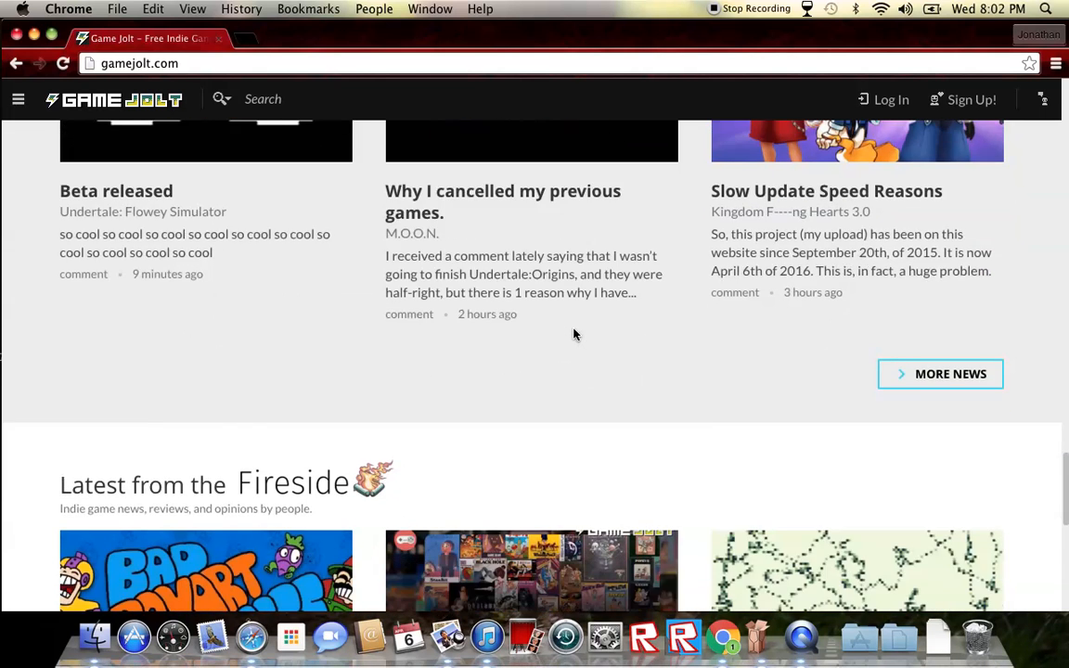
{"action": "scroll", "scroll_direction": "down", "scroll_amount": 3}
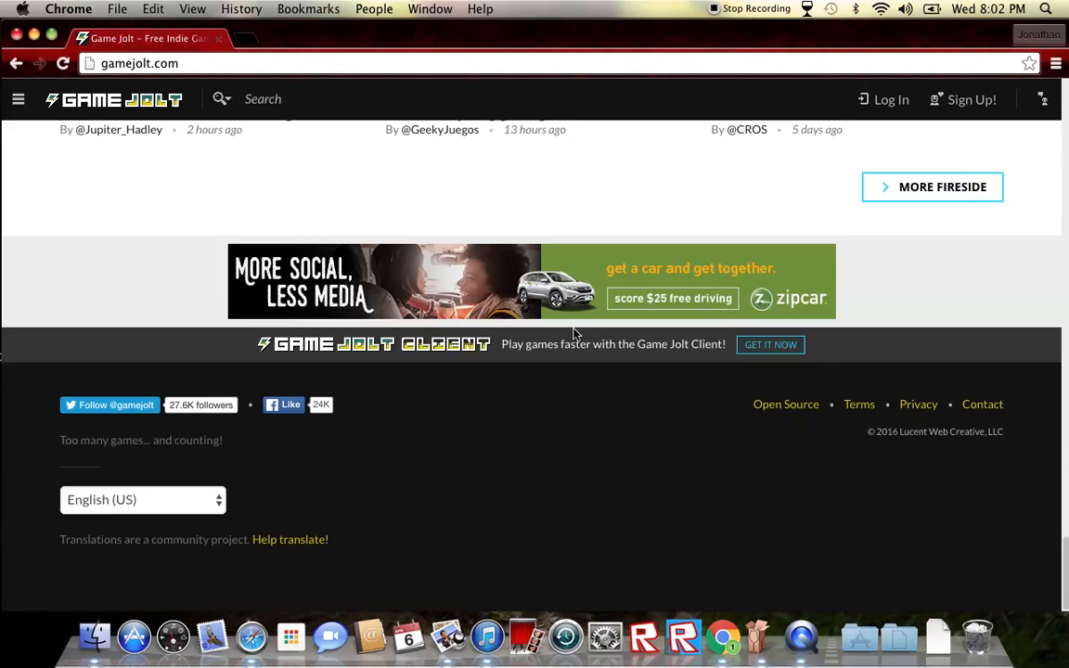
{"action": "scroll", "scroll_direction": "up", "scroll_amount": 3}
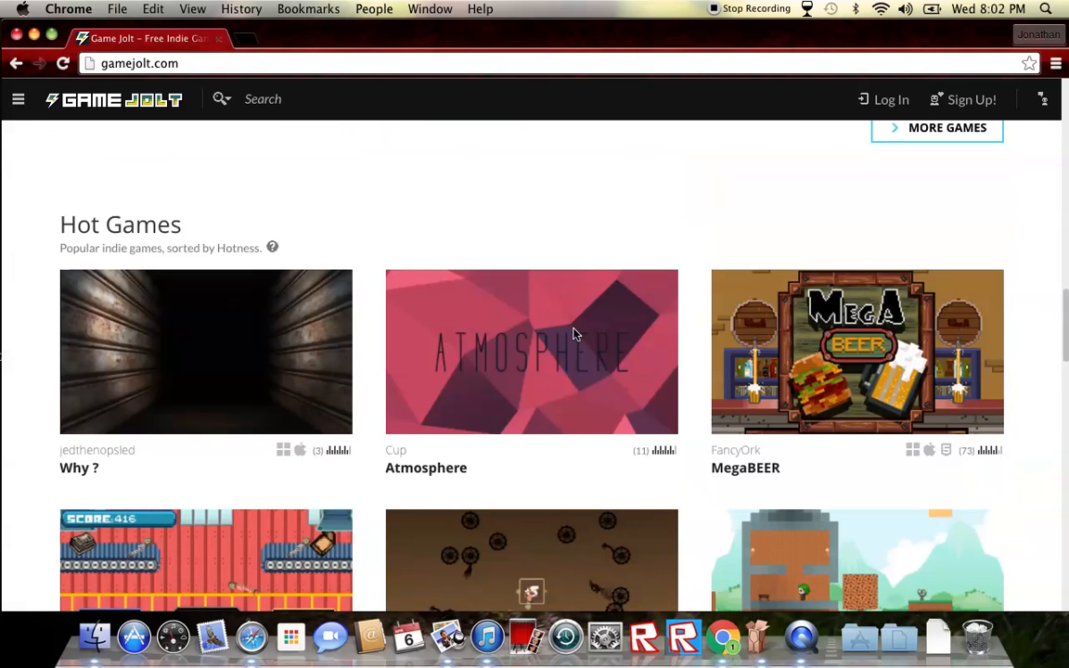
{"action": "scroll", "scroll_direction": "up", "scroll_amount": 3}
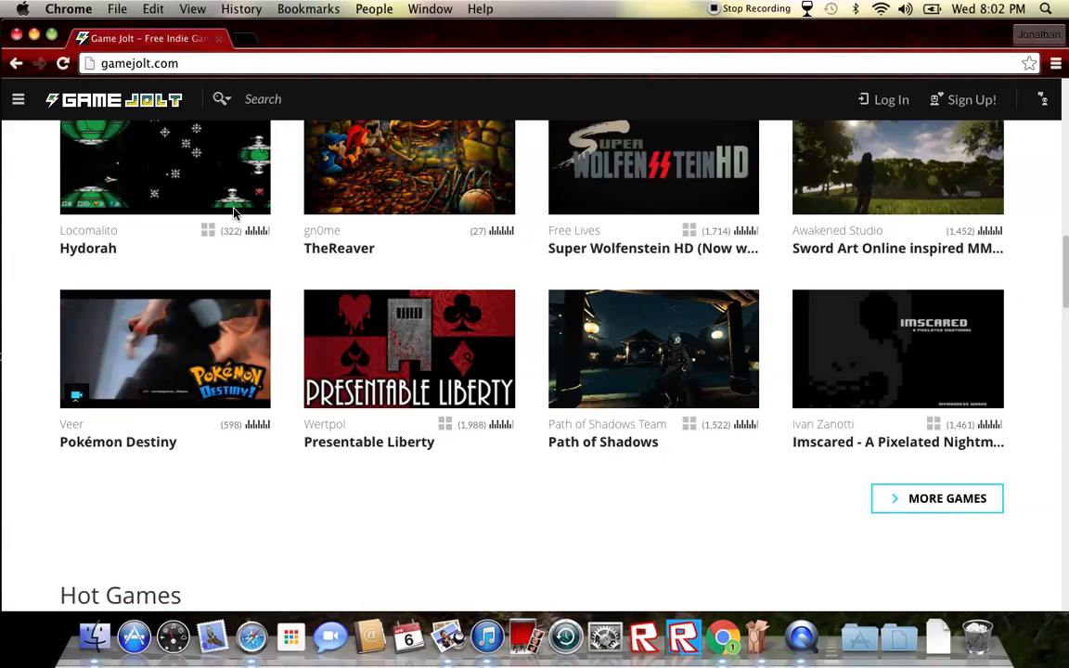
{"action": "scroll", "scroll_direction": "up", "scroll_amount": 3}
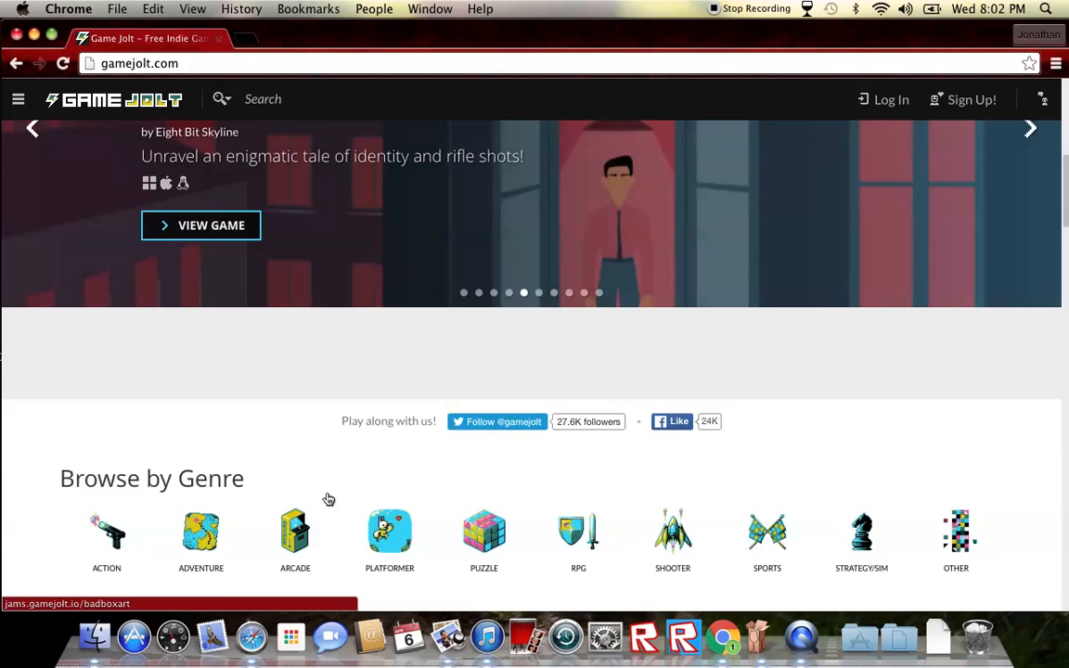
{"action": "mouse_move", "coordinate": [390, 531]}
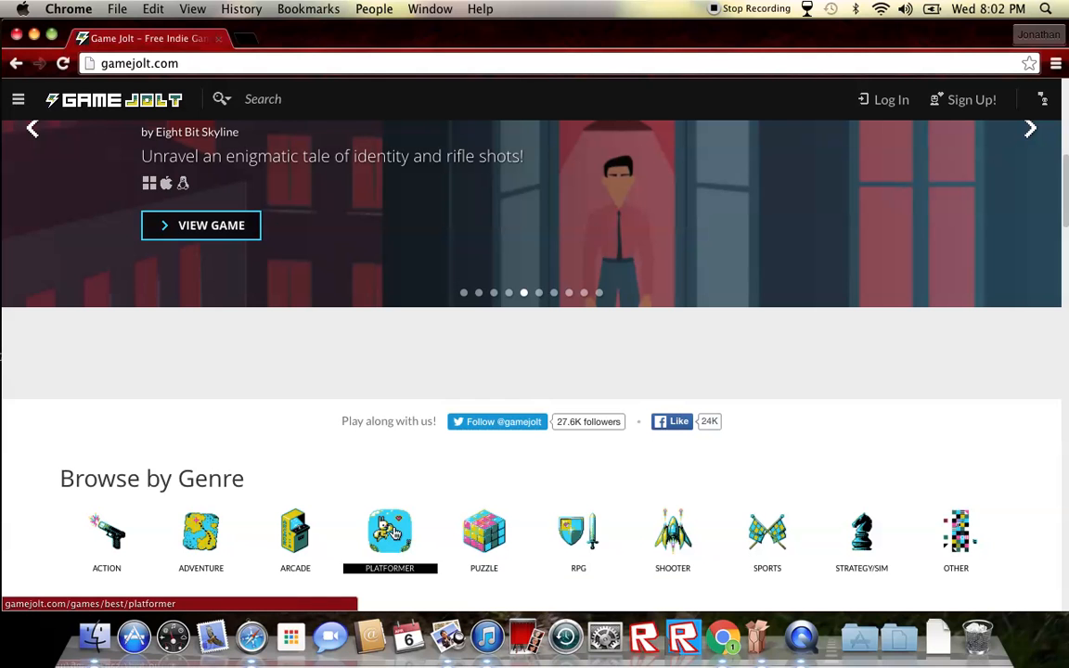
- Browse Game Jolt's Best Indie RPGs list
{"action": "left_click", "coordinate": [578, 531]}
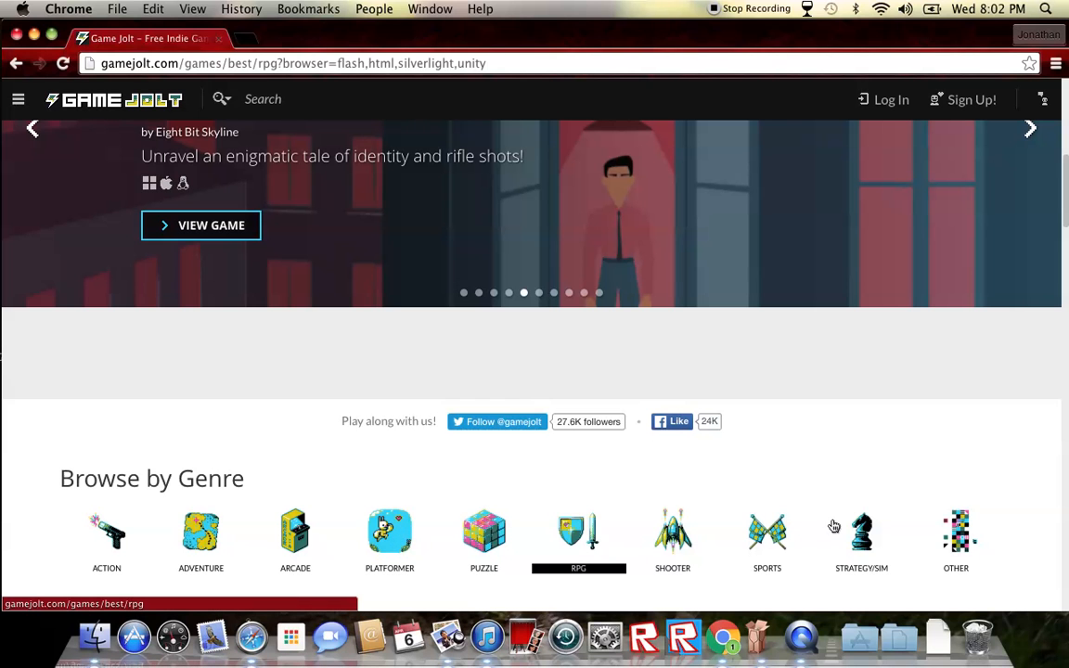
{"action": "mouse_move", "coordinate": [800, 501]}
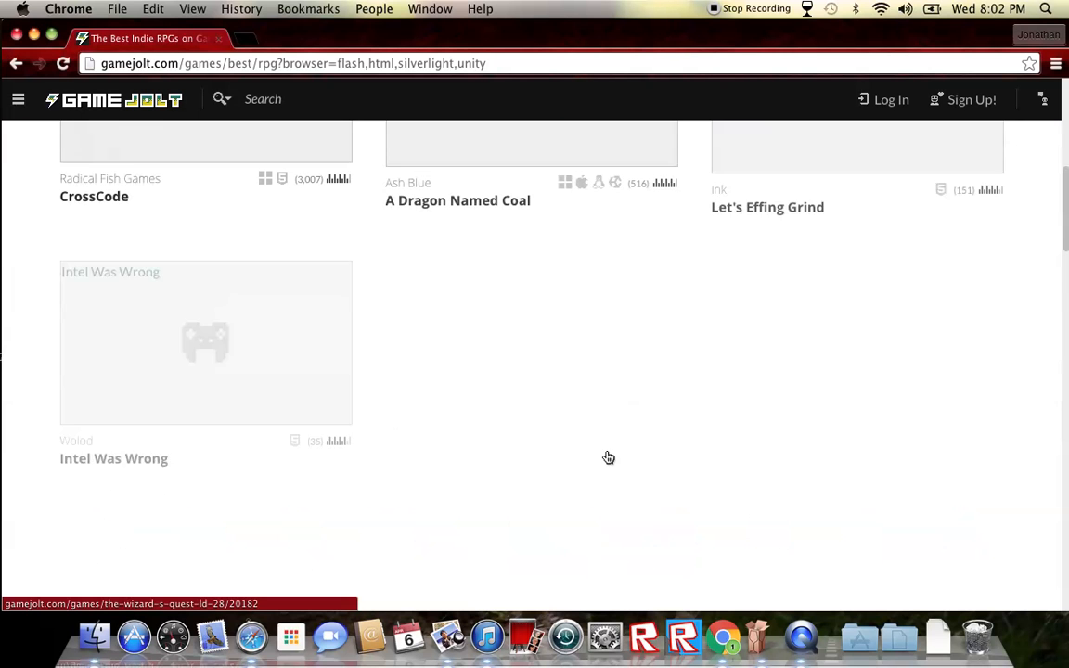
{"action": "scroll", "scroll_direction": "down", "scroll_amount": 3}
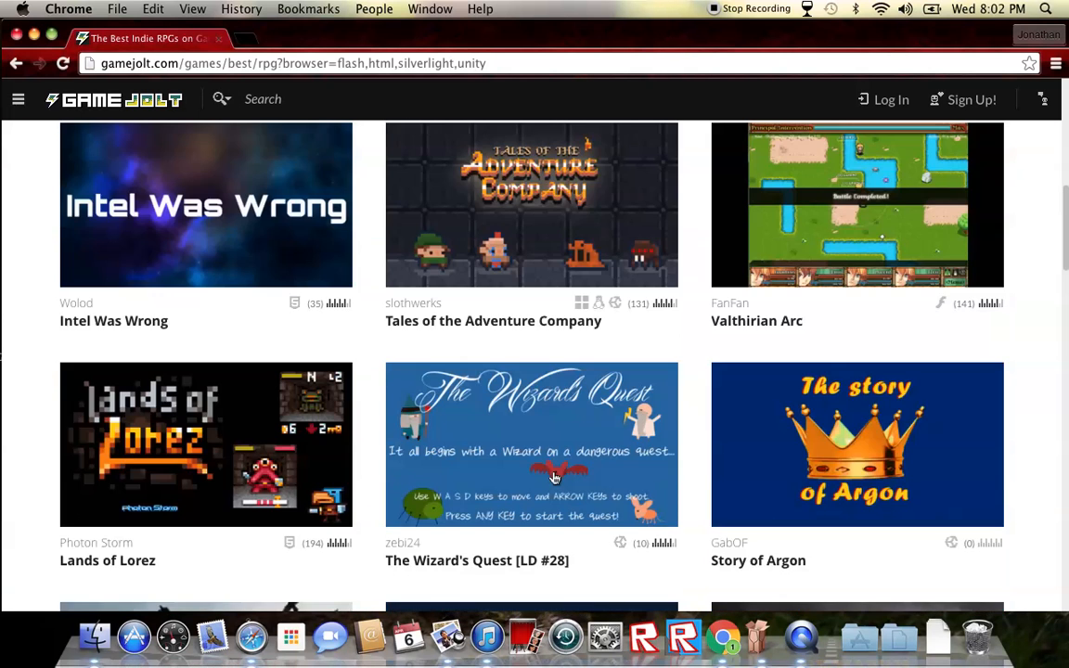
{"action": "scroll", "scroll_direction": "up", "scroll_amount": 3}
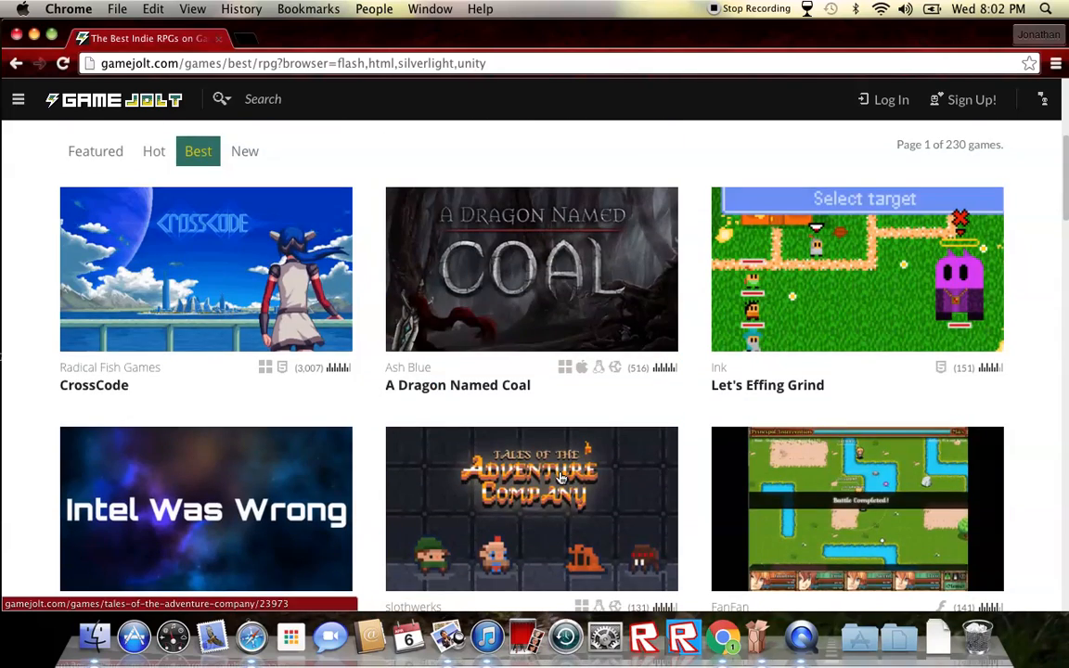
{"action": "scroll", "scroll_direction": "down", "scroll_amount": 3}
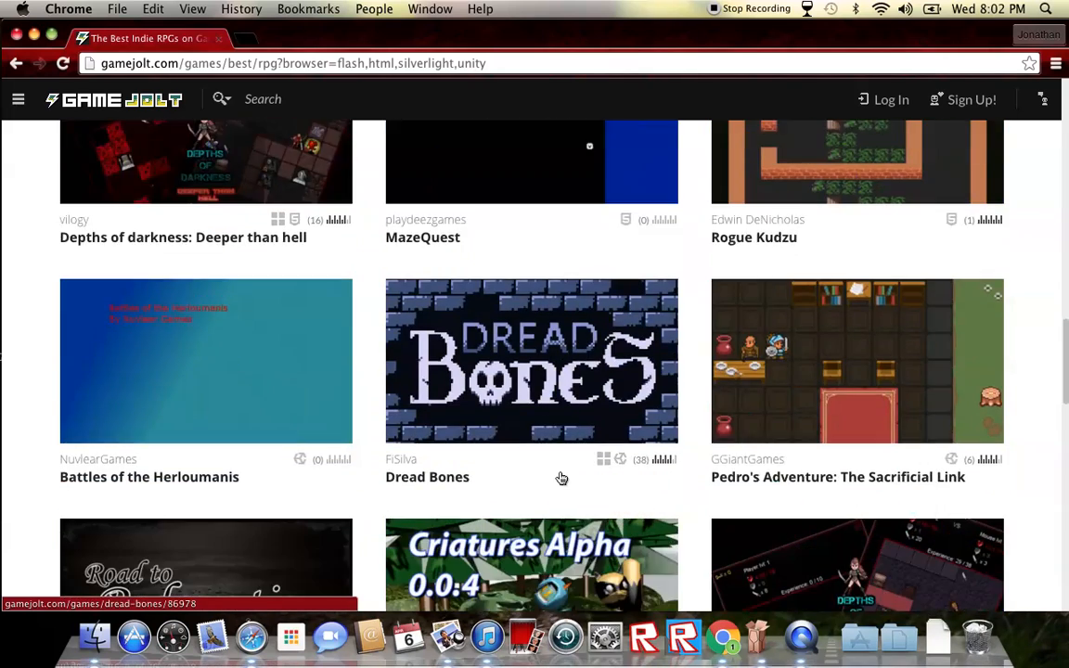
{"action": "scroll", "scroll_direction": "down", "scroll_amount": 3}
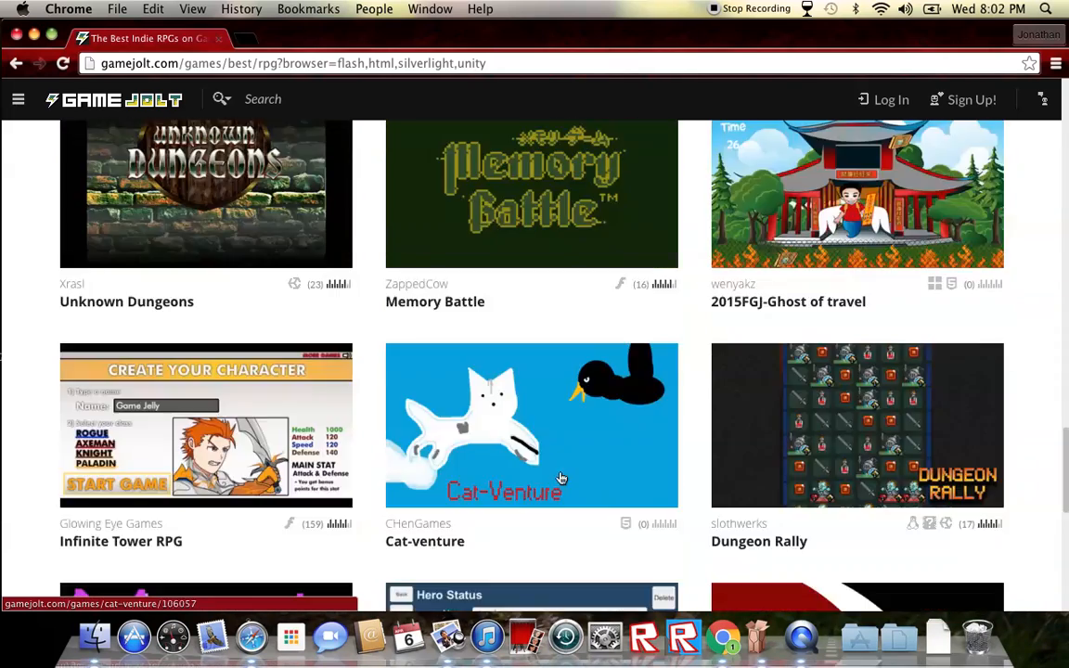
{"action": "scroll", "scroll_direction": "down", "scroll_amount": 3}
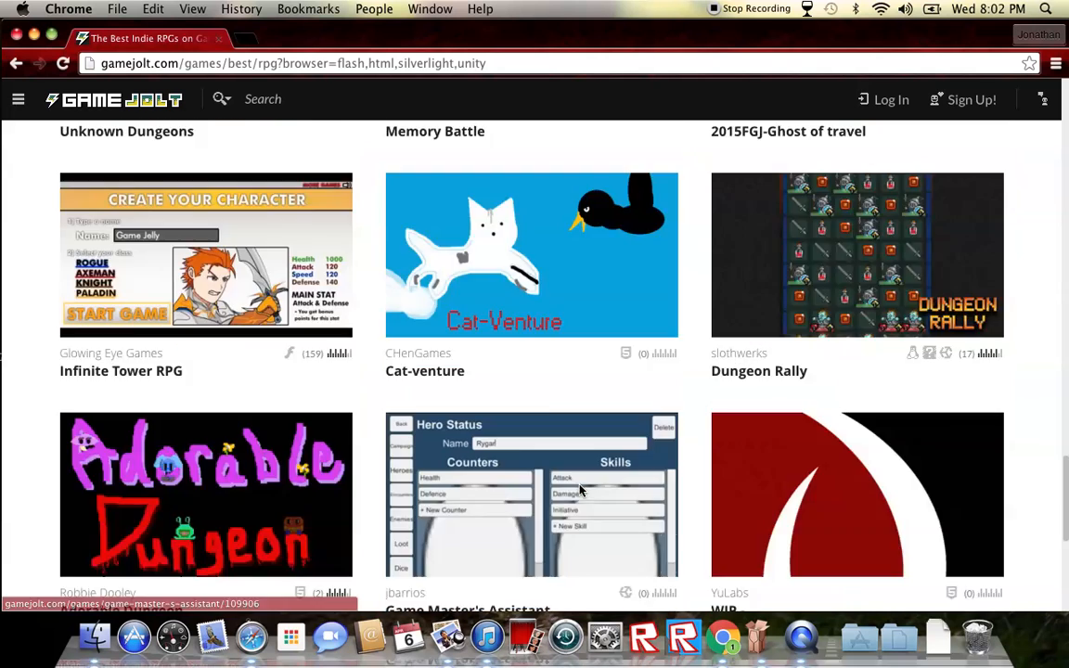
{"action": "scroll", "scroll_direction": "down", "scroll_amount": 3}
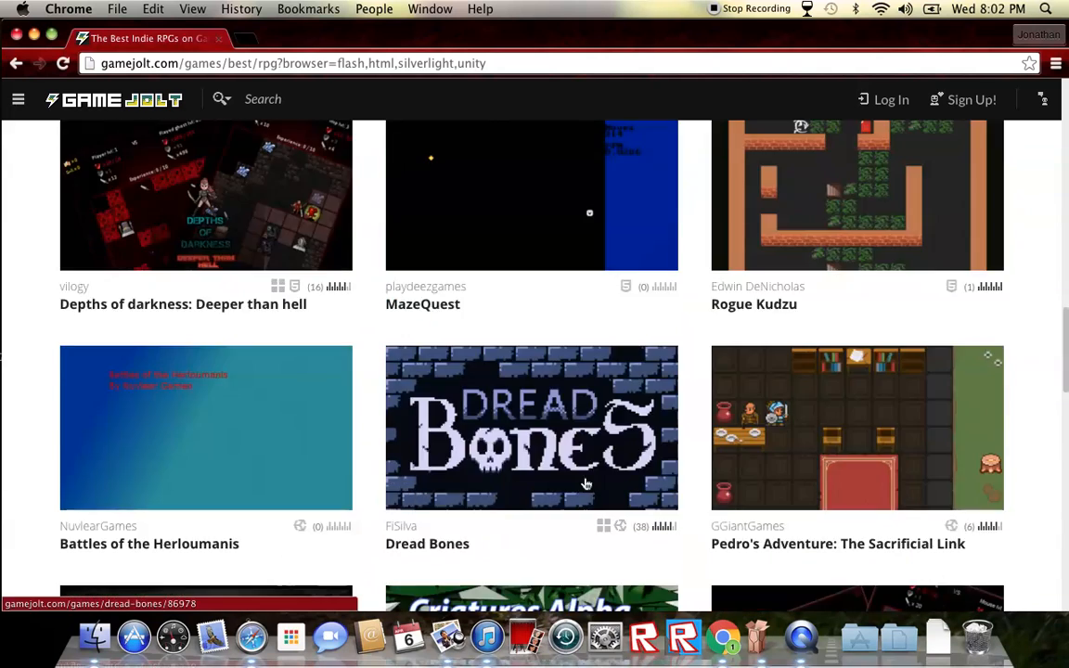
{"action": "scroll", "scroll_direction": "up", "scroll_amount": 3}
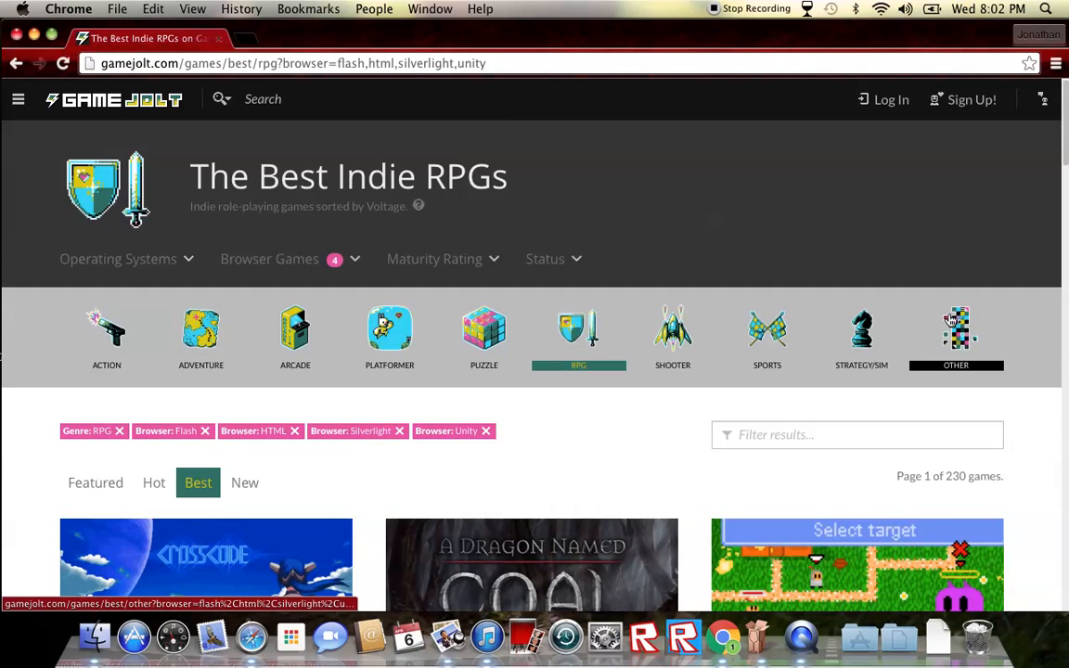
- Open the Other (Alternative) genre page and scroll toward PackWar
{"action": "left_click", "coordinate": [955, 333]}
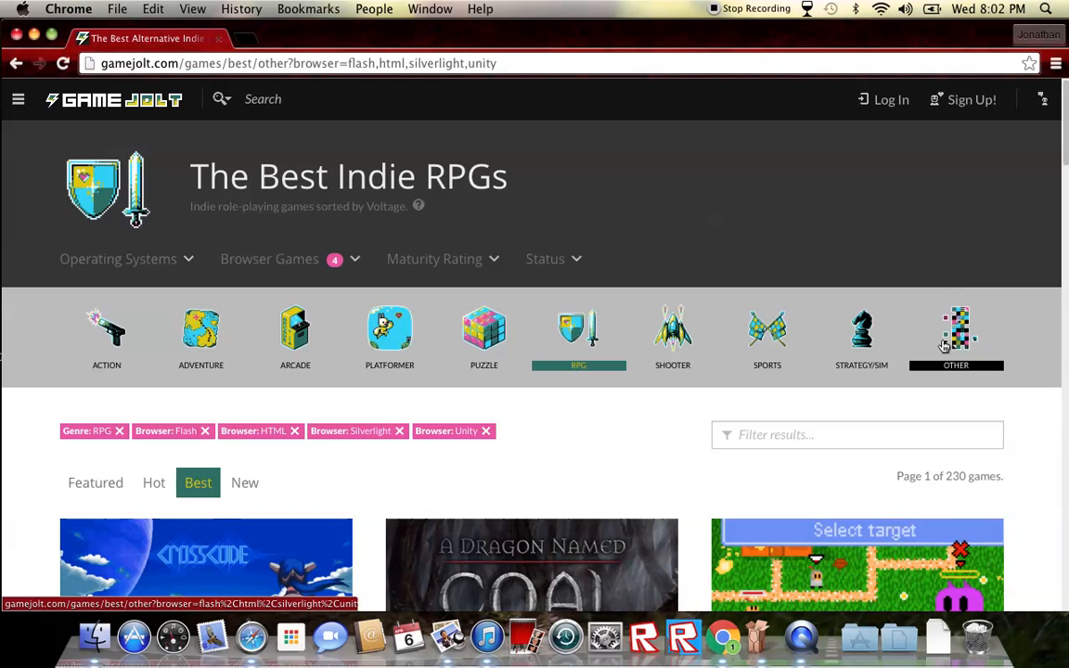
{"action": "left_click", "coordinate": [956, 334]}
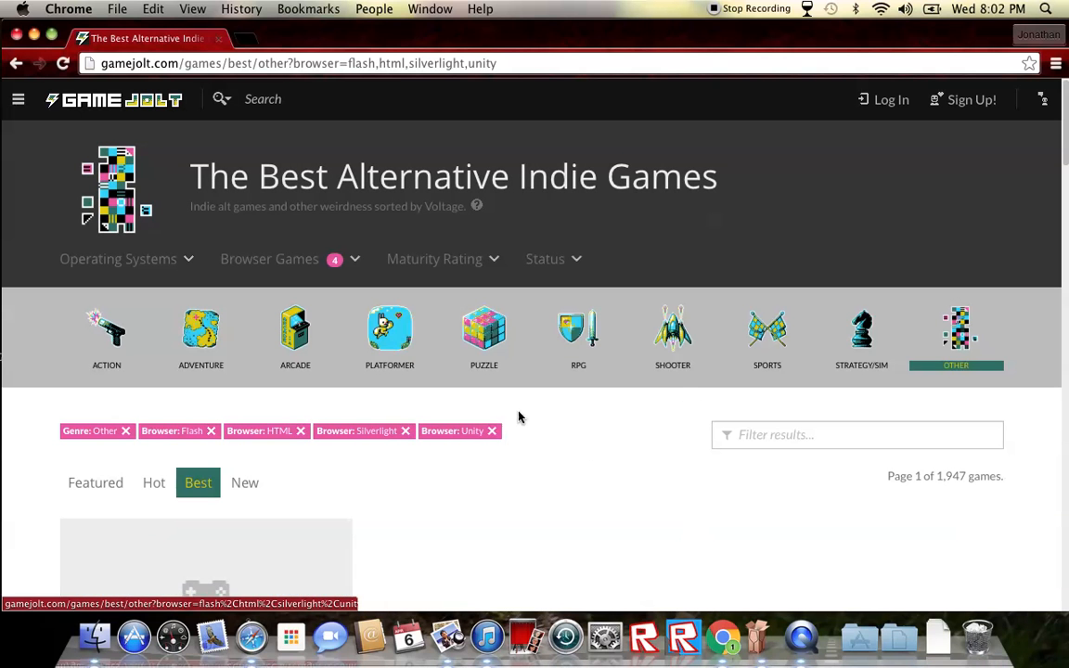
{"action": "scroll", "scroll_direction": "down", "scroll_amount": 3}
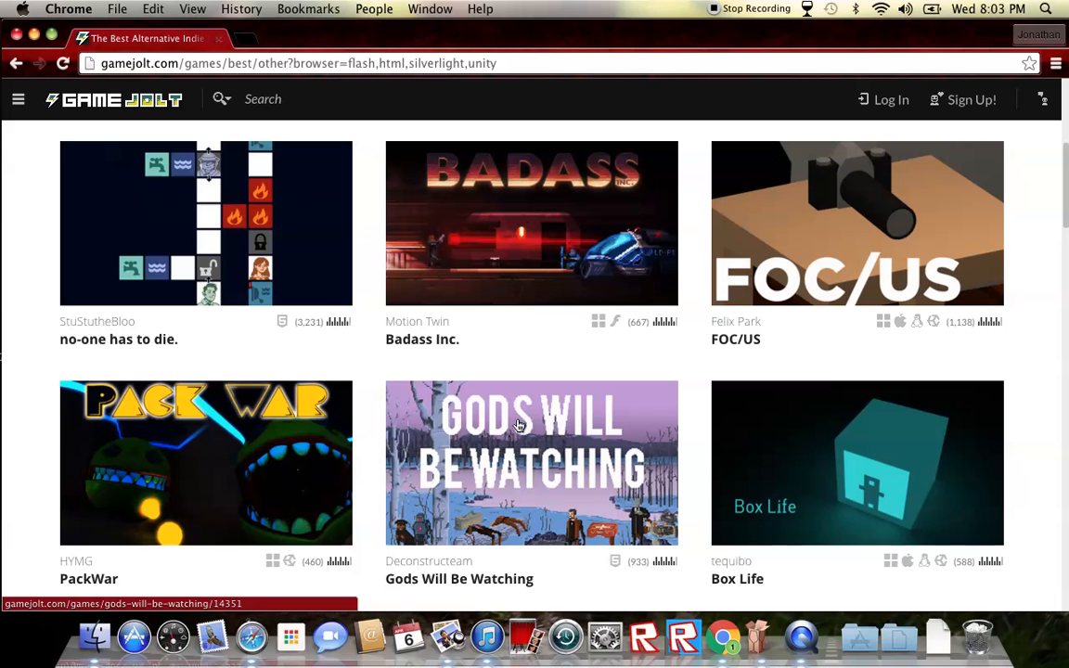
{"action": "mouse_move", "coordinate": [288, 476]}
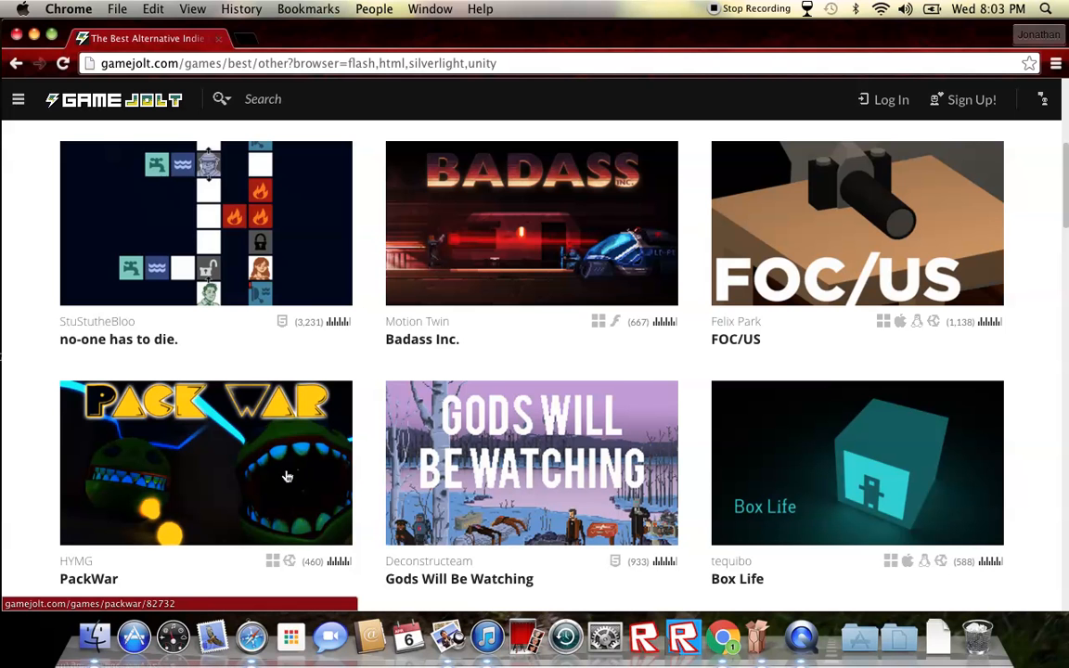
{"action": "scroll", "scroll_direction": "down", "scroll_amount": 3}
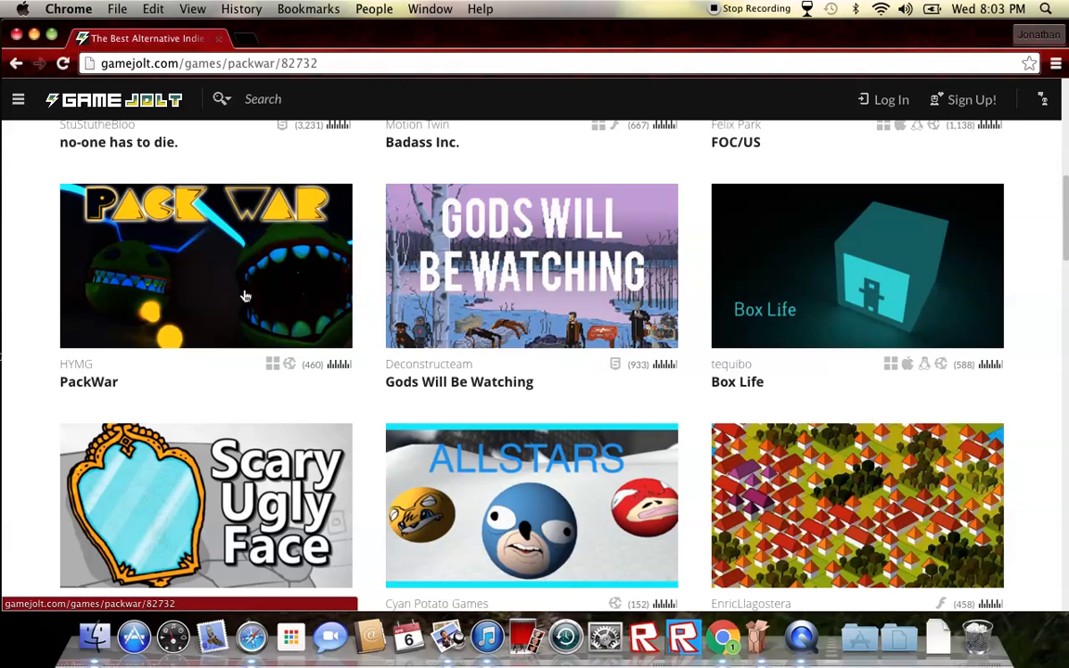
- Open PackWar's page and download the Windows release as PackWar-0.4.zip
{"action": "left_click", "coordinate": [205, 265]}
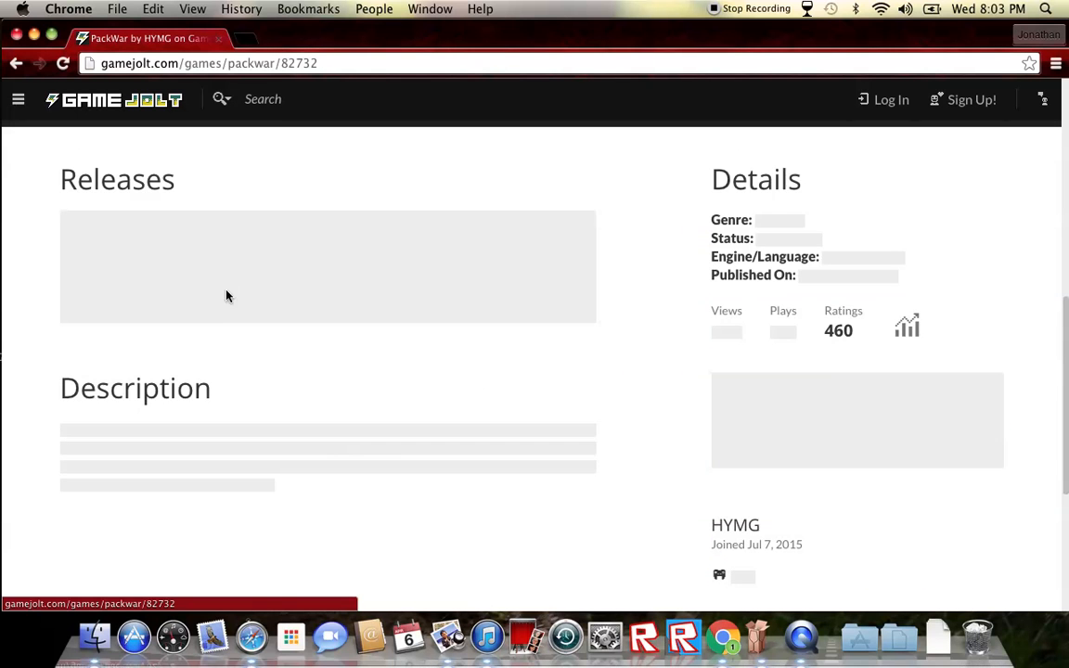
{"action": "scroll", "scroll_direction": "up", "scroll_amount": 3}
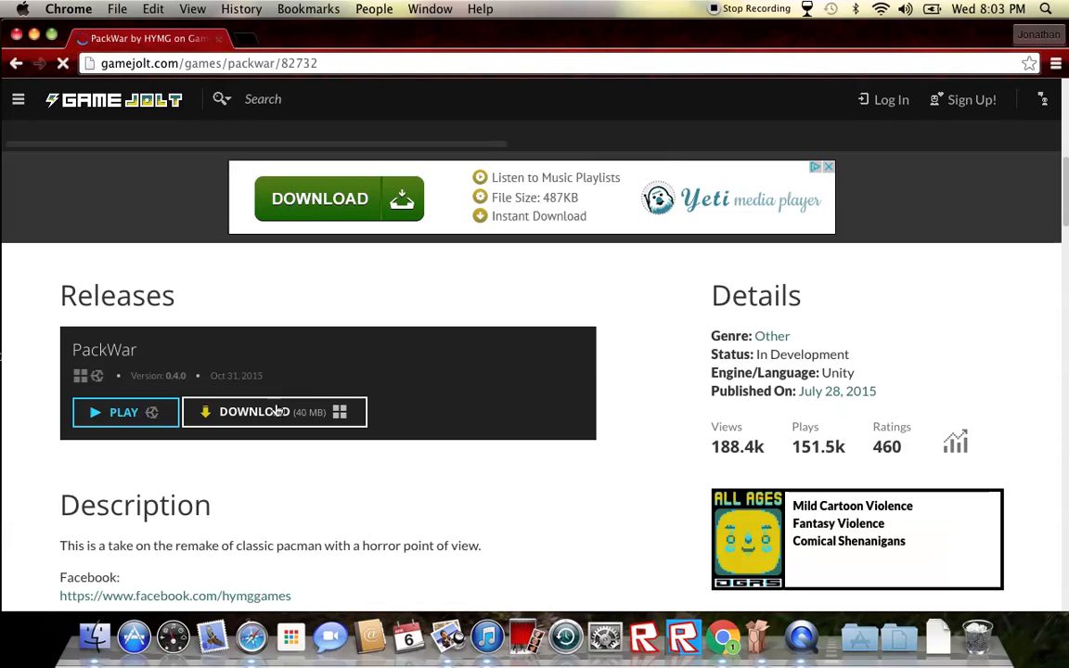
{"action": "left_click", "coordinate": [254, 411]}
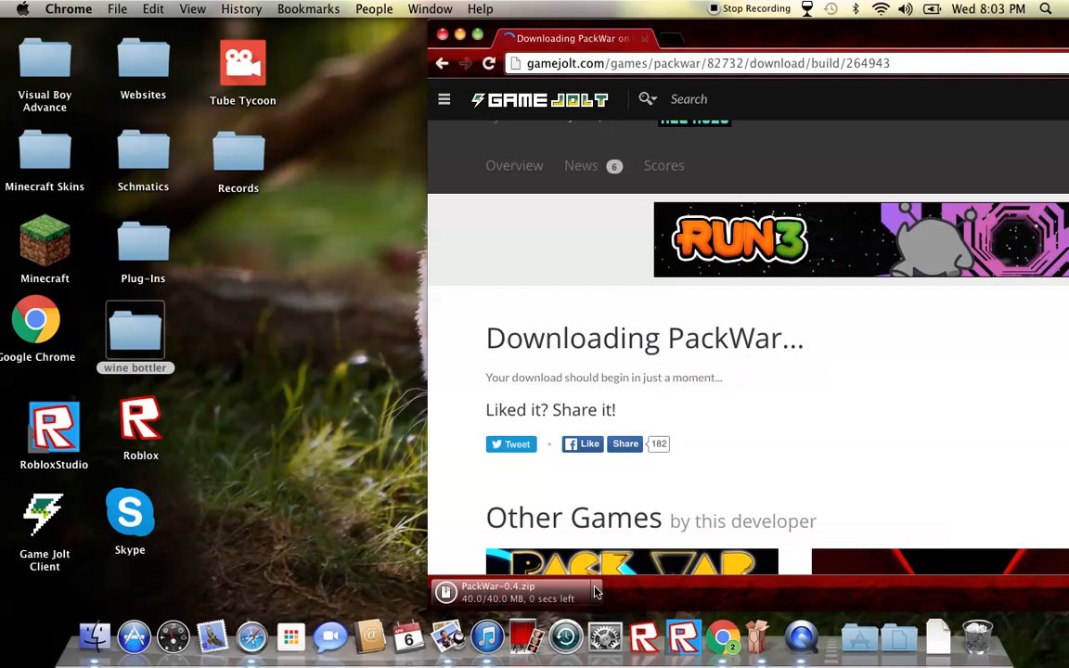
{"action": "mouse_move", "coordinate": [548, 591]}
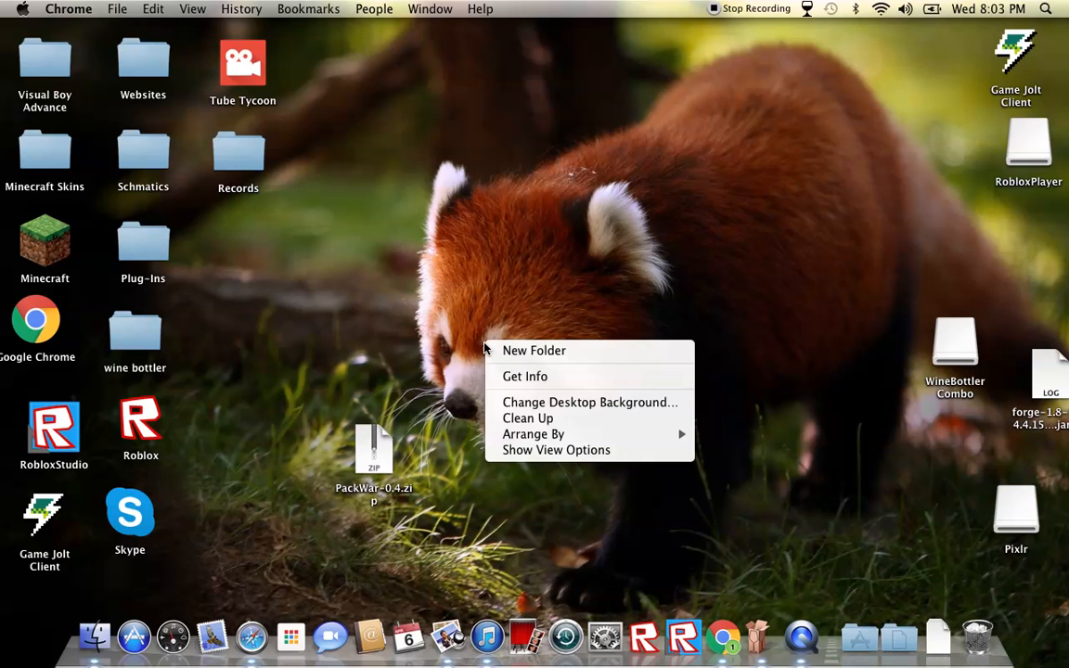
- Extract the PackWar zip inside a new untitled desktop folder
{"action": "left_click", "coordinate": [534, 350]}
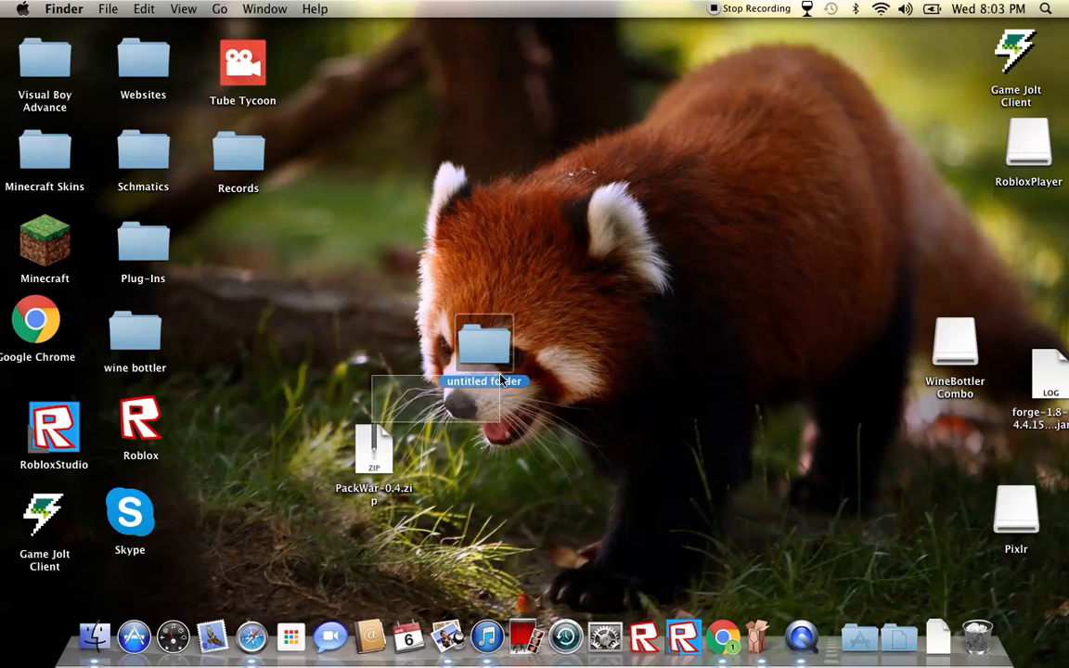
{"action": "double_click", "coordinate": [483, 348]}
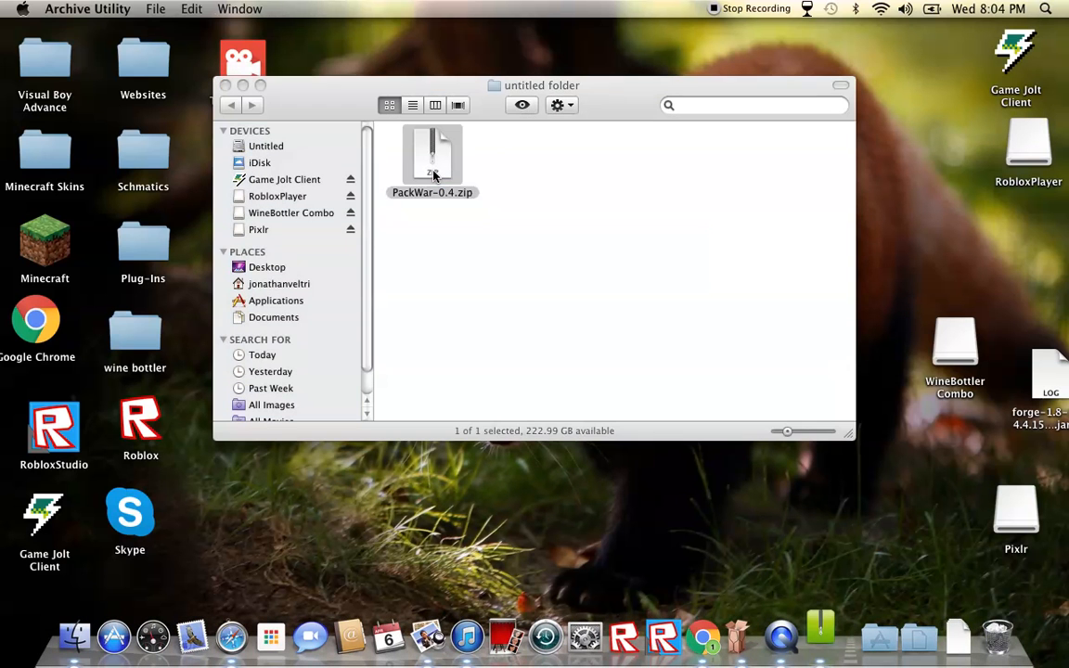
{"action": "double_click", "coordinate": [433, 155]}
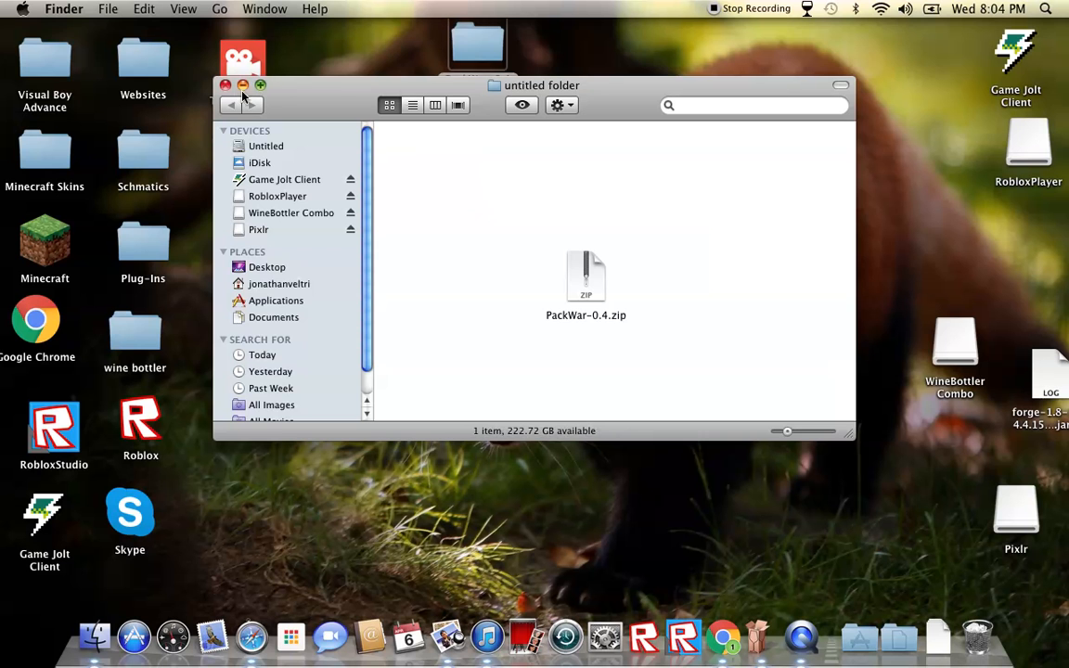
- Close that window and open the PackWar-0.4 folder from the desktop
{"action": "left_click", "coordinate": [225, 84]}
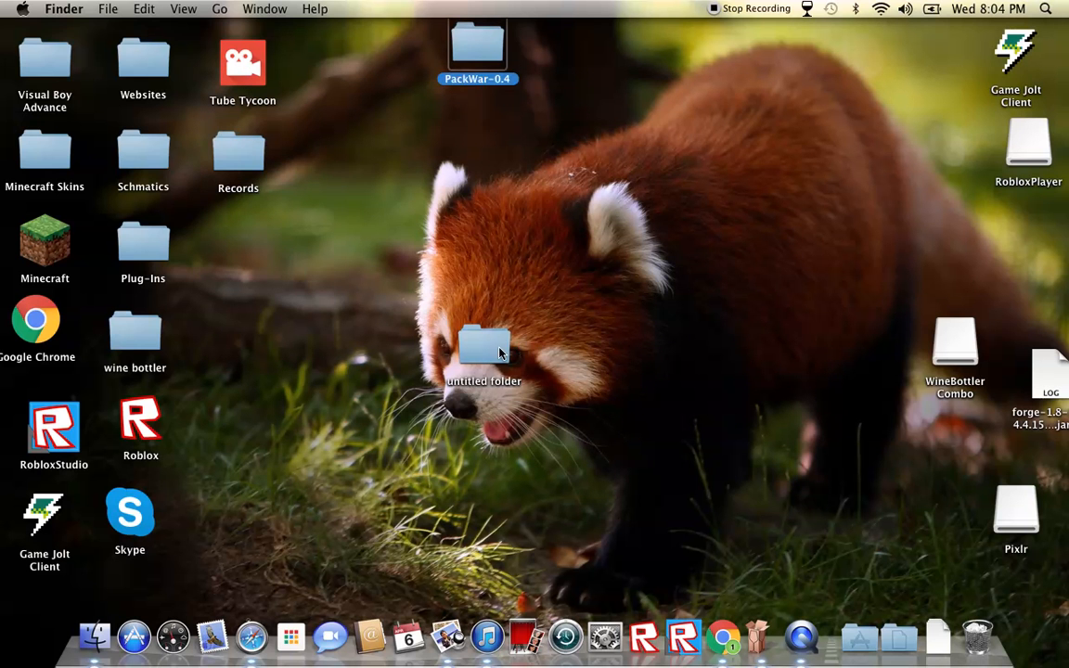
{"action": "left_click", "coordinate": [484, 348]}
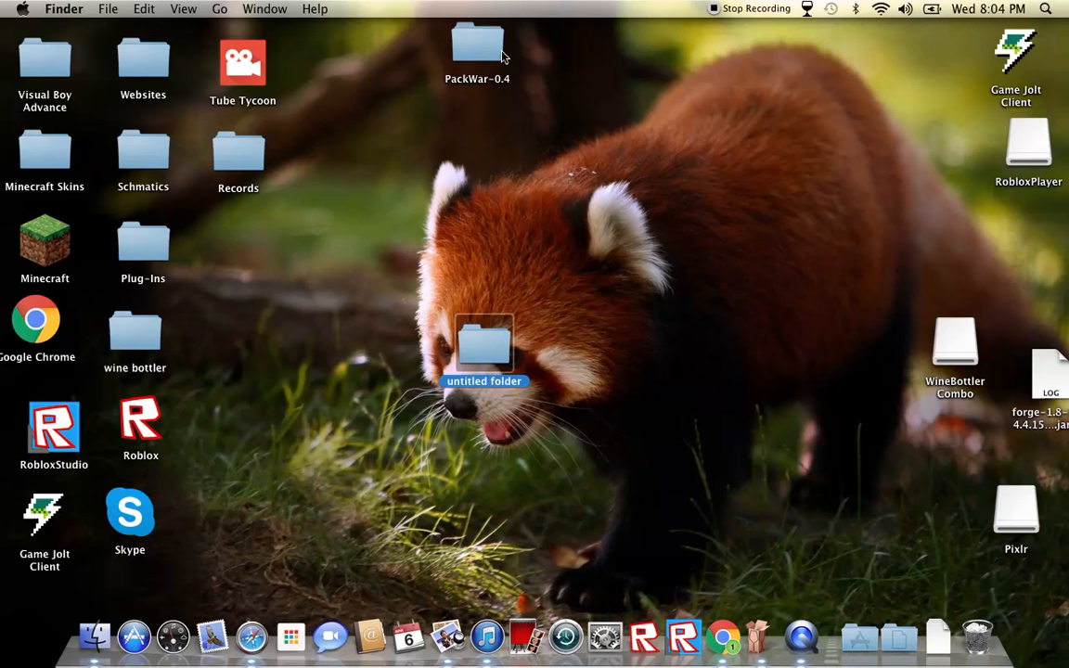
{"action": "double_click", "coordinate": [477, 46]}
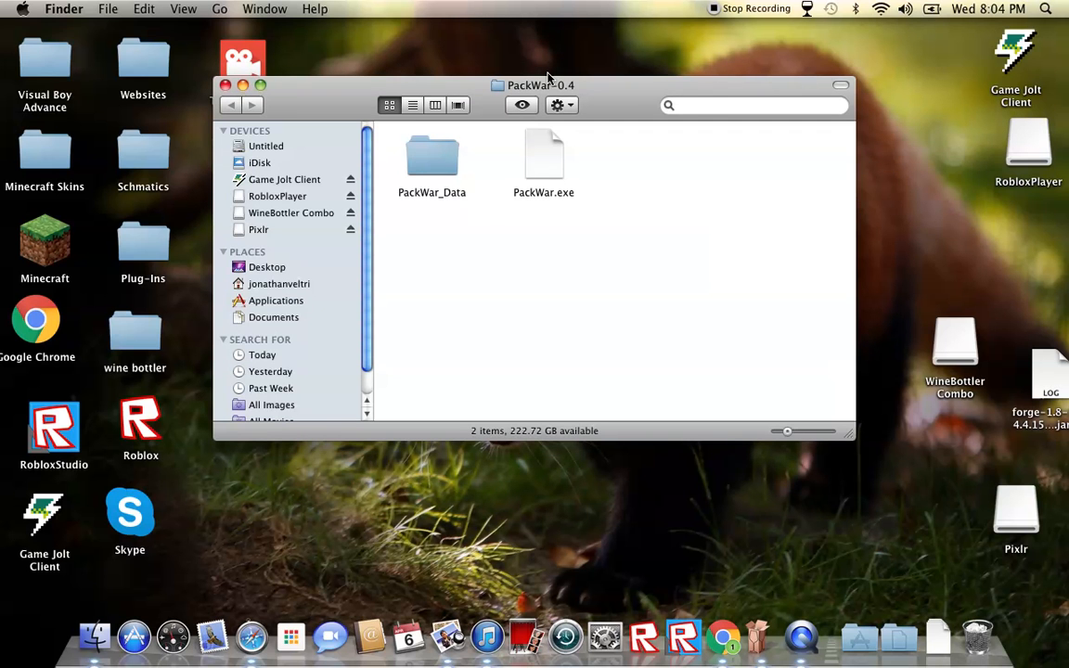
- Launch PackWar.exe and choose conversion into a simple OS X application bundle
{"action": "left_click_drag", "start_coordinate": [540, 84], "coordinate": [673, 199]}
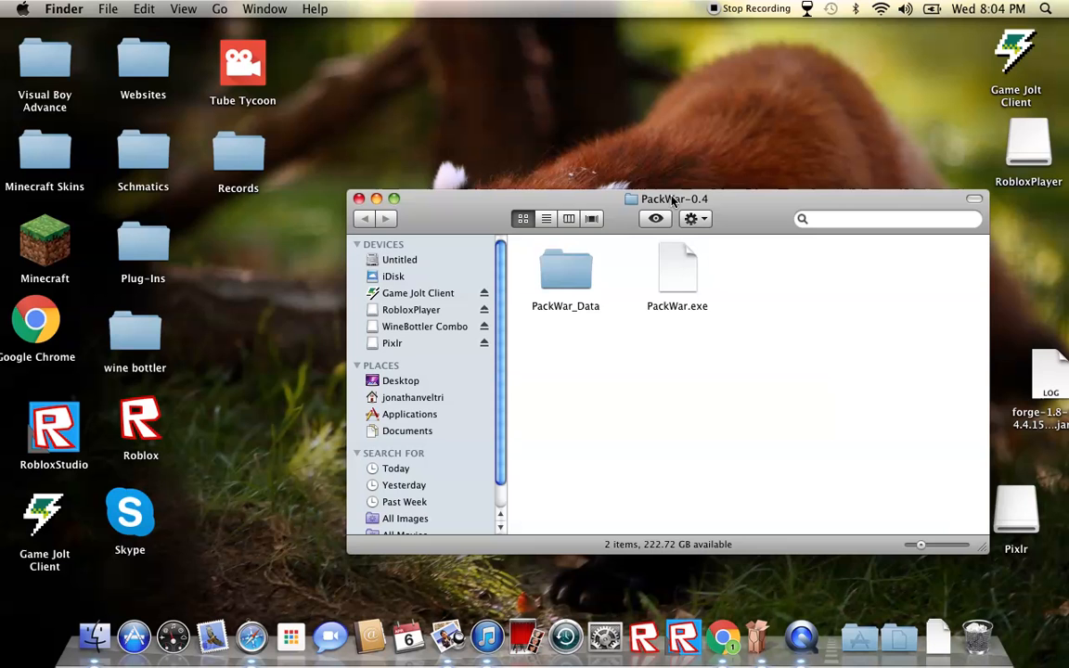
{"action": "double_click", "coordinate": [677, 274]}
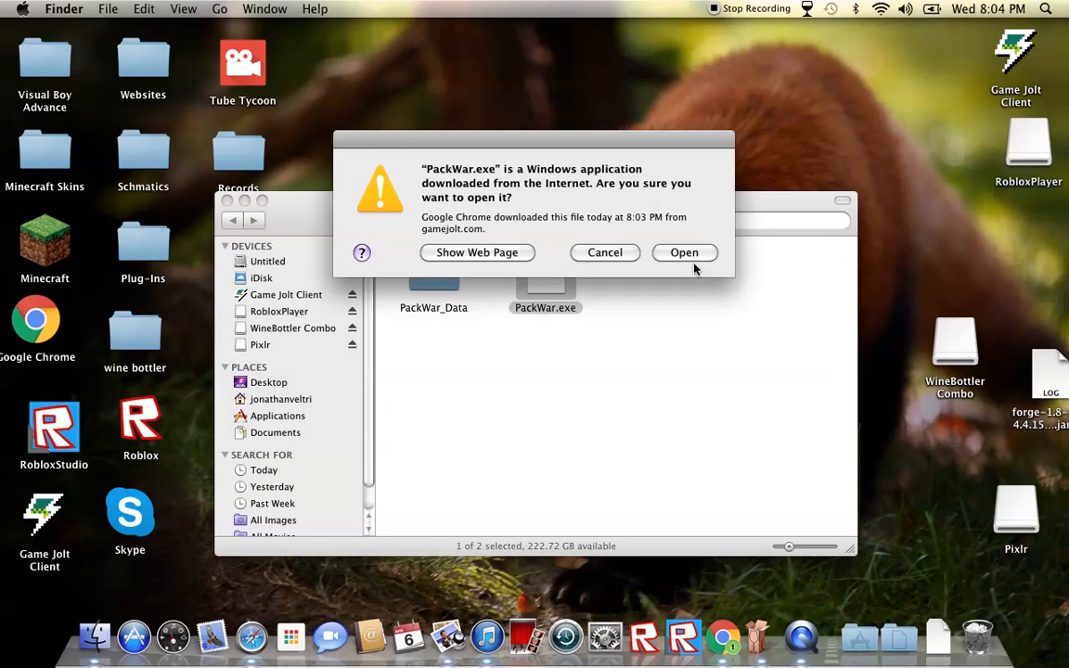
{"action": "left_click", "coordinate": [683, 252]}
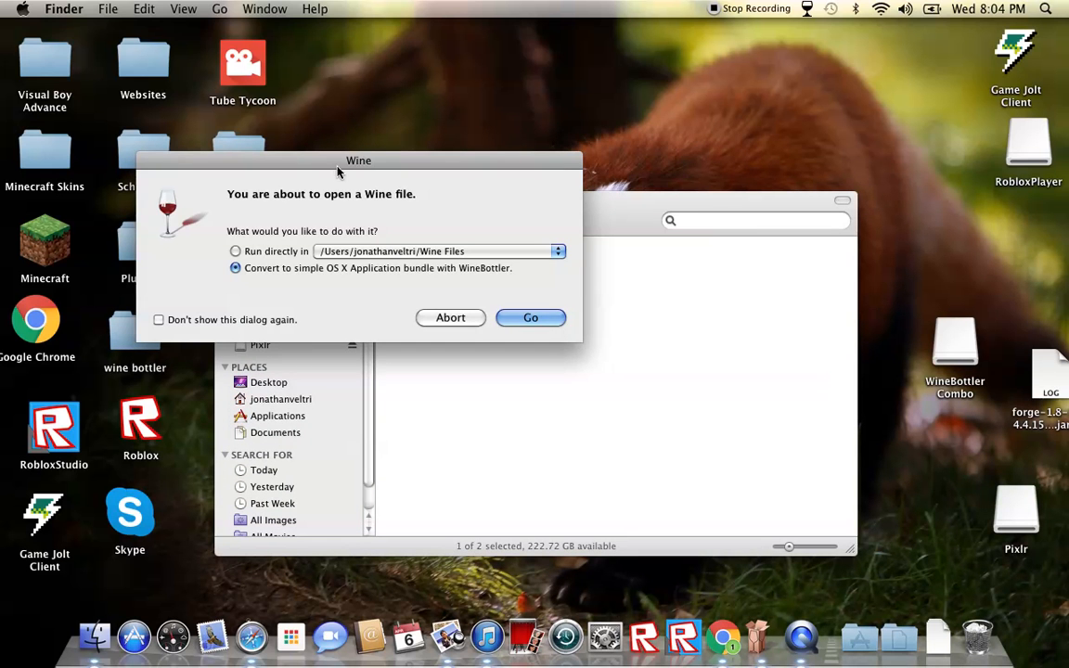
{"action": "left_click_drag", "start_coordinate": [358, 160], "coordinate": [564, 111]}
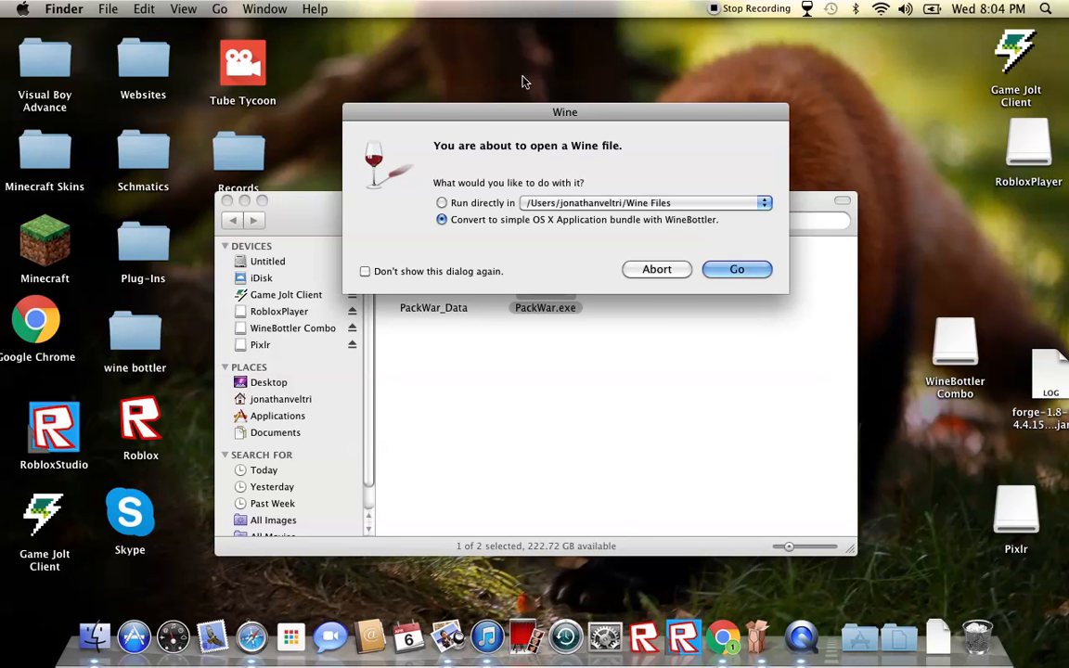
{"action": "mouse_move", "coordinate": [529, 148]}
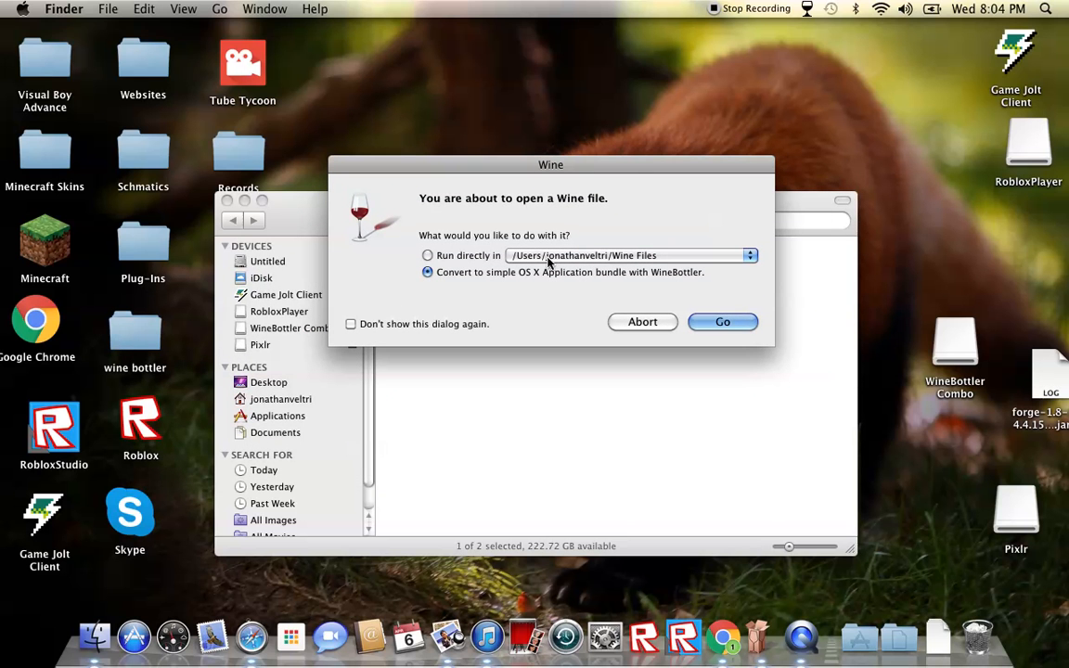
{"action": "left_click", "coordinate": [427, 255]}
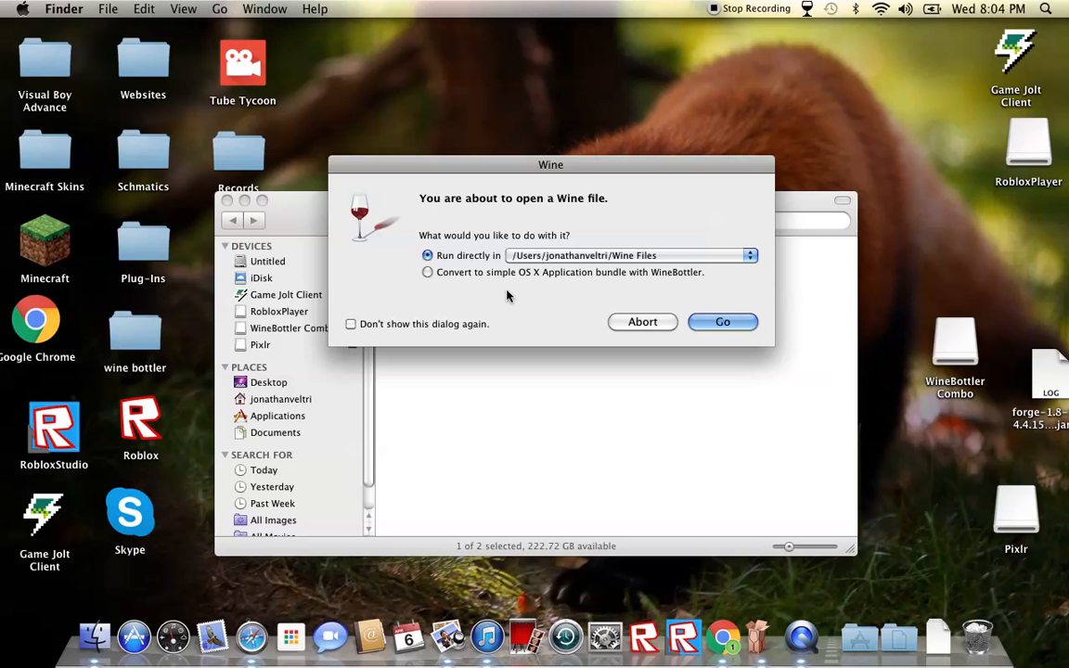
{"action": "mouse_move", "coordinate": [524, 262]}
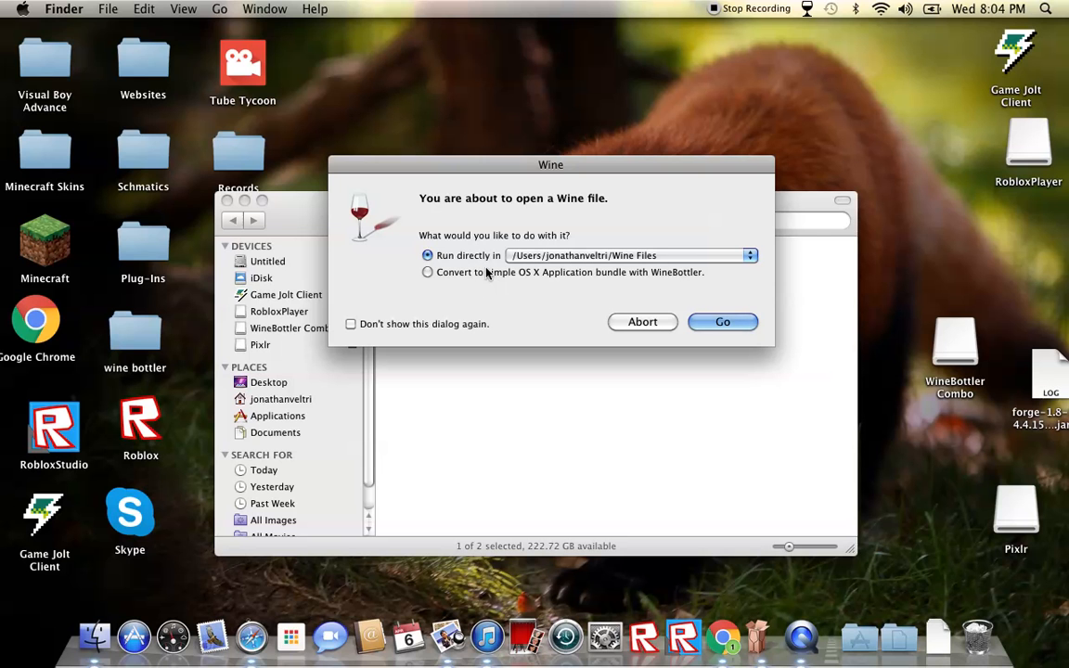
{"action": "left_click", "coordinate": [427, 272]}
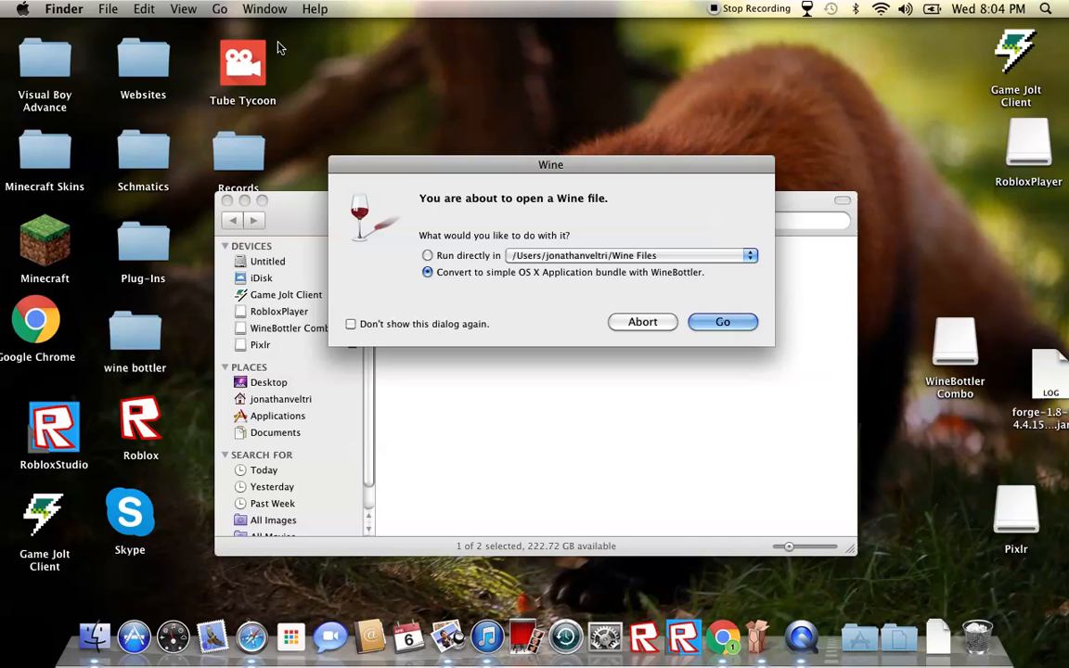
{"action": "left_click", "coordinate": [723, 322]}
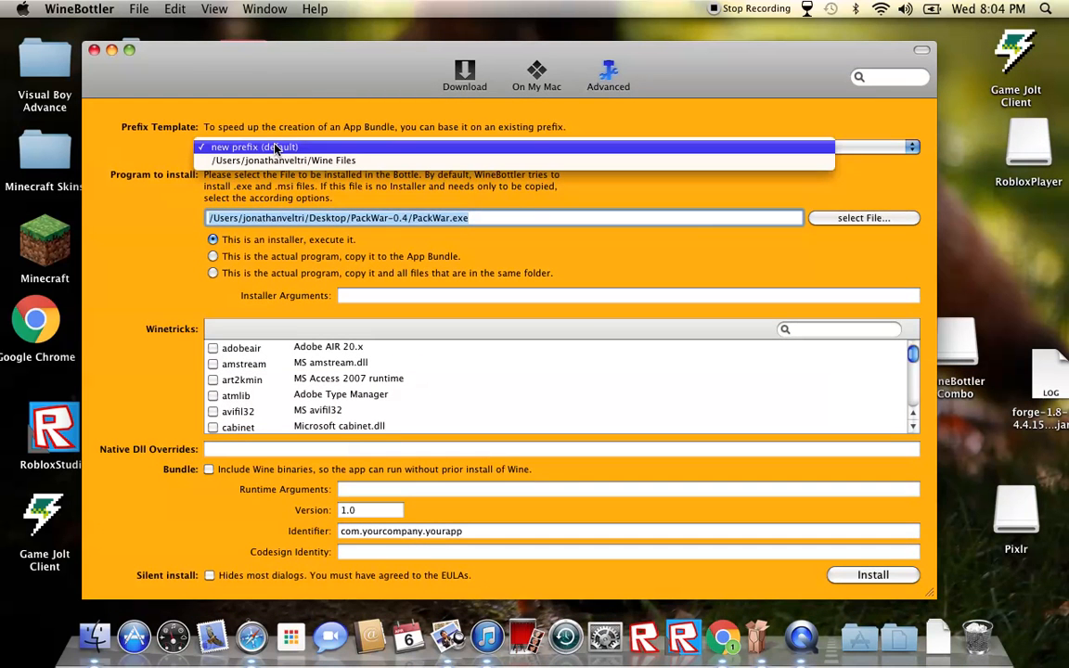
- Keep the default new prefix and copy PackWar.exe with all files in its folder
{"action": "left_click", "coordinate": [250, 146]}
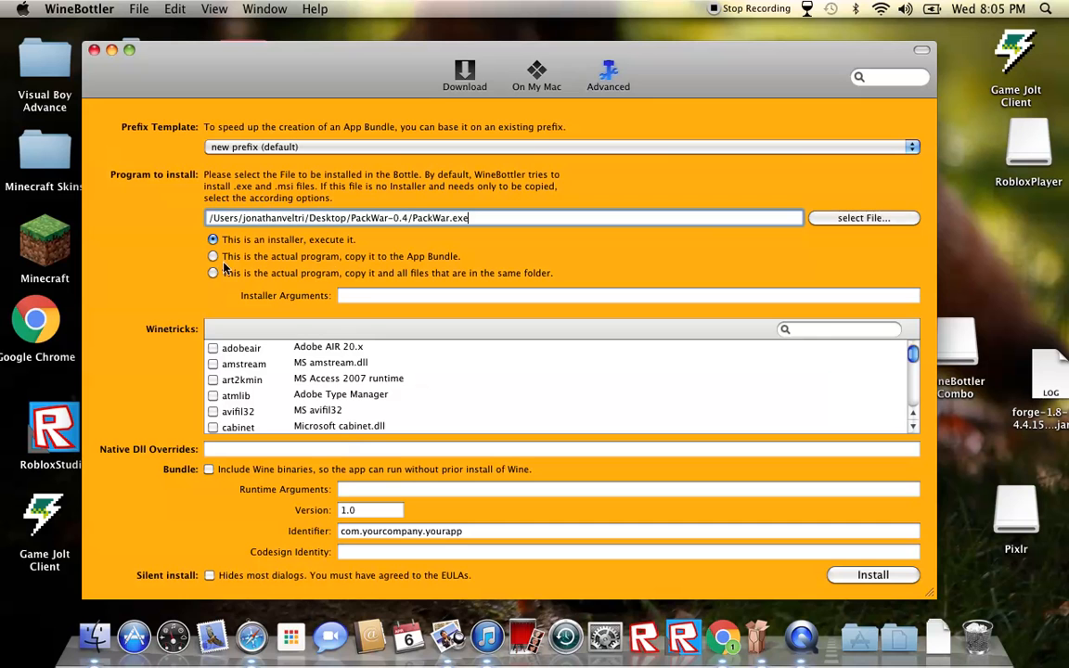
{"action": "mouse_move", "coordinate": [283, 255]}
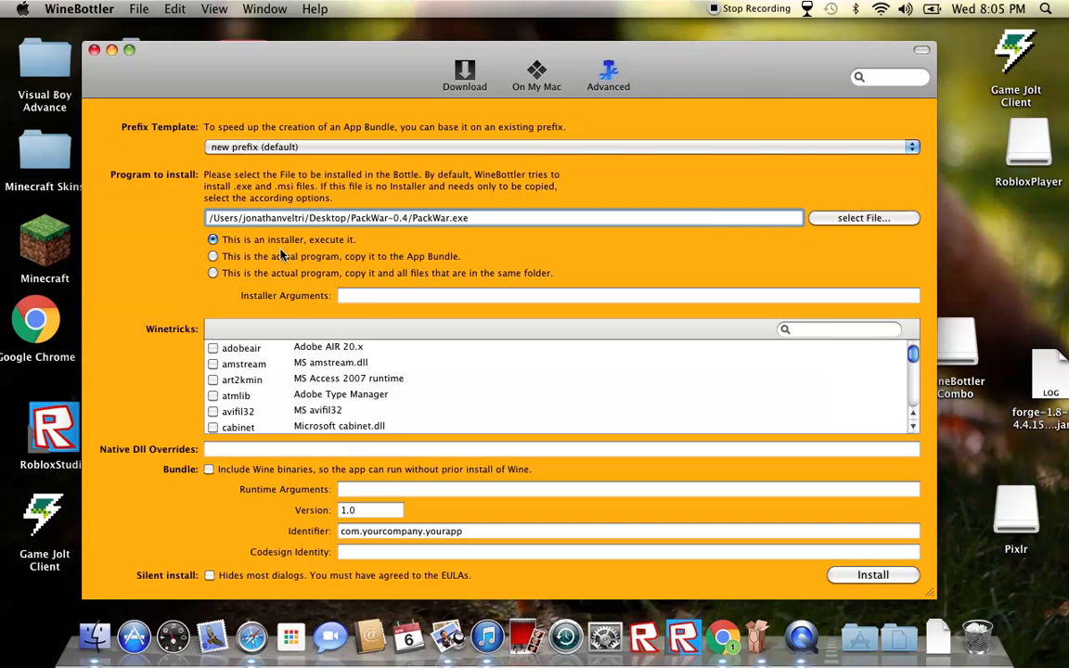
{"action": "left_click", "coordinate": [214, 272]}
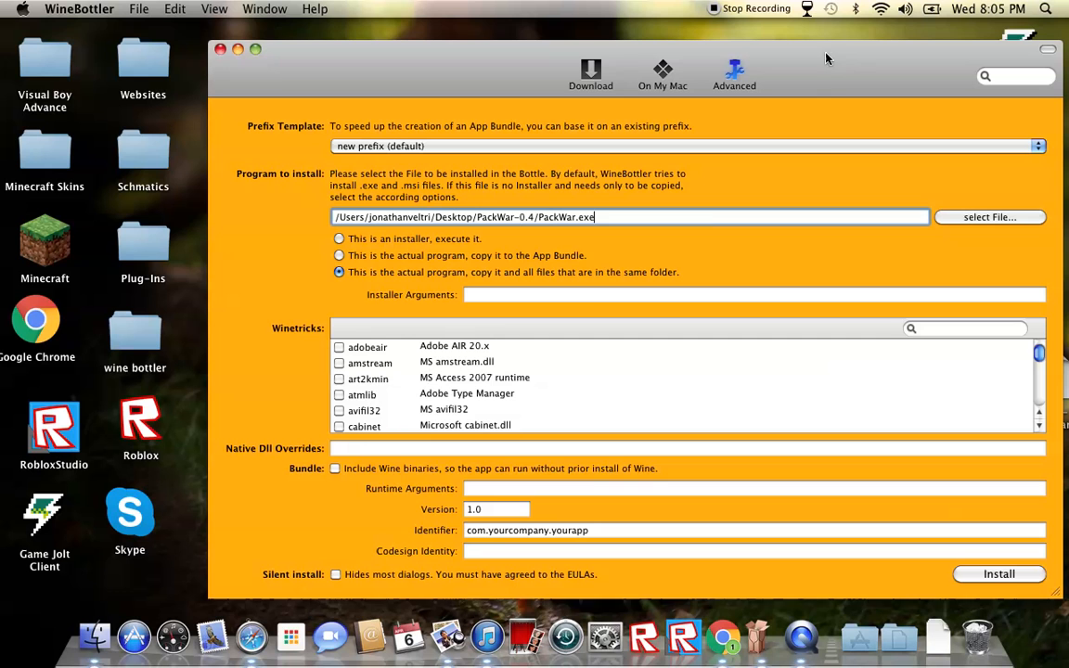
{"action": "mouse_move", "coordinate": [481, 364]}
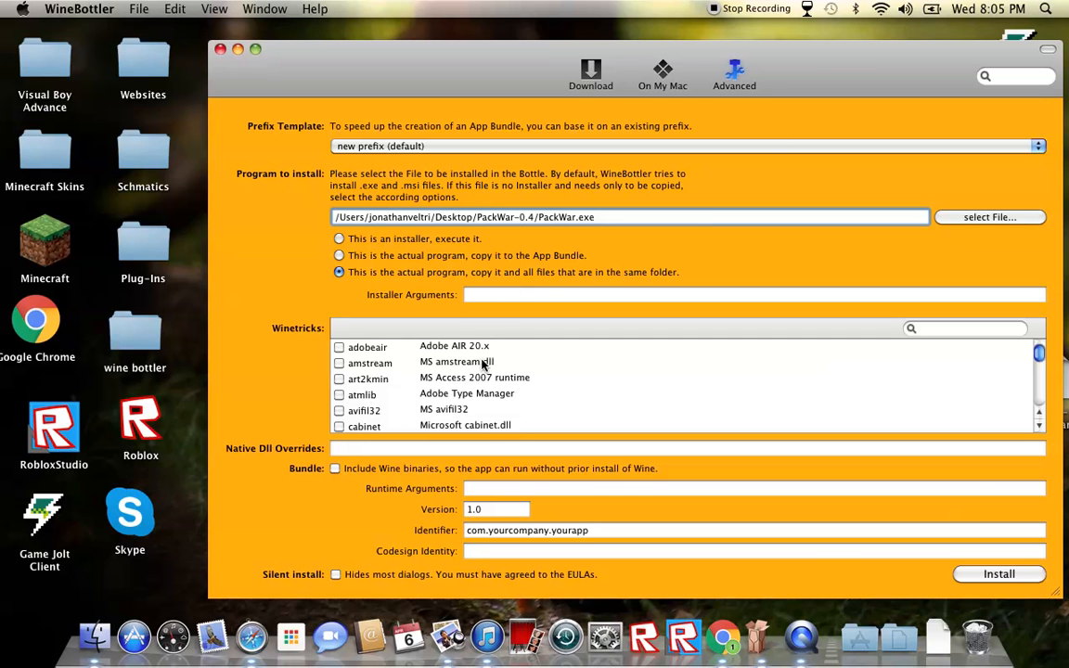
{"action": "mouse_move", "coordinate": [732, 579]}
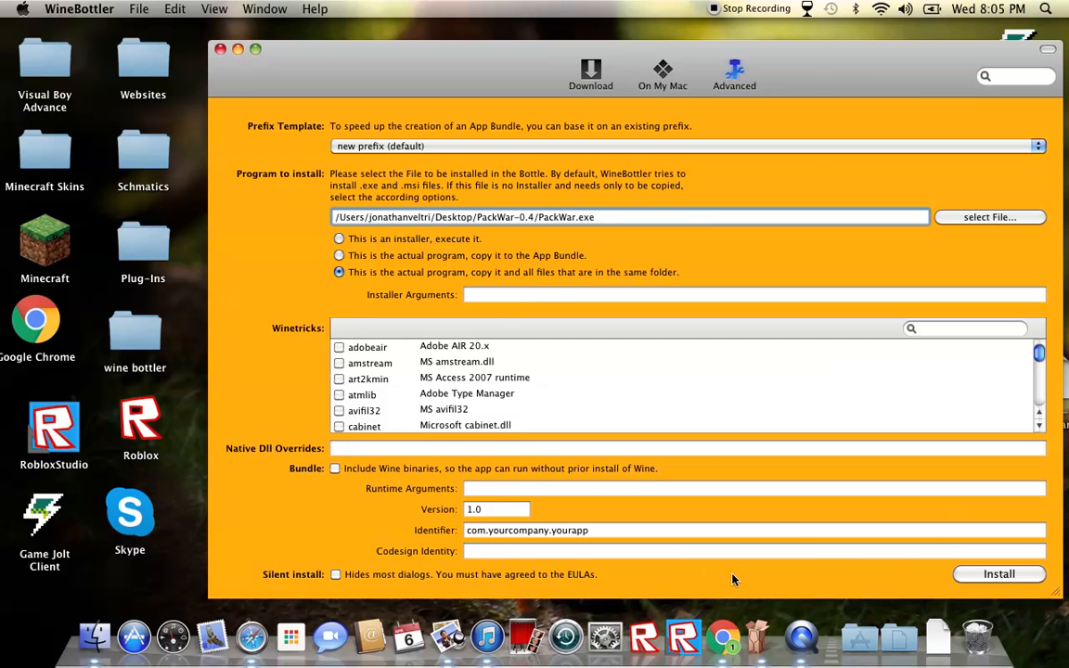
- Install the bundle, saving it as 'Pack War' on the Desktop
{"action": "left_click", "coordinate": [998, 574]}
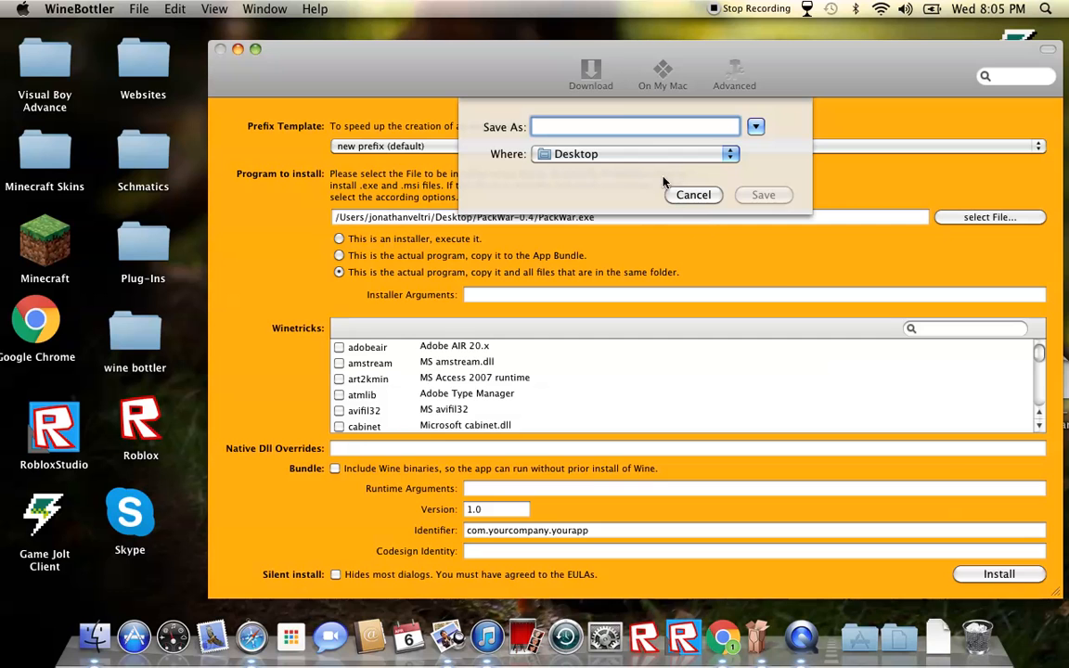
{"action": "type", "text": "P"}
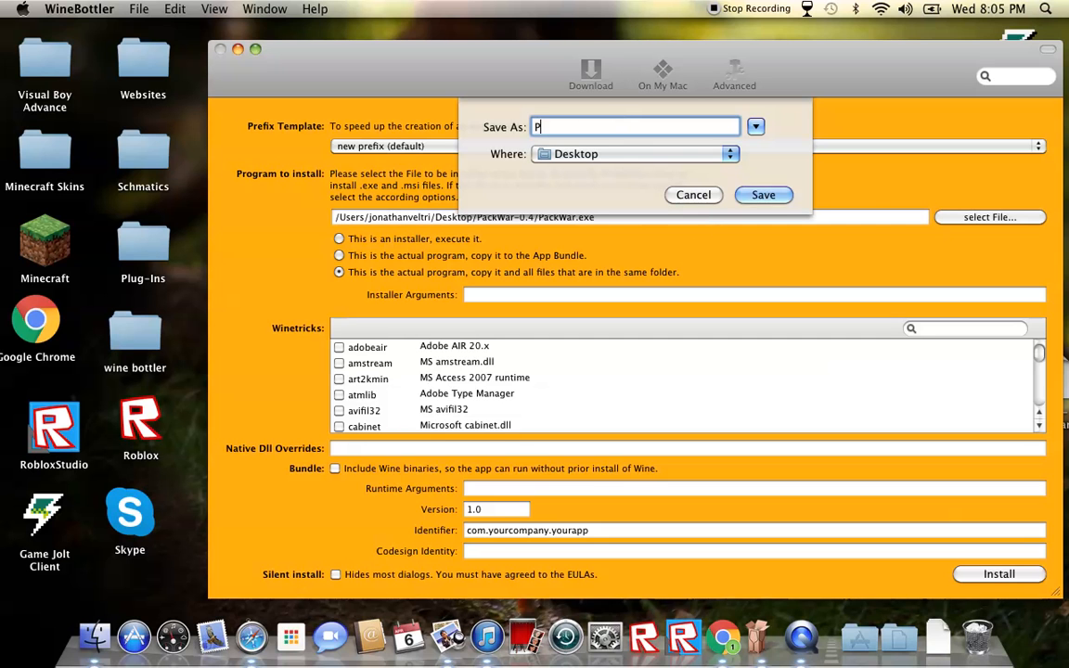
{"action": "type", "text": "ack W"}
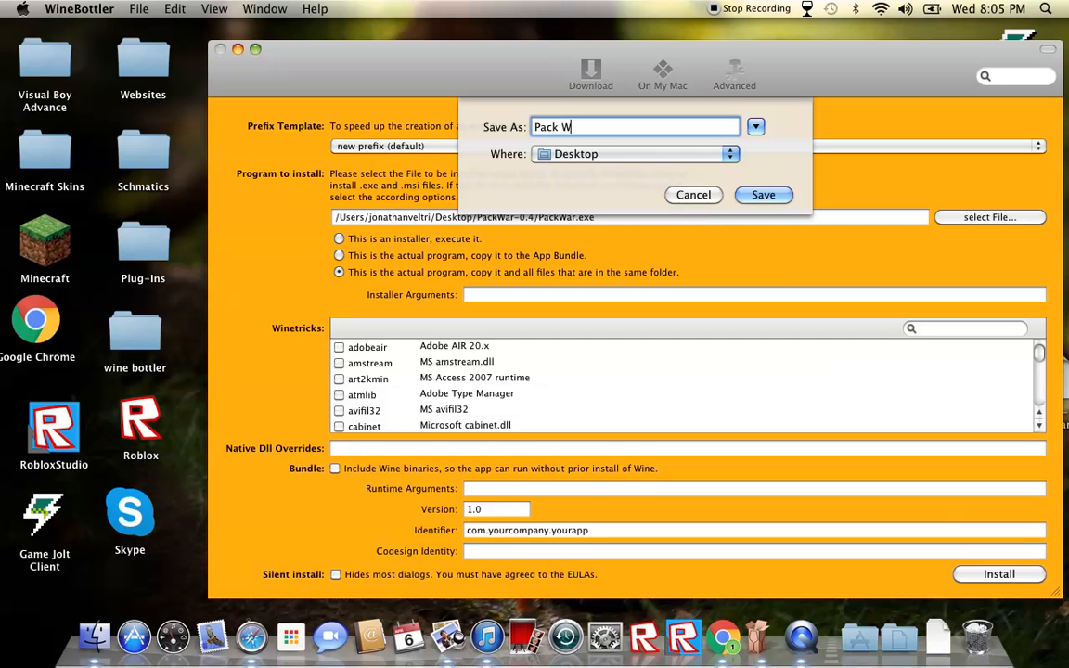
{"action": "type", "text": "ar"}
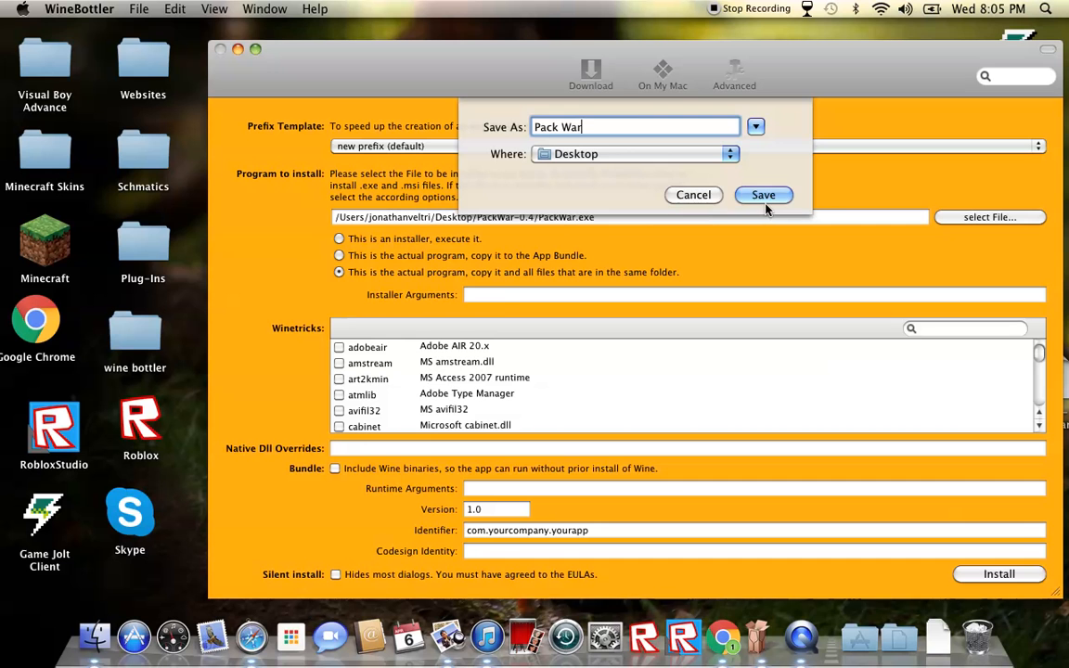
{"action": "left_click", "coordinate": [762, 195]}
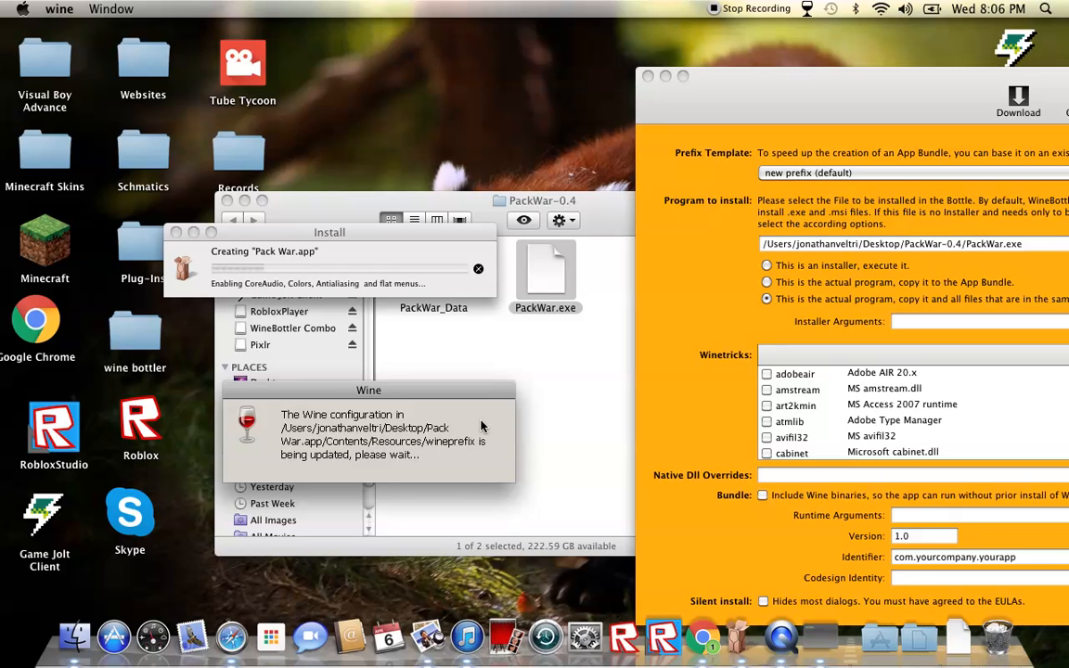
{"action": "mouse_move", "coordinate": [436, 172]}
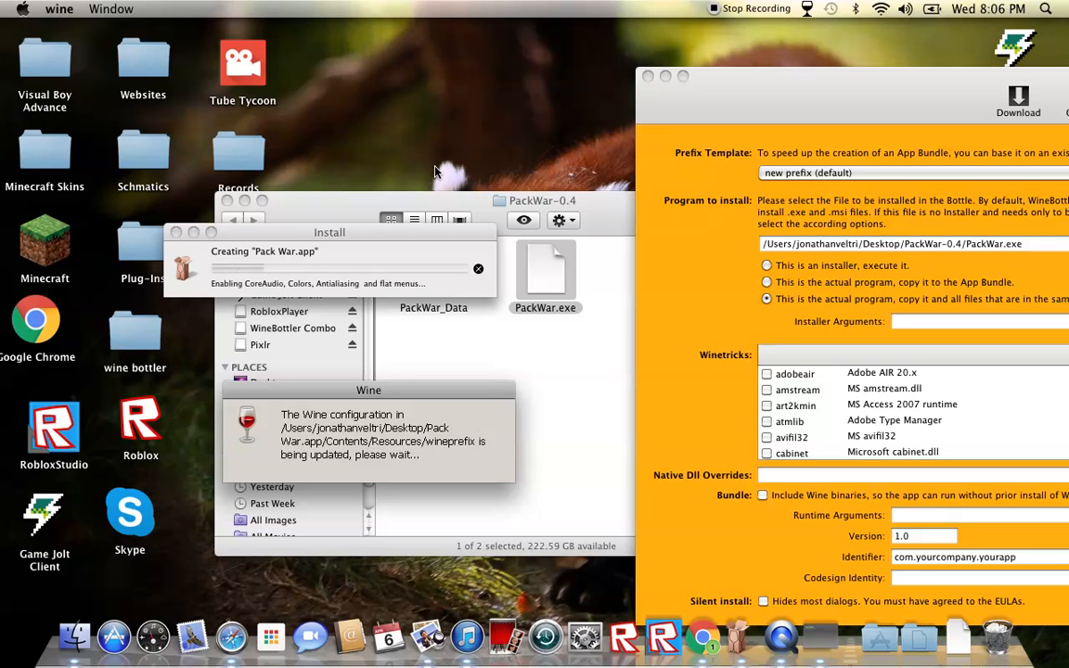
{"action": "mouse_move", "coordinate": [58, 547]}
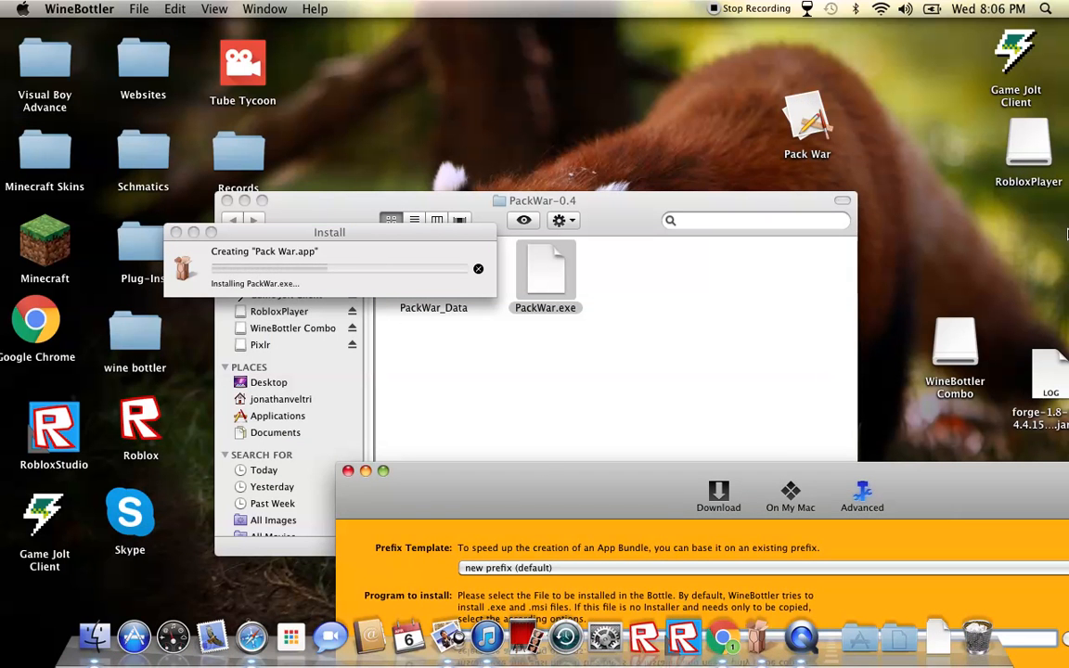
{"action": "mouse_move", "coordinate": [800, 285]}
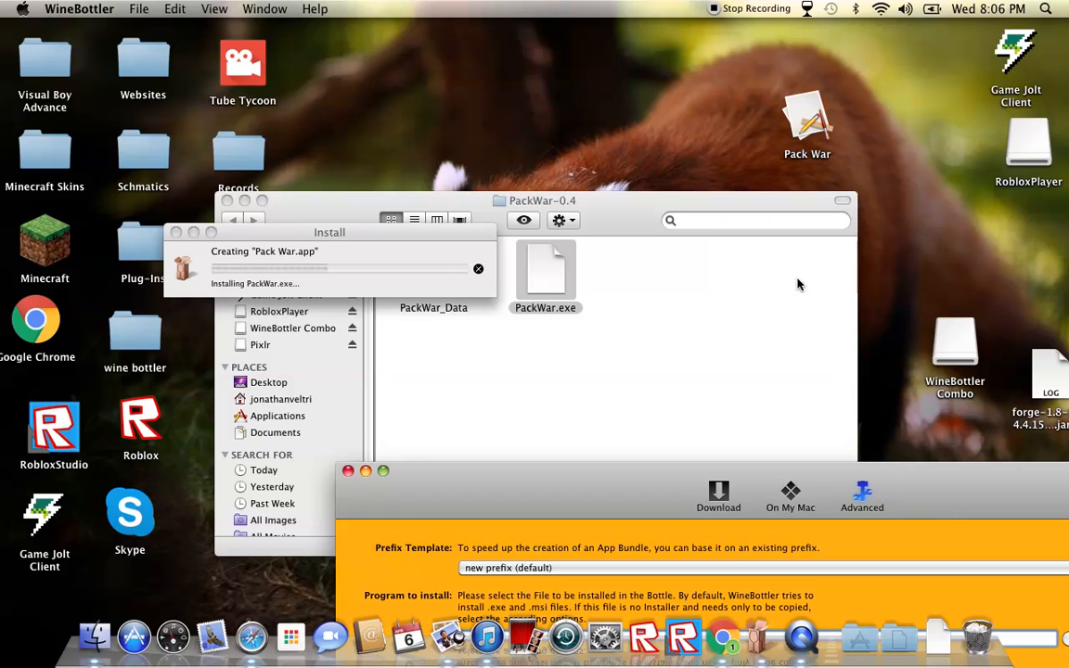
{"action": "mouse_move", "coordinate": [800, 285]}
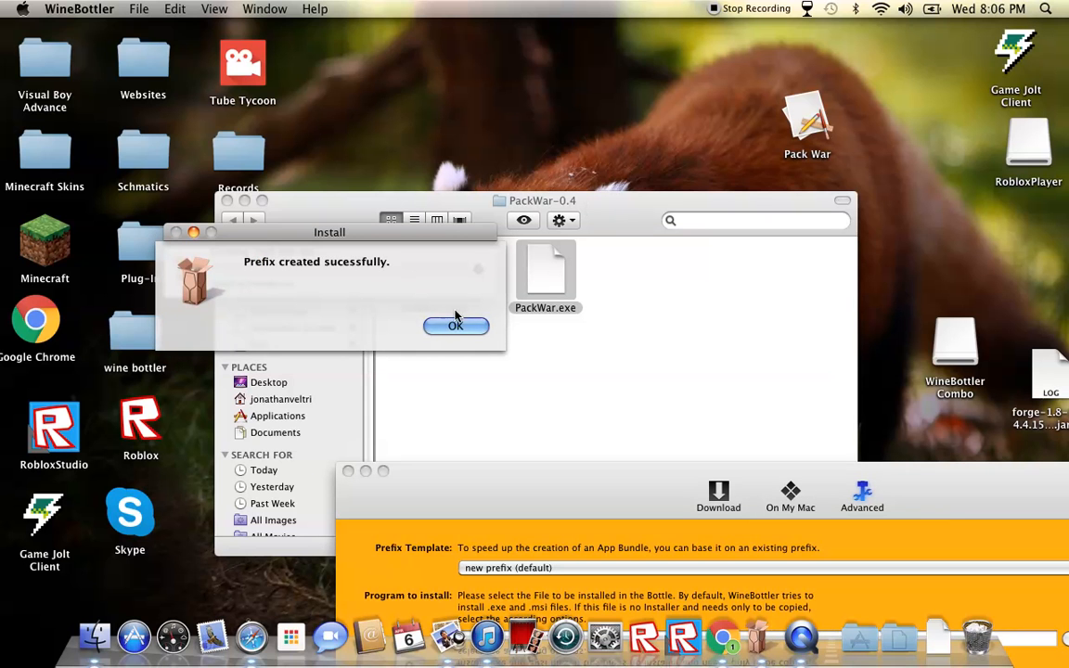
- Acknowledge the 'Prefix created sucessfully' notice once Pack War.app is built
{"action": "left_click", "coordinate": [455, 326]}
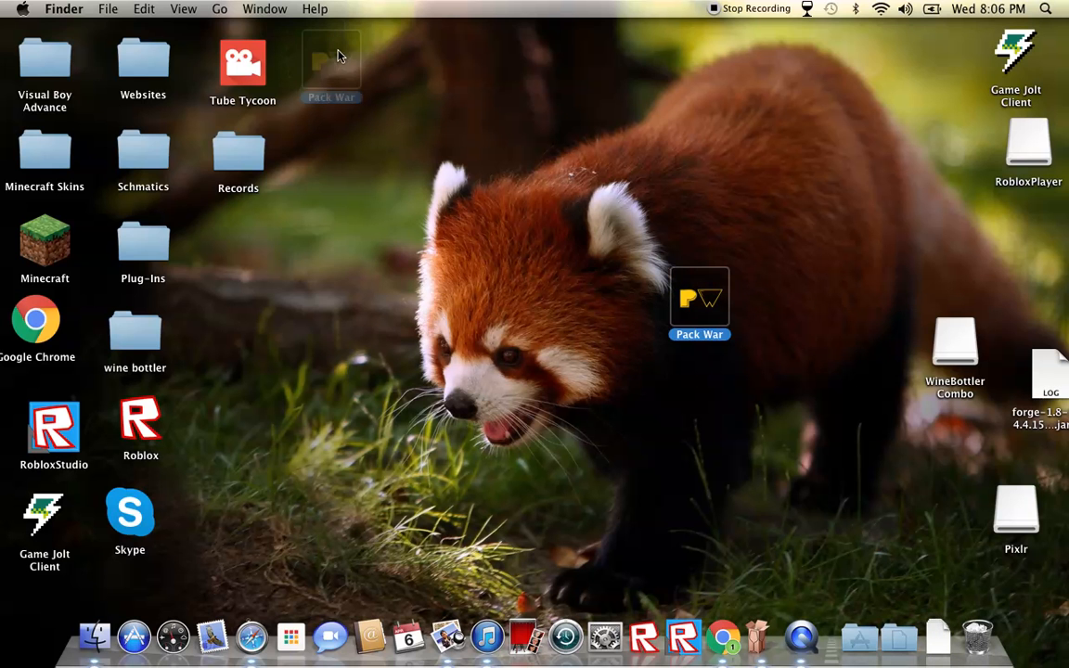
- Move the Pack War app icon to the desktop's top row and launch it
{"action": "left_click_drag", "start_coordinate": [700, 301], "coordinate": [331, 65]}
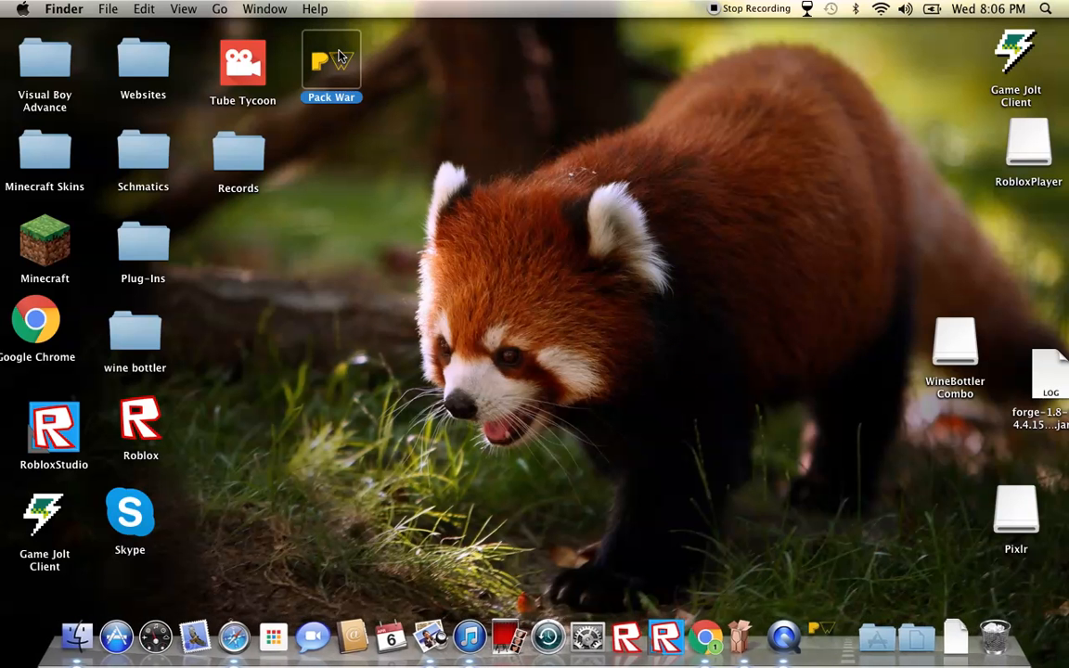
{"action": "double_click", "coordinate": [331, 65]}
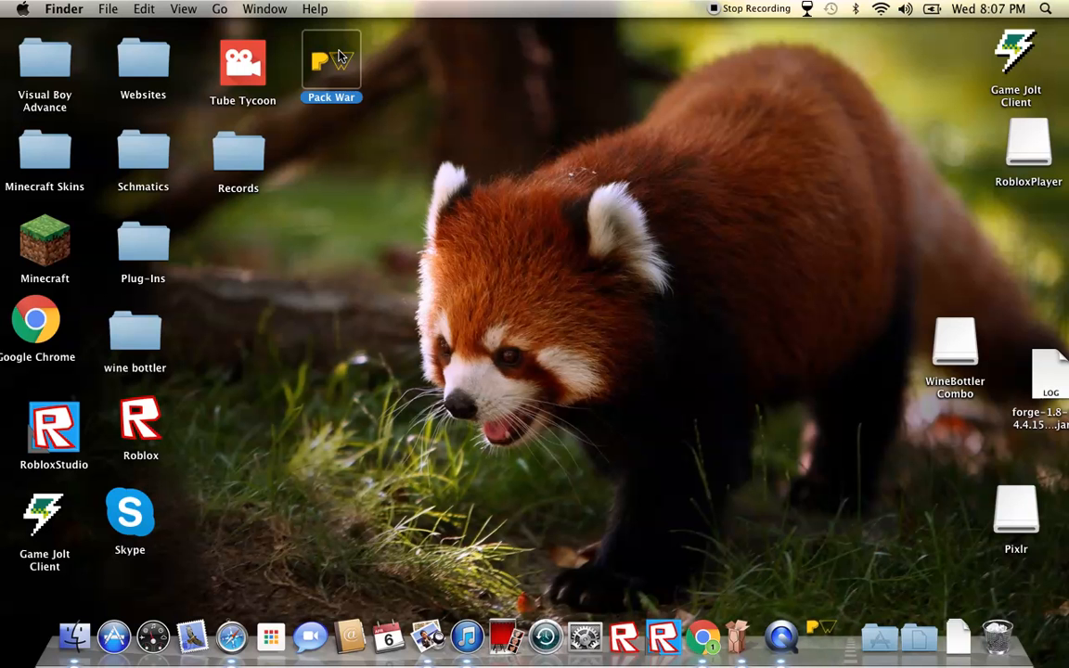
{"action": "double_click", "coordinate": [330, 65]}
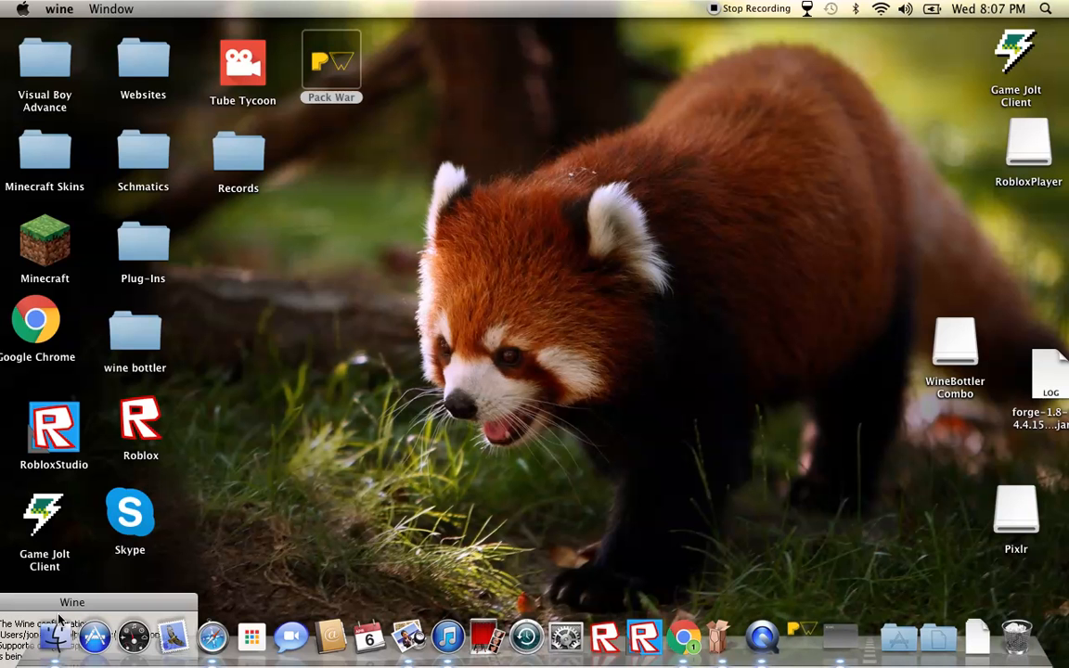
{"action": "mouse_move", "coordinate": [214, 406]}
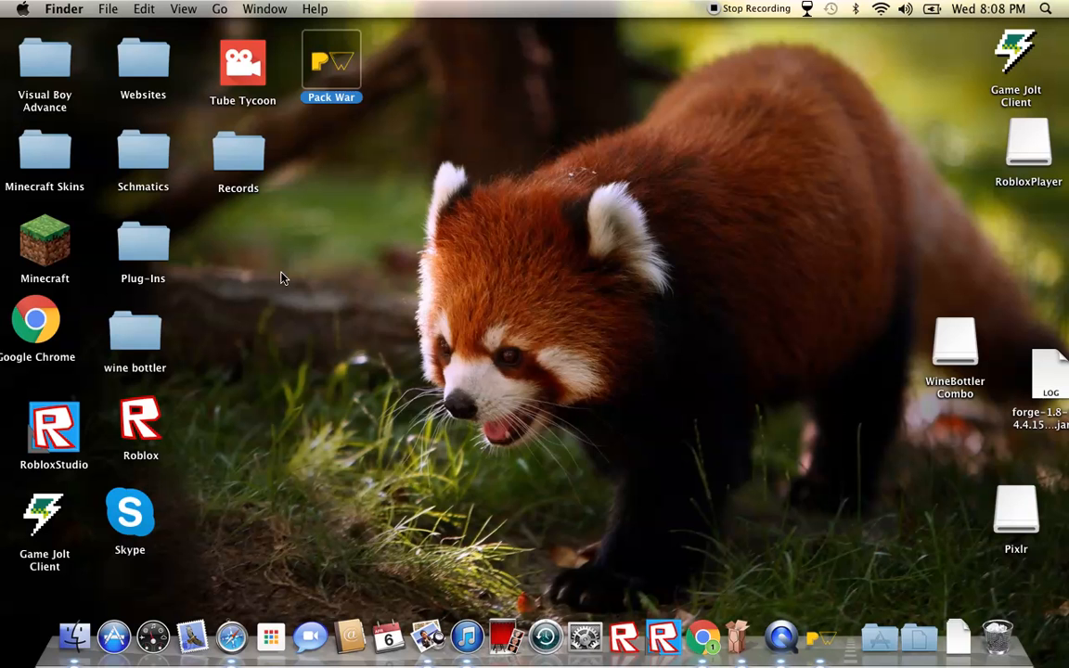
{"action": "double_click", "coordinate": [331, 65]}
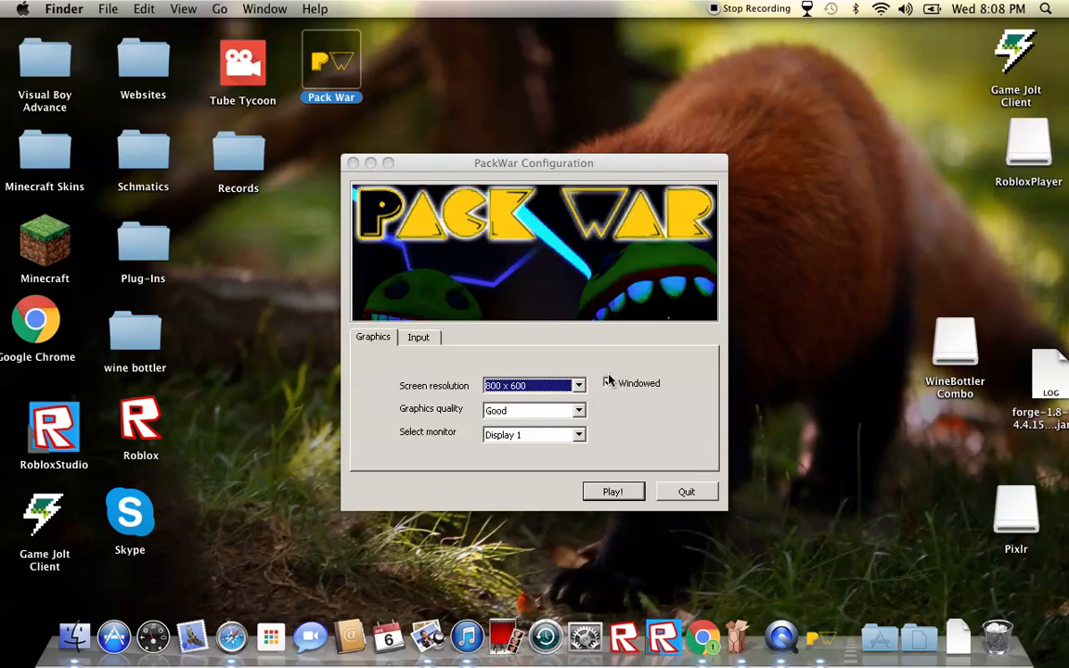
- Choose Fastest graphics quality, keep Windowed checked, and start the game with Play!
{"action": "left_click", "coordinate": [533, 410]}
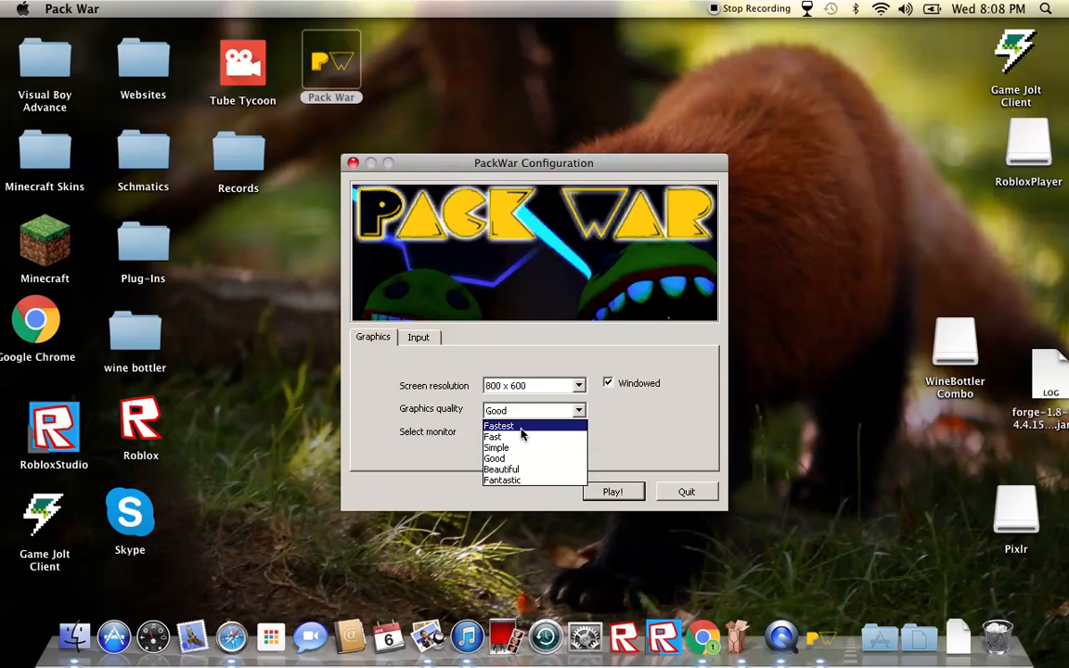
{"action": "left_click", "coordinate": [499, 426]}
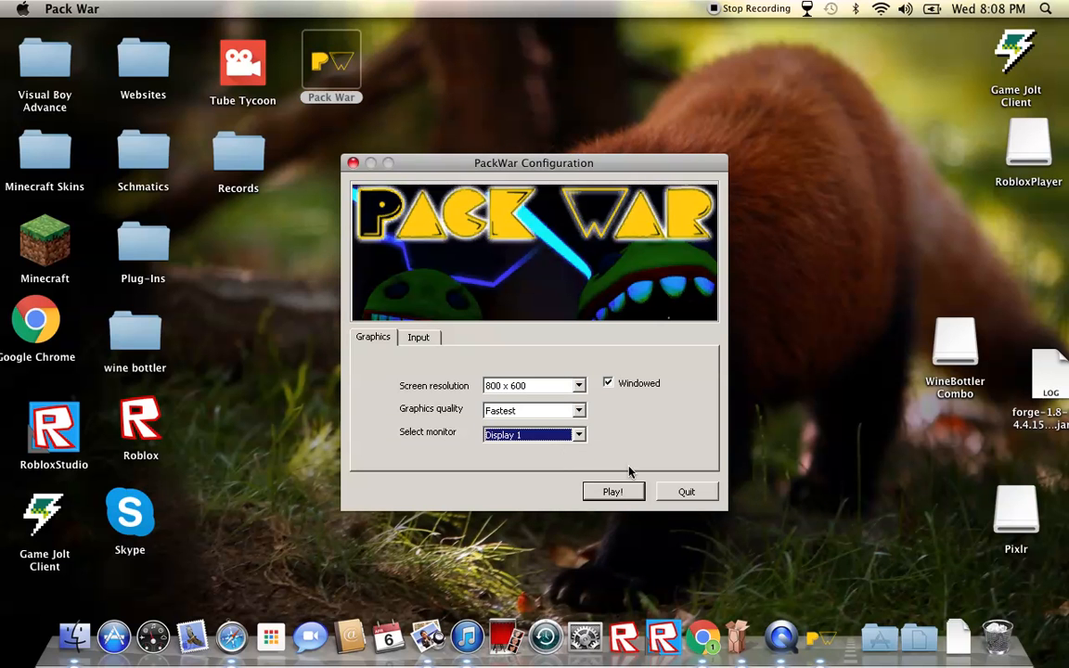
{"action": "left_click", "coordinate": [612, 490]}
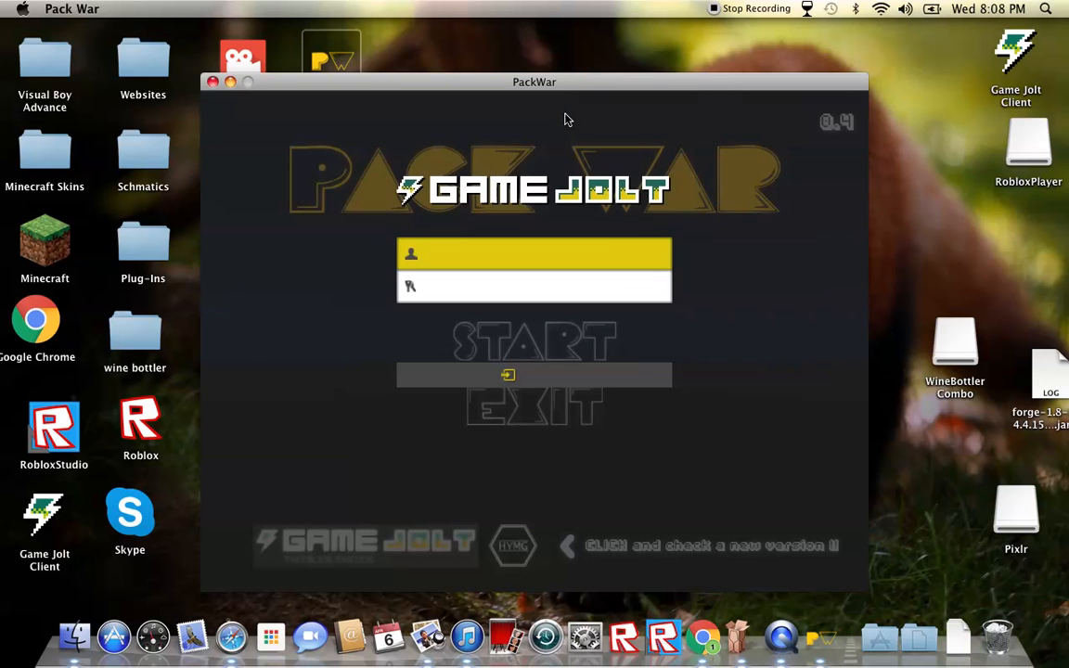
- Drag the PackWar game window up the screen and close it with its red button
{"action": "left_click", "coordinate": [534, 254]}
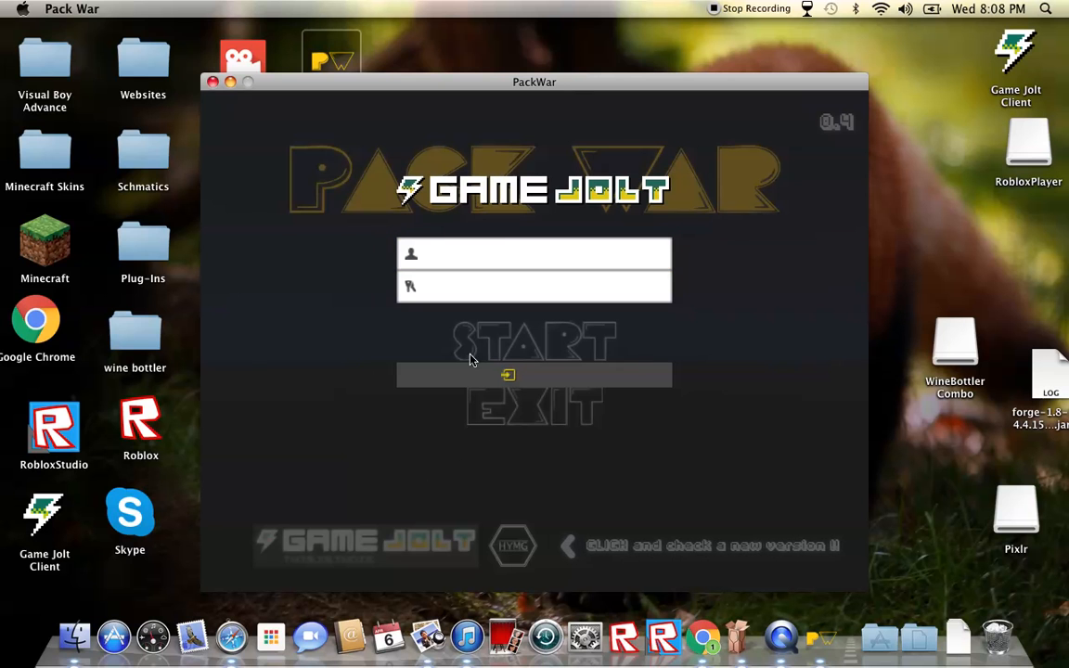
{"action": "mouse_move", "coordinate": [589, 552]}
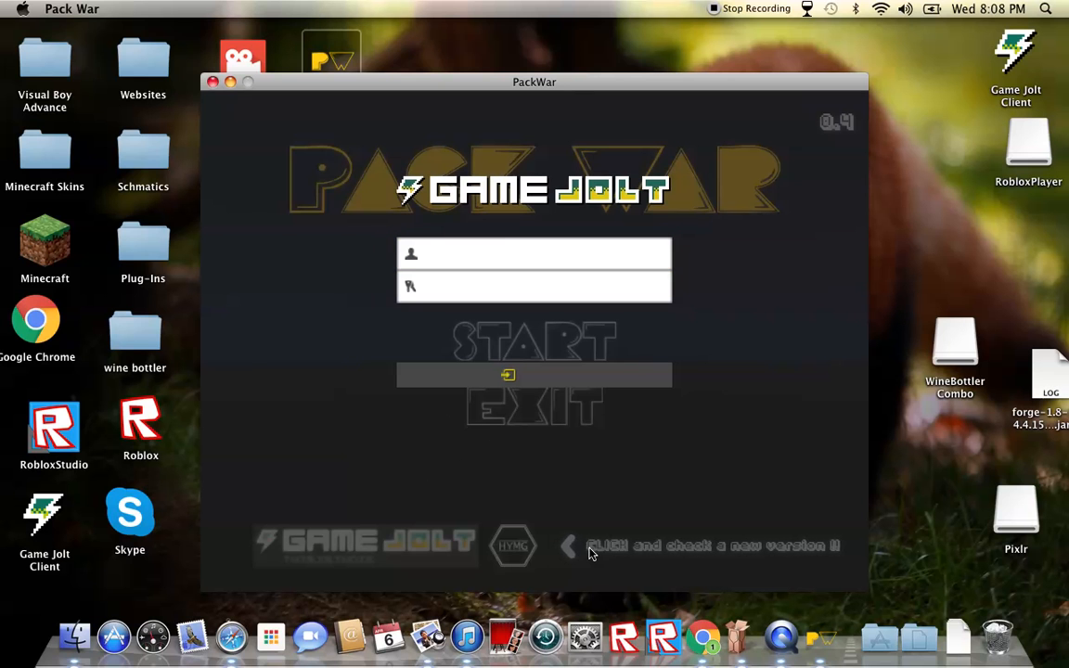
{"action": "mouse_move", "coordinate": [464, 117]}
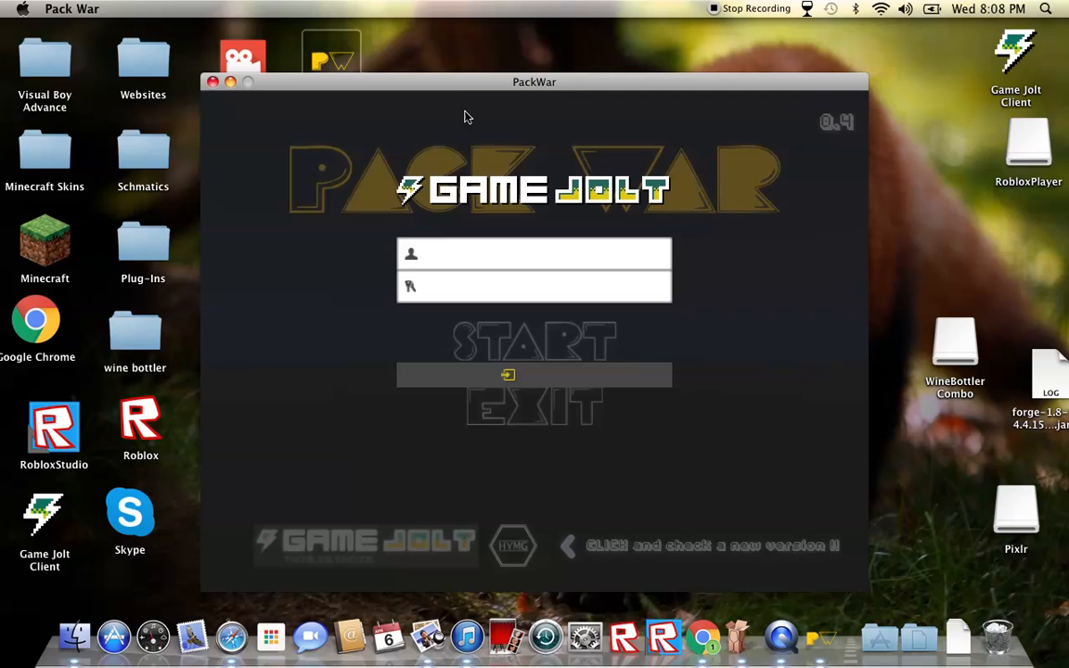
{"action": "left_click", "coordinate": [213, 81]}
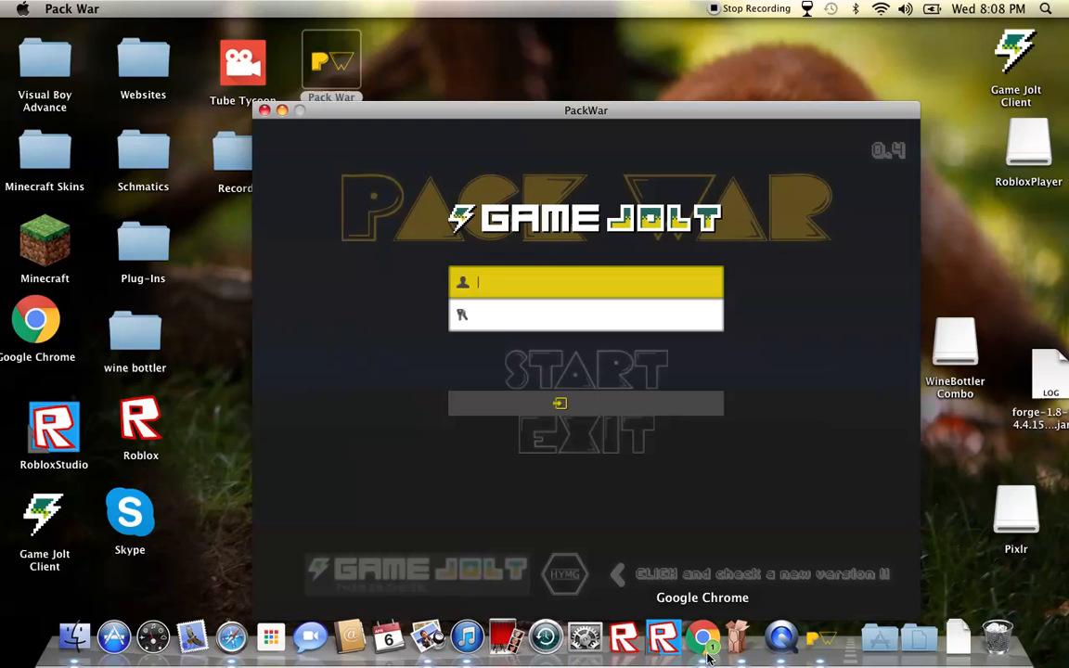
{"action": "mouse_move", "coordinate": [634, 572]}
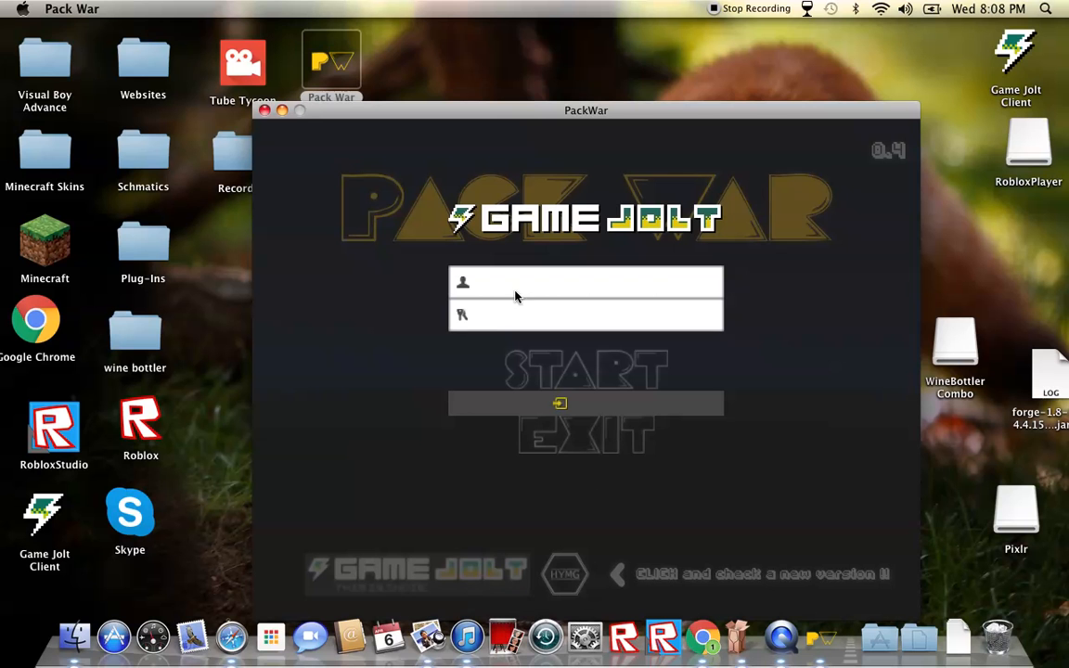
{"action": "mouse_move", "coordinate": [577, 114]}
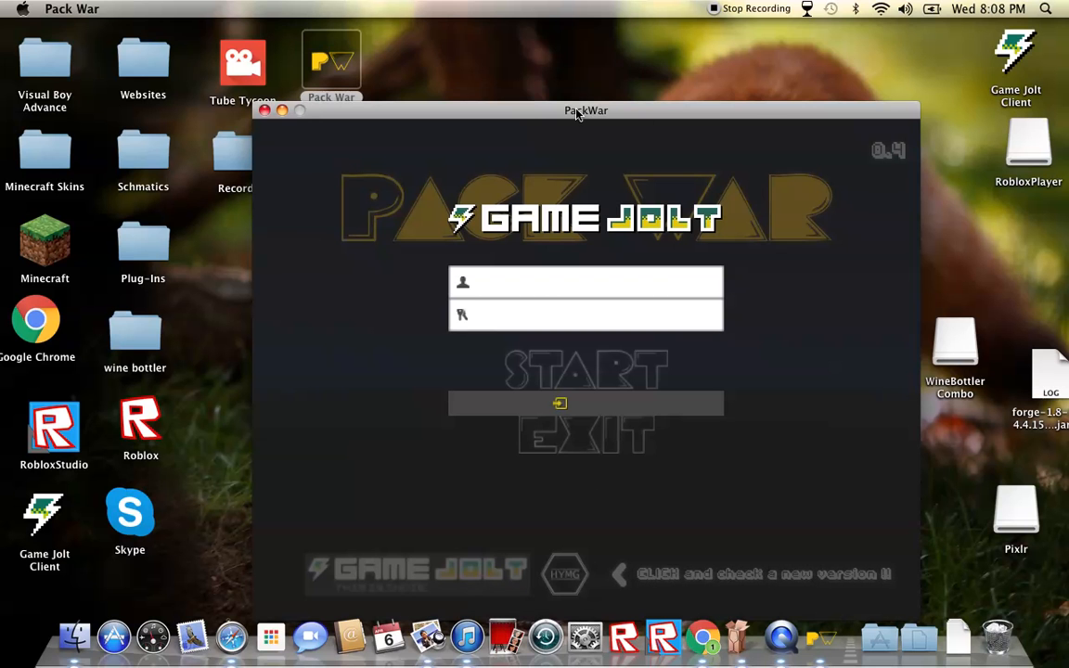
{"action": "left_click_drag", "start_coordinate": [586, 110], "coordinate": [616, 27]}
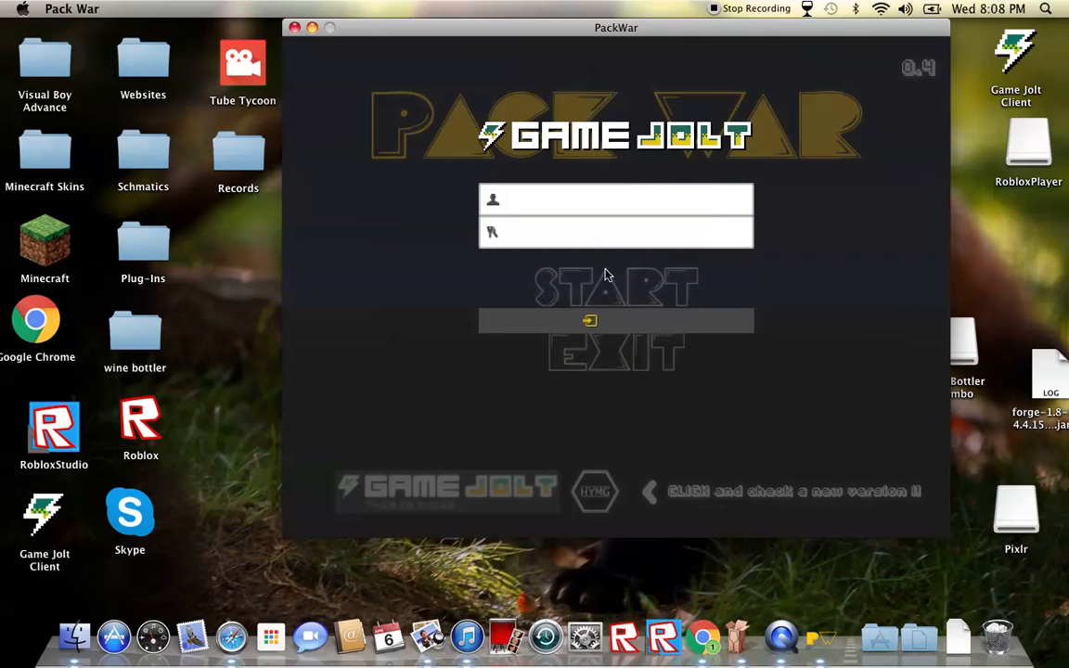
{"action": "mouse_move", "coordinate": [611, 361]}
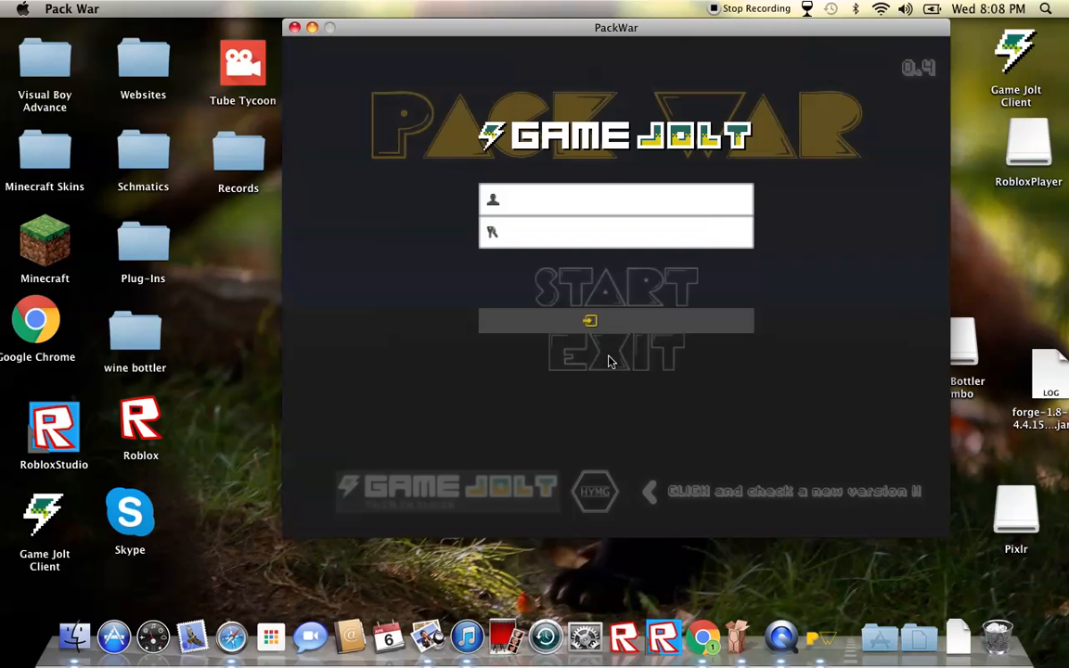
{"action": "left_click", "coordinate": [615, 199]}
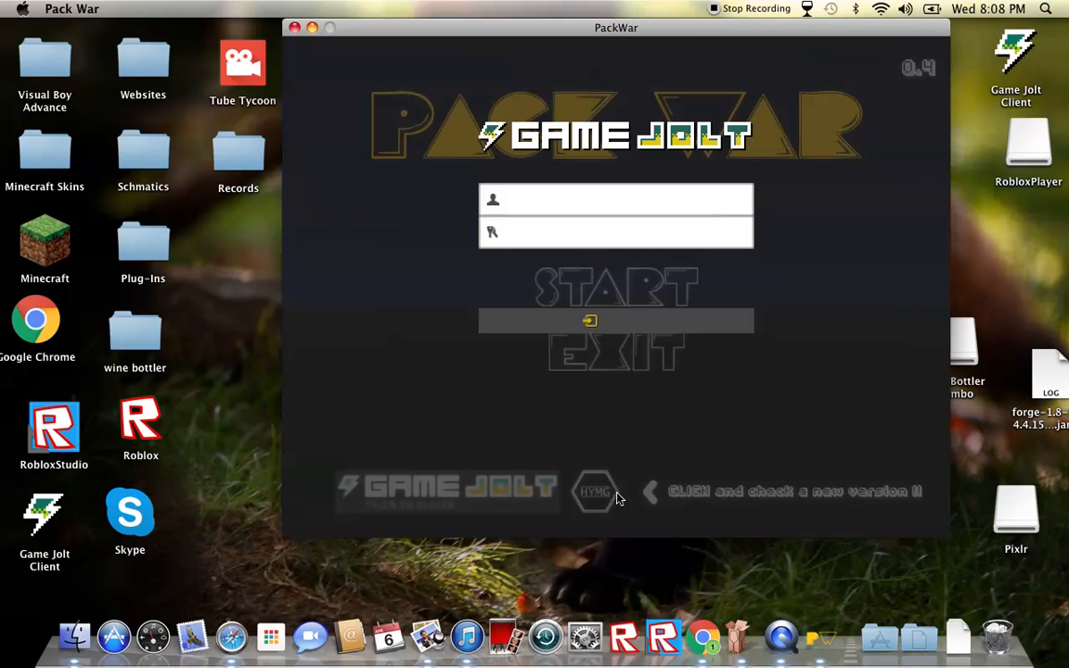
{"action": "mouse_move", "coordinate": [597, 300]}
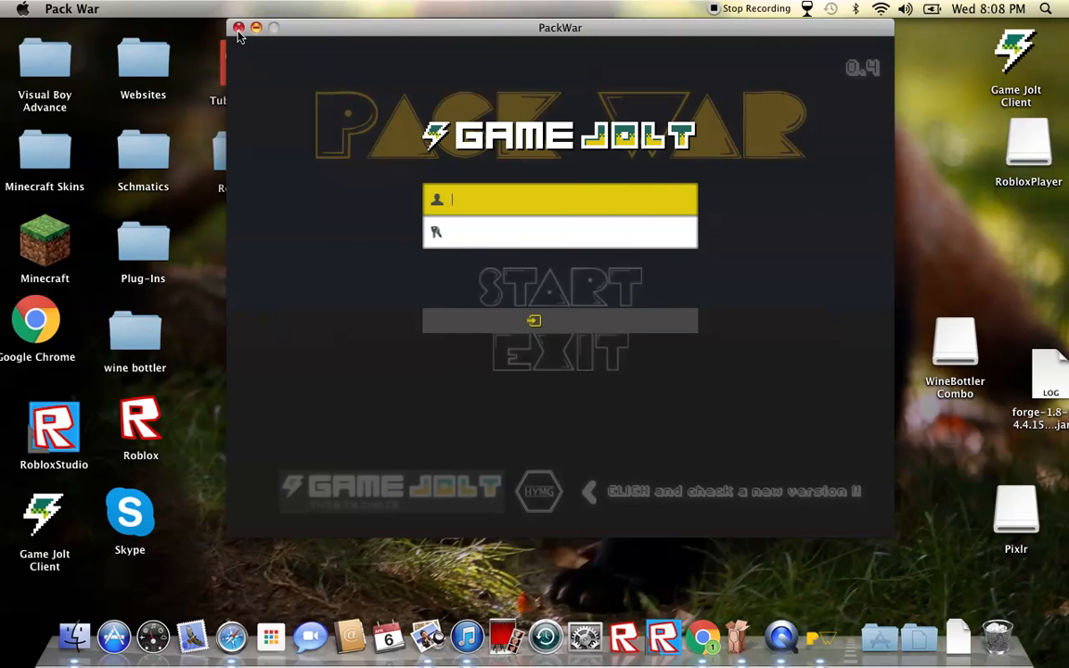
{"action": "left_click", "coordinate": [239, 27]}
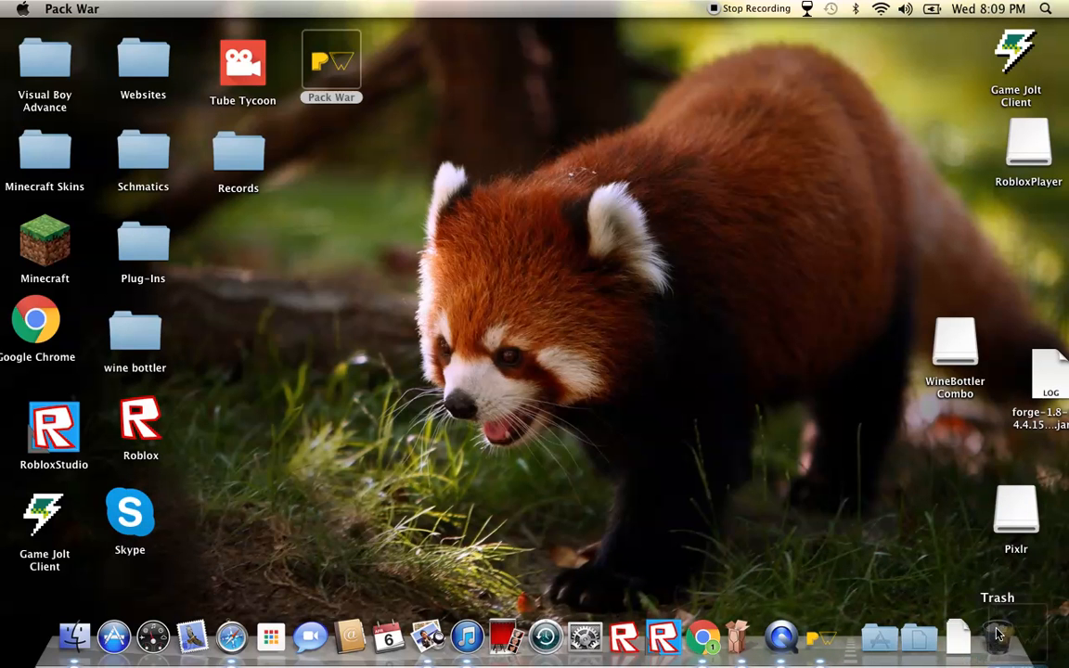
{"action": "left_click_drag", "start_coordinate": [331, 62], "coordinate": [997, 636]}
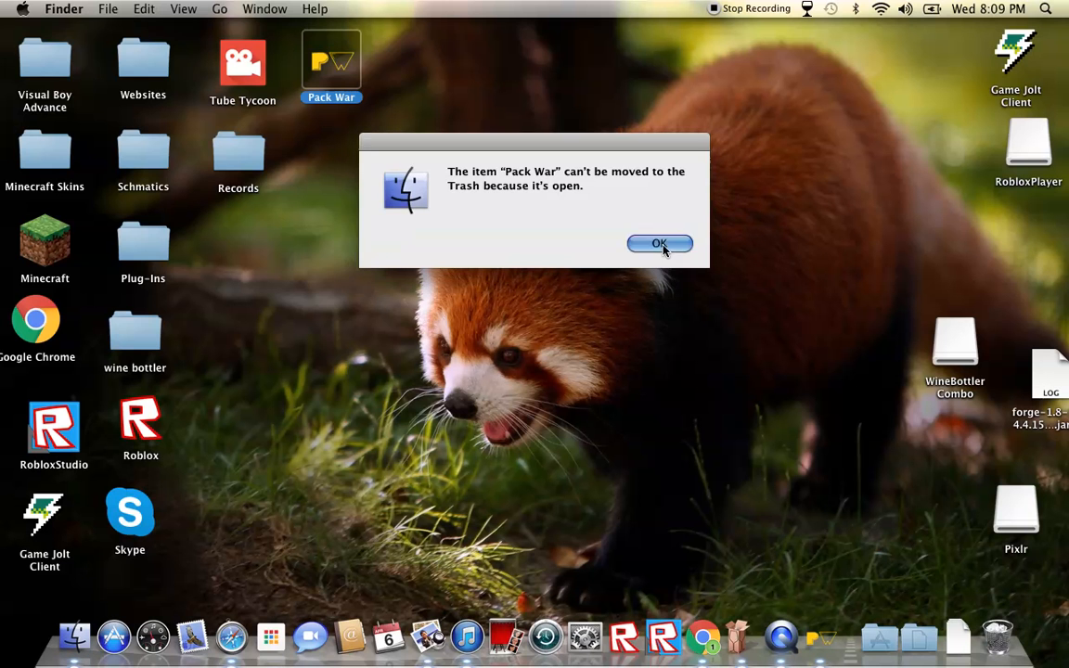
{"action": "left_click", "coordinate": [660, 243]}
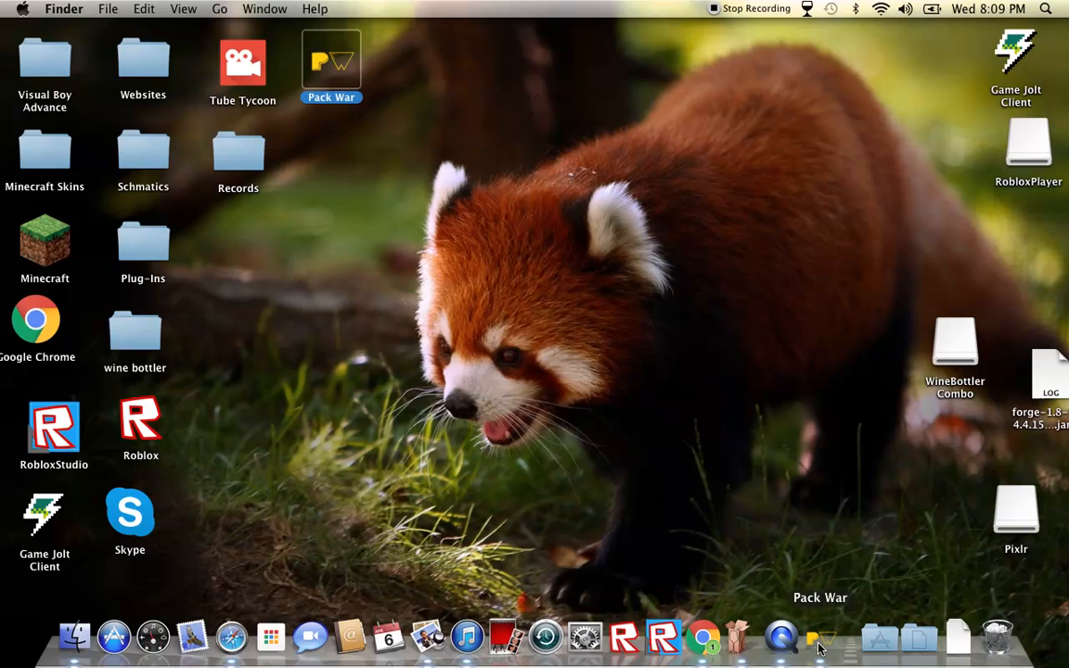
{"action": "mouse_move", "coordinate": [932, 604]}
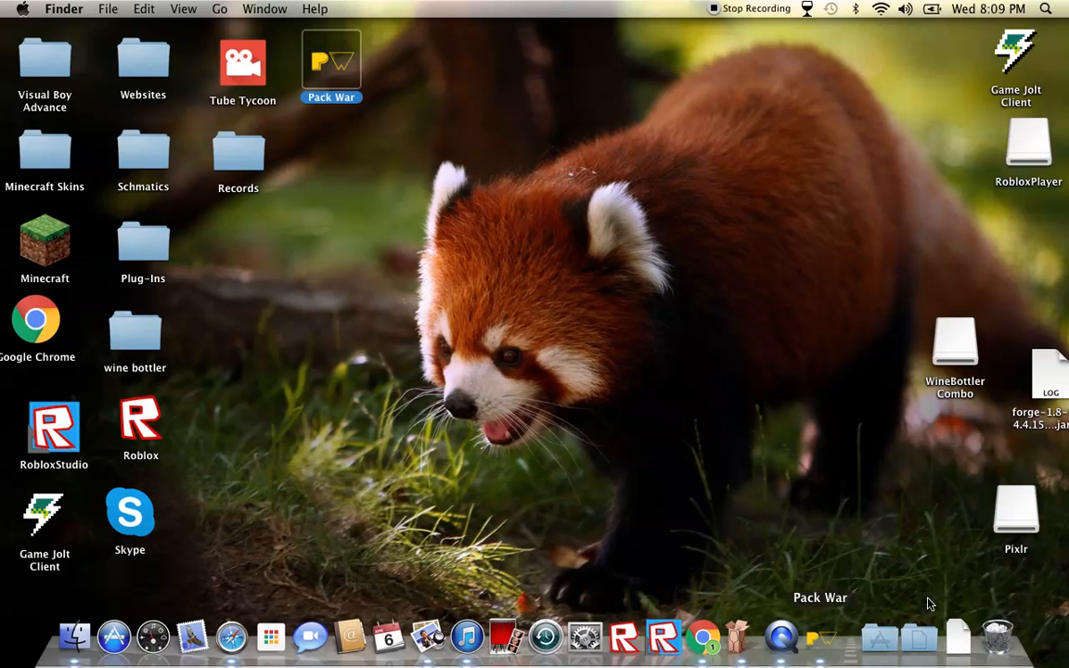
{"action": "mouse_move", "coordinate": [719, 503]}
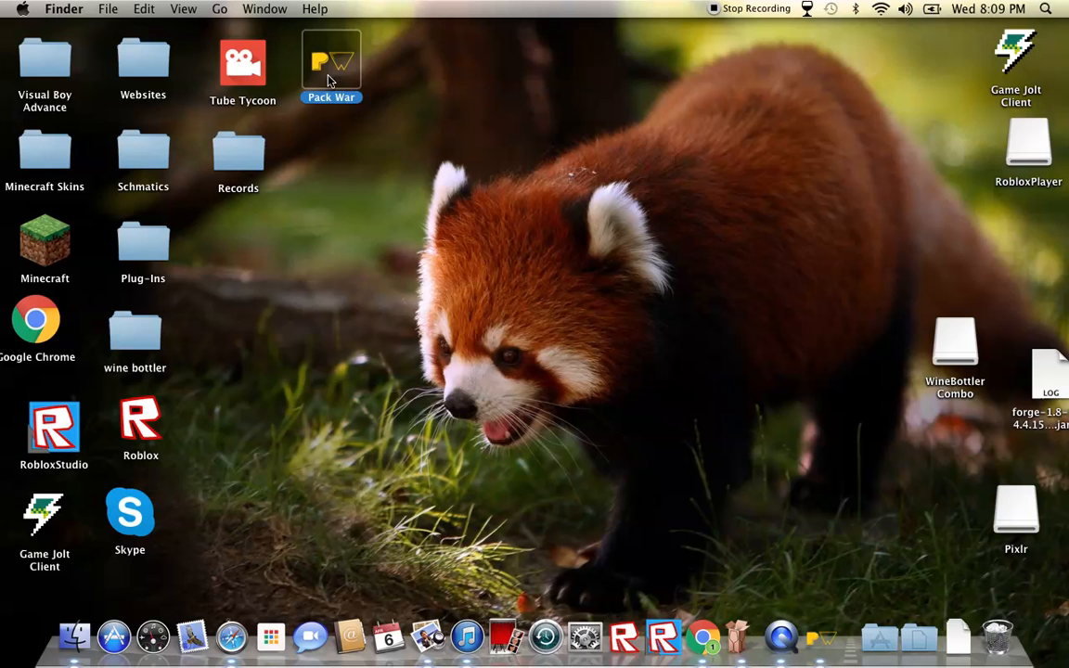
{"action": "mouse_move", "coordinate": [979, 635]}
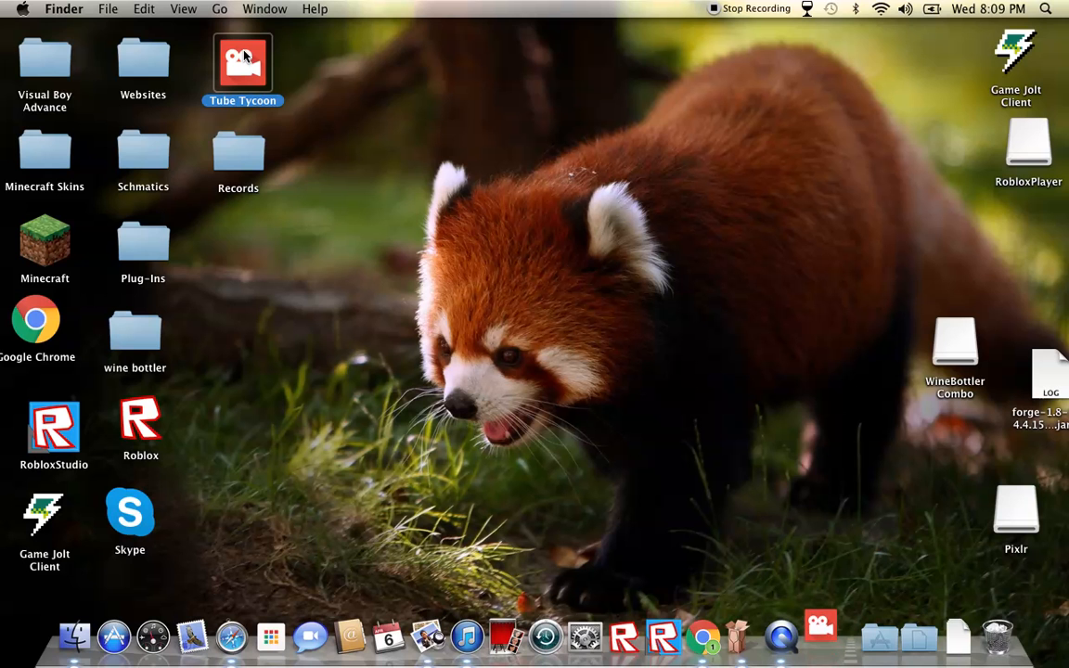
- Launch Tube Tycoon from its desktop icon and wait for the loading screen
{"action": "double_click", "coordinate": [242, 63]}
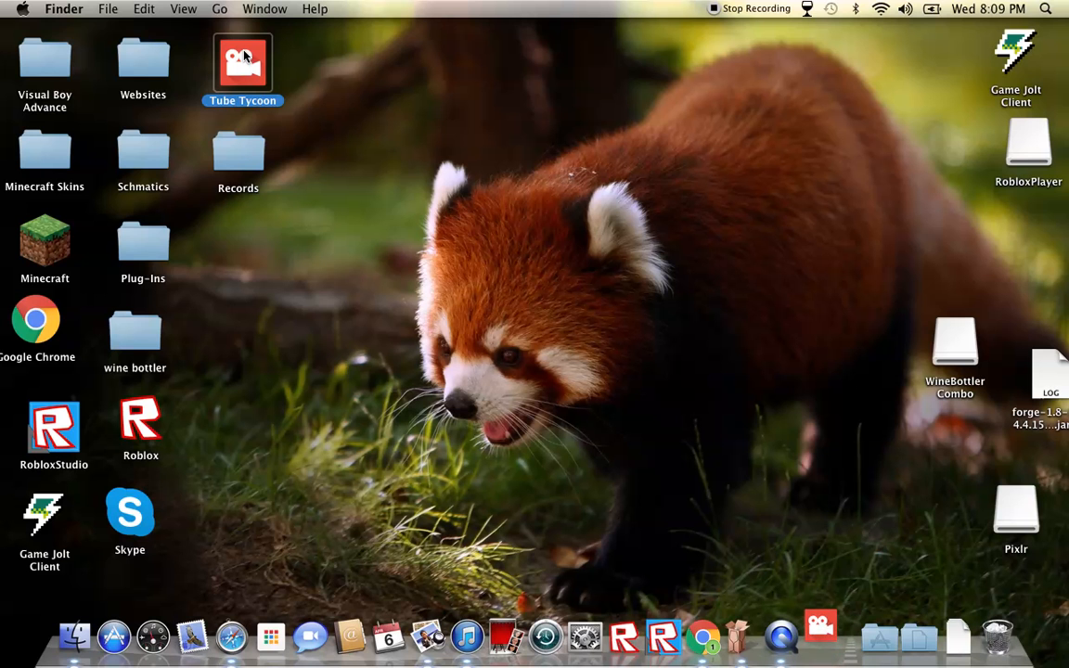
{"action": "double_click", "coordinate": [242, 63]}
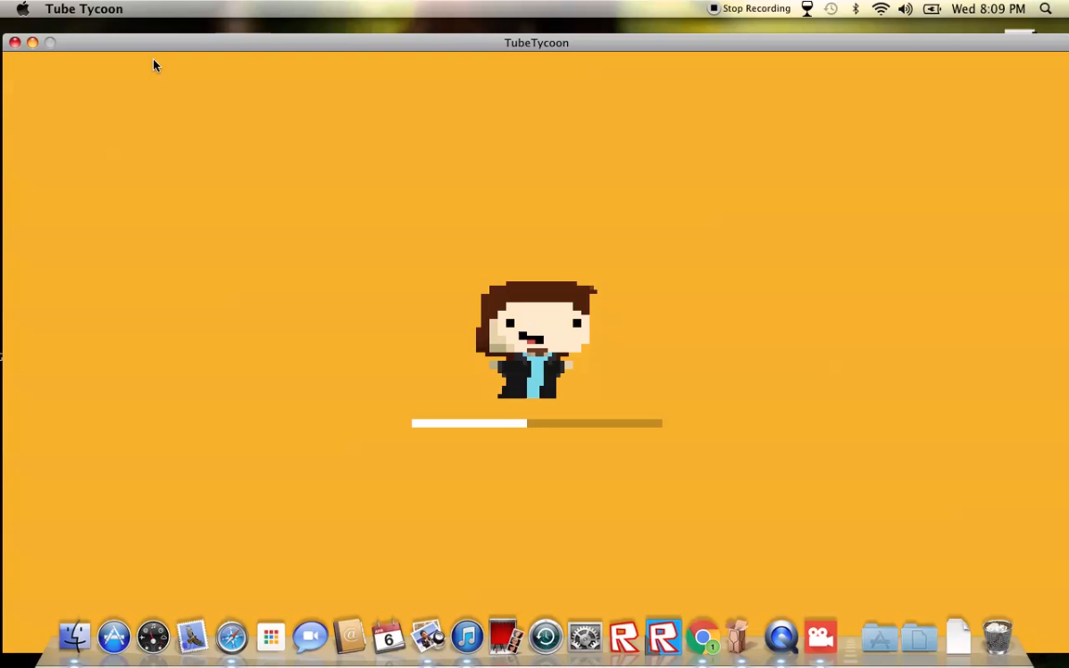
{"action": "mouse_move", "coordinate": [429, 102]}
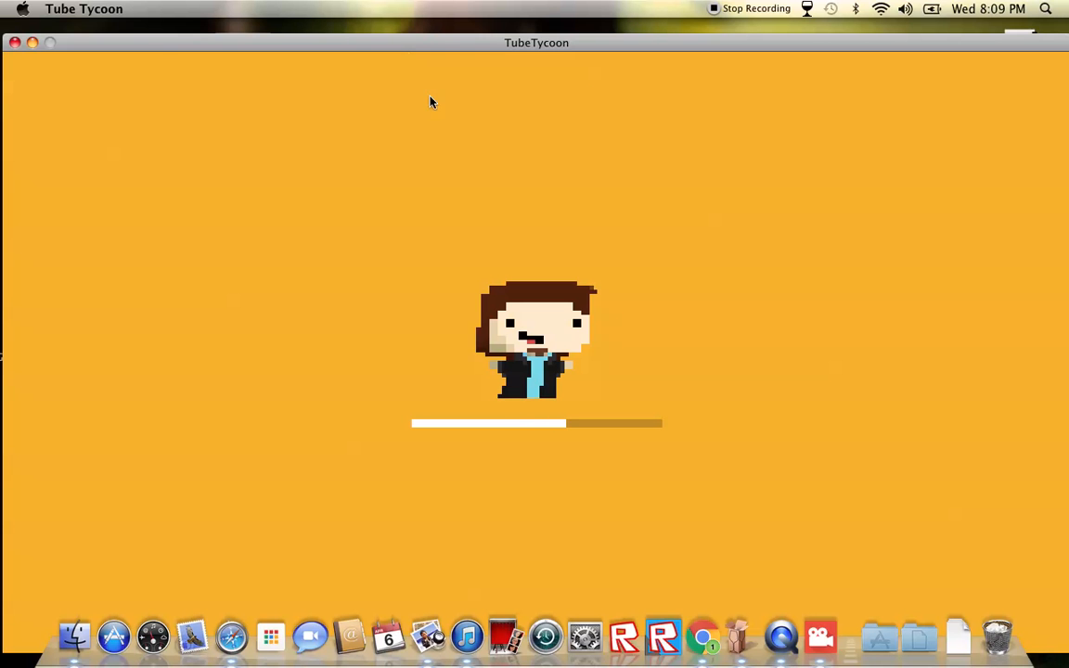